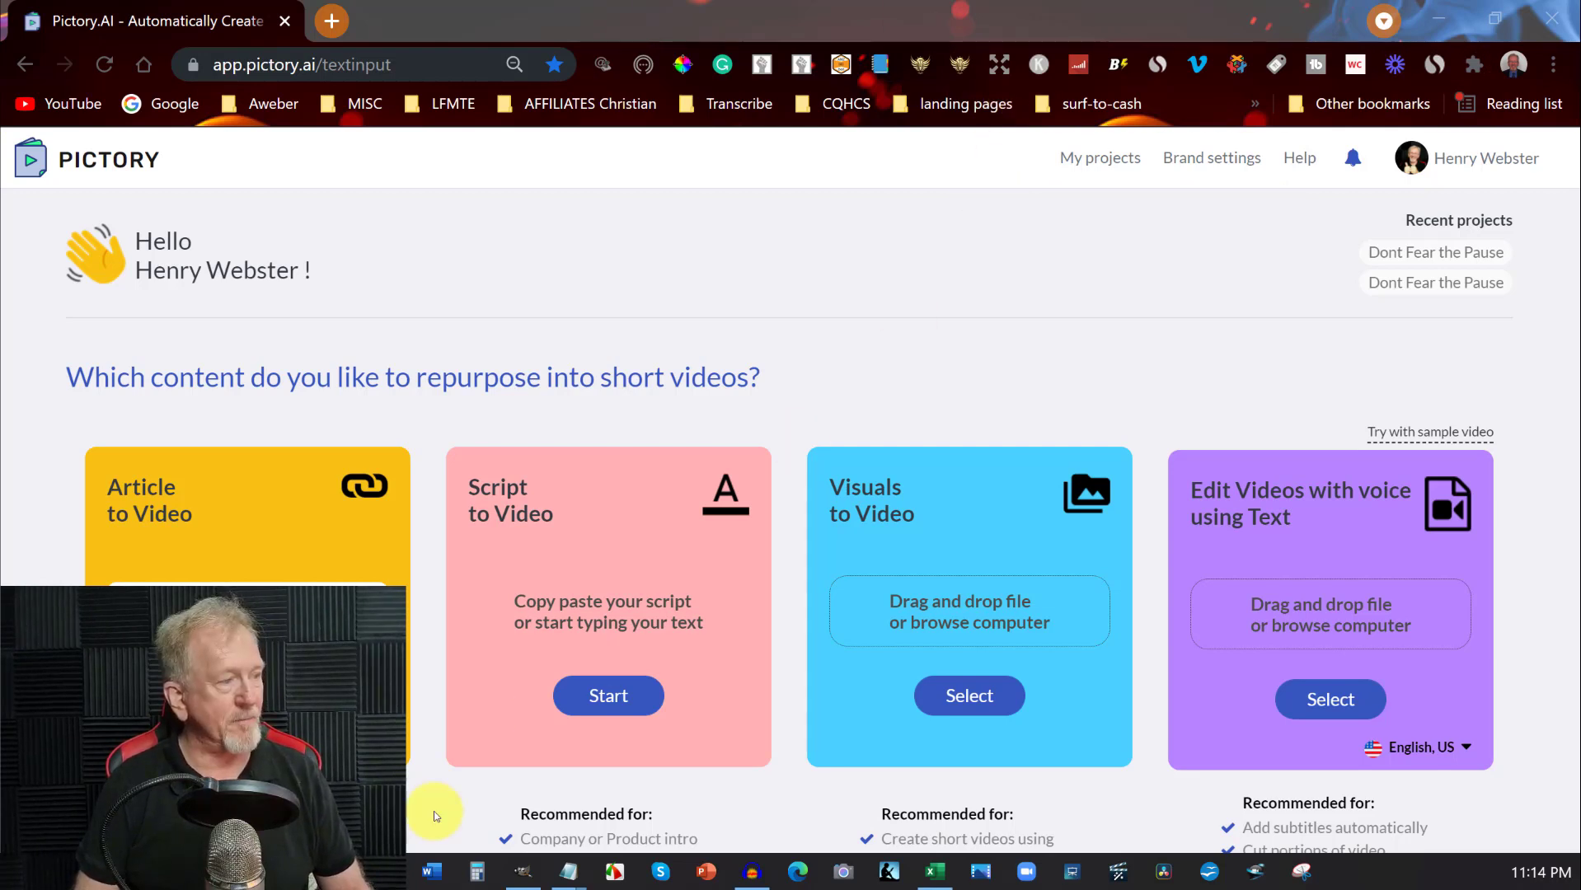
pyautogui.moveTo(681, 347)
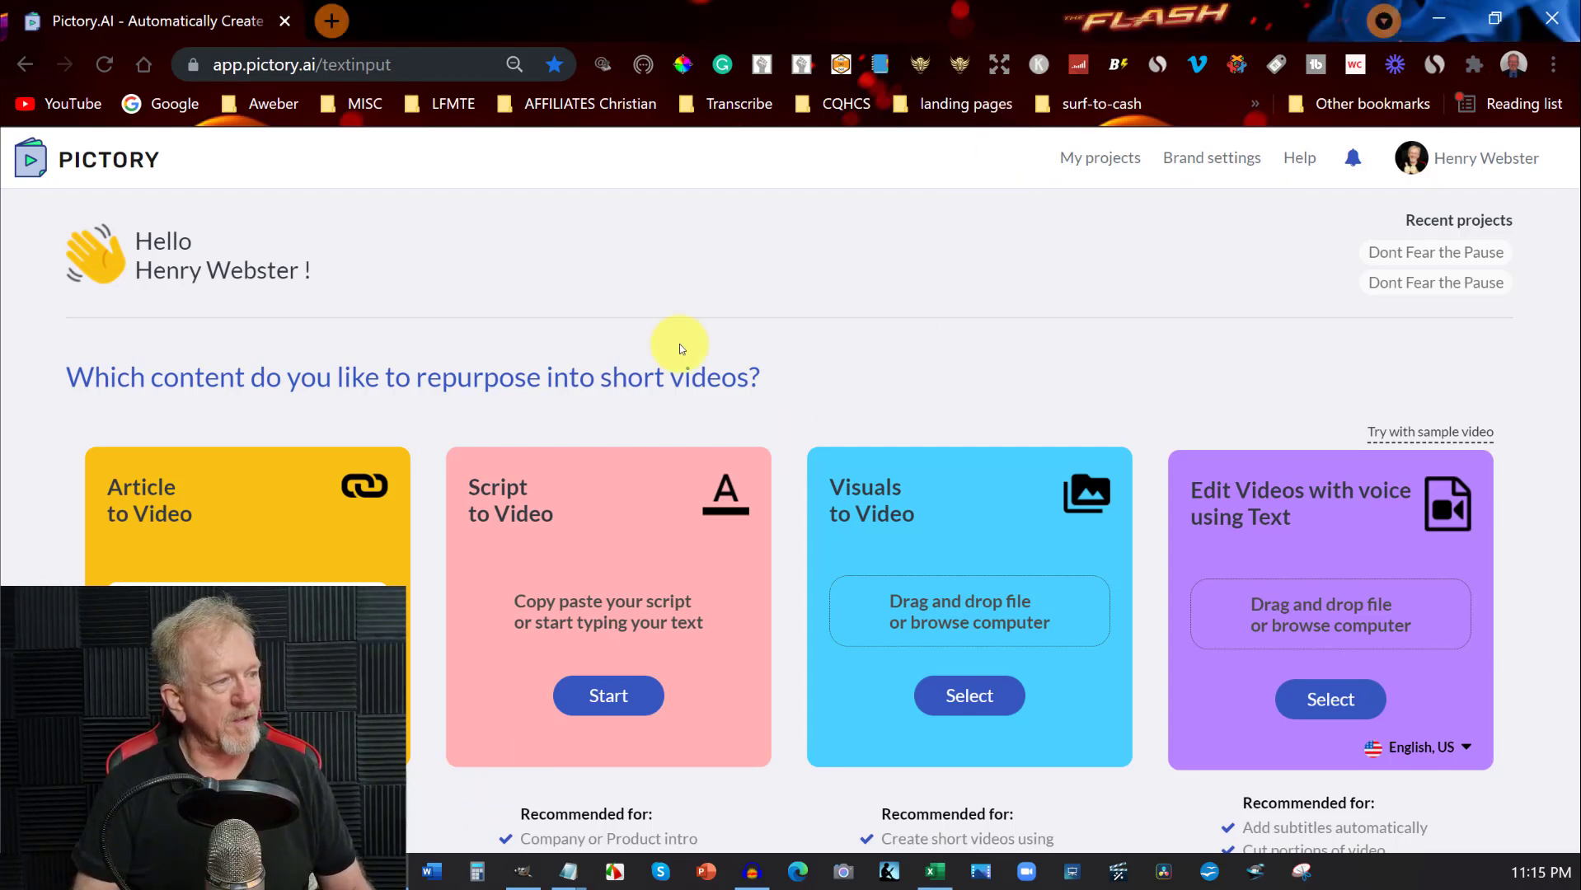
pyautogui.moveTo(471, 552)
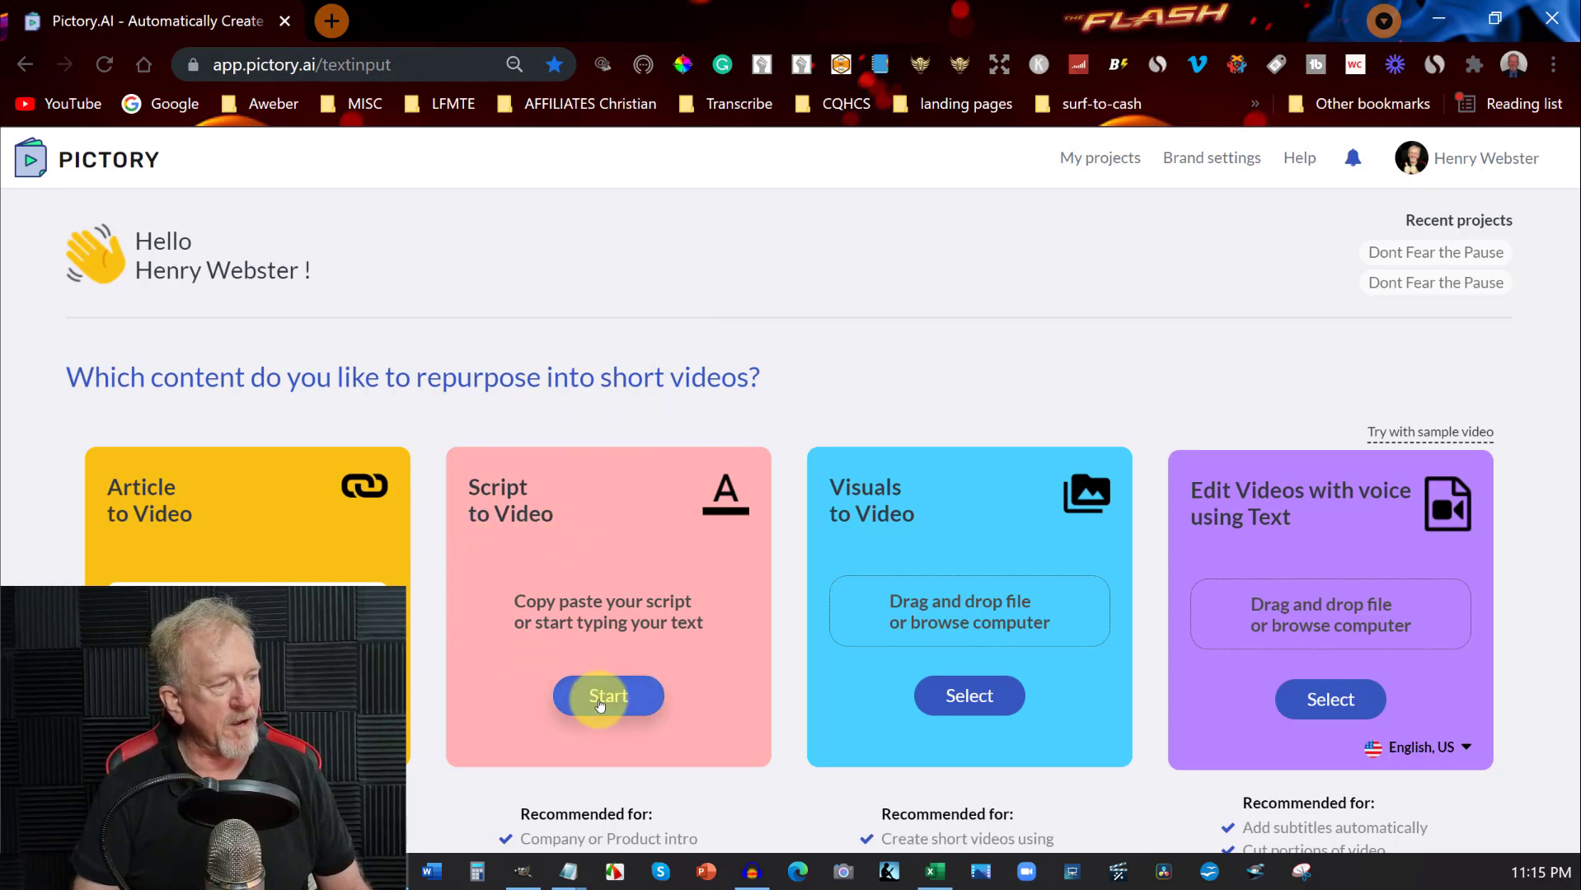
# Step: Start a new Script to Video project from the Pictory dashboard
pyautogui.click(606, 696)
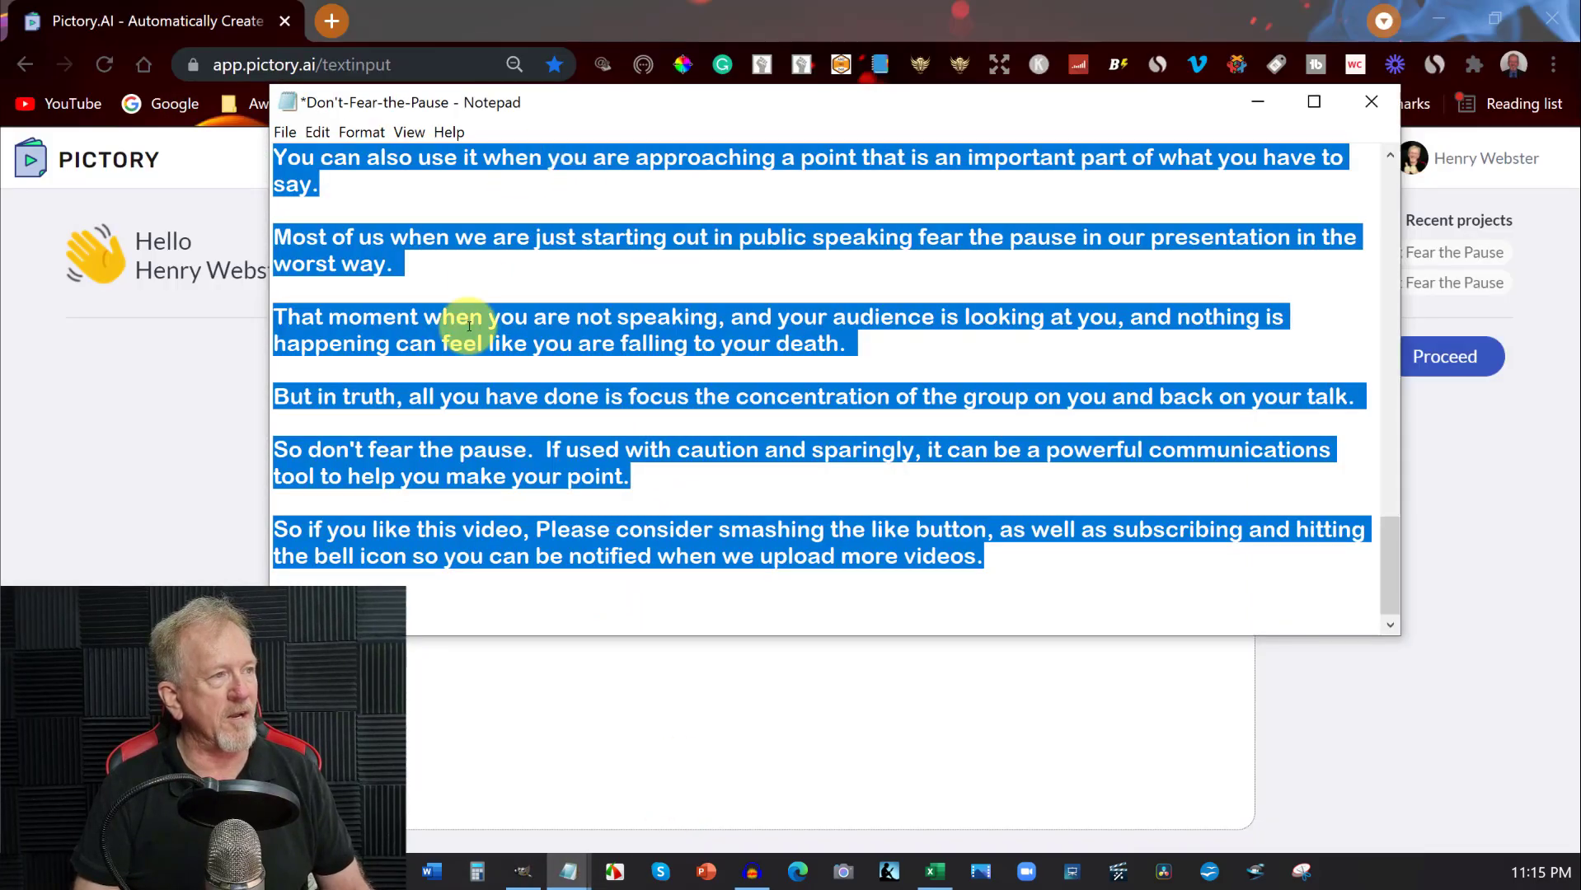
# Step: Copy the whole selected 'Don't Fear the Pause' script from Notepad and return to Pictory
pyautogui.rightClick(468, 323)
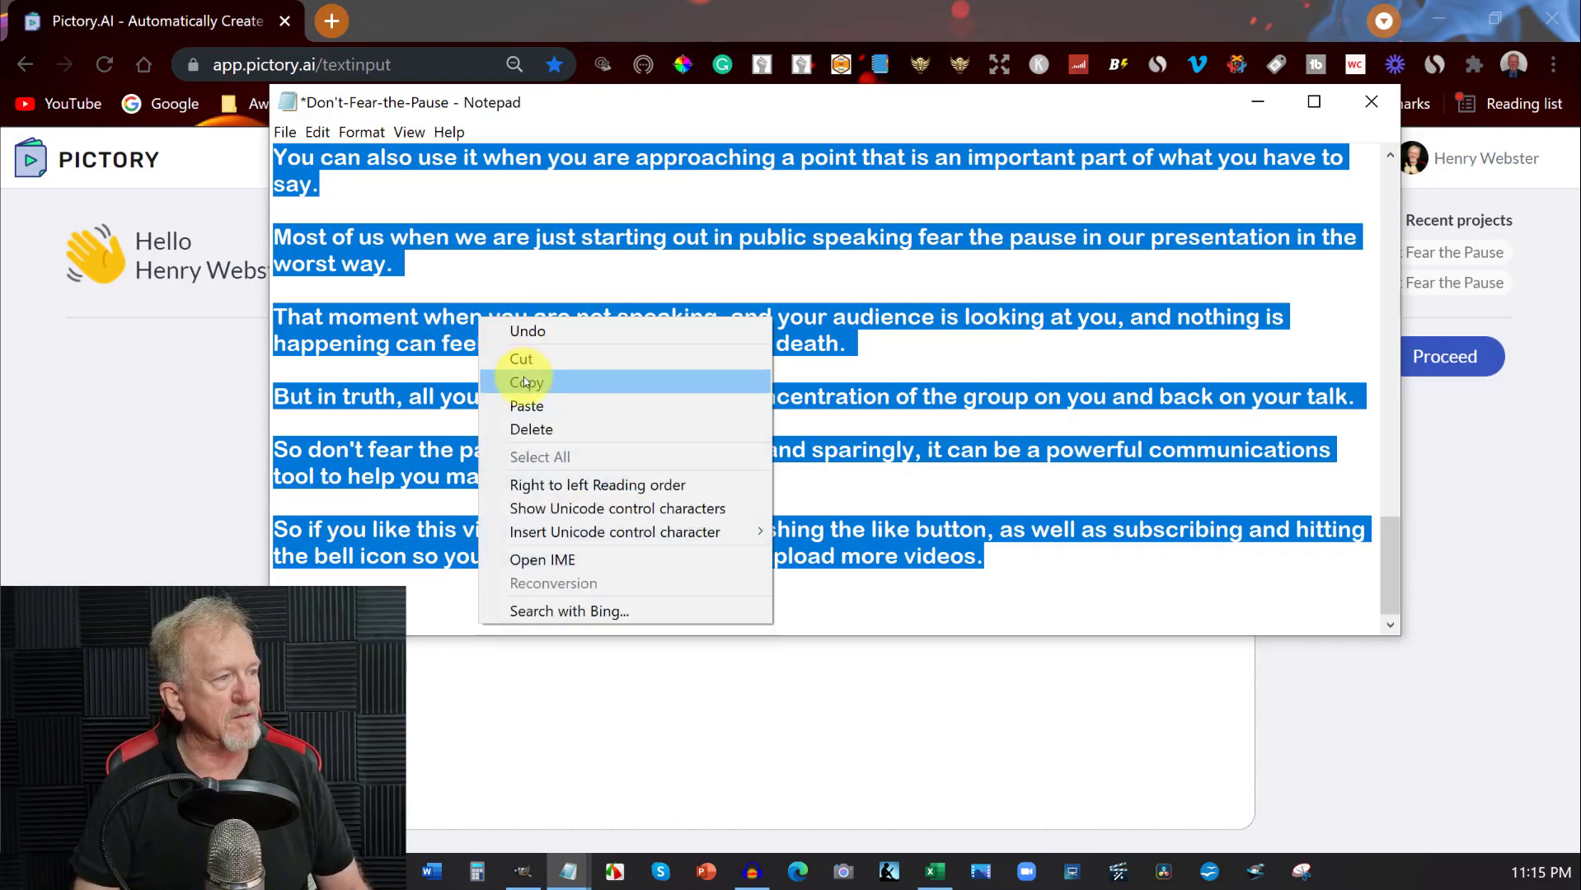
pyautogui.click(528, 380)
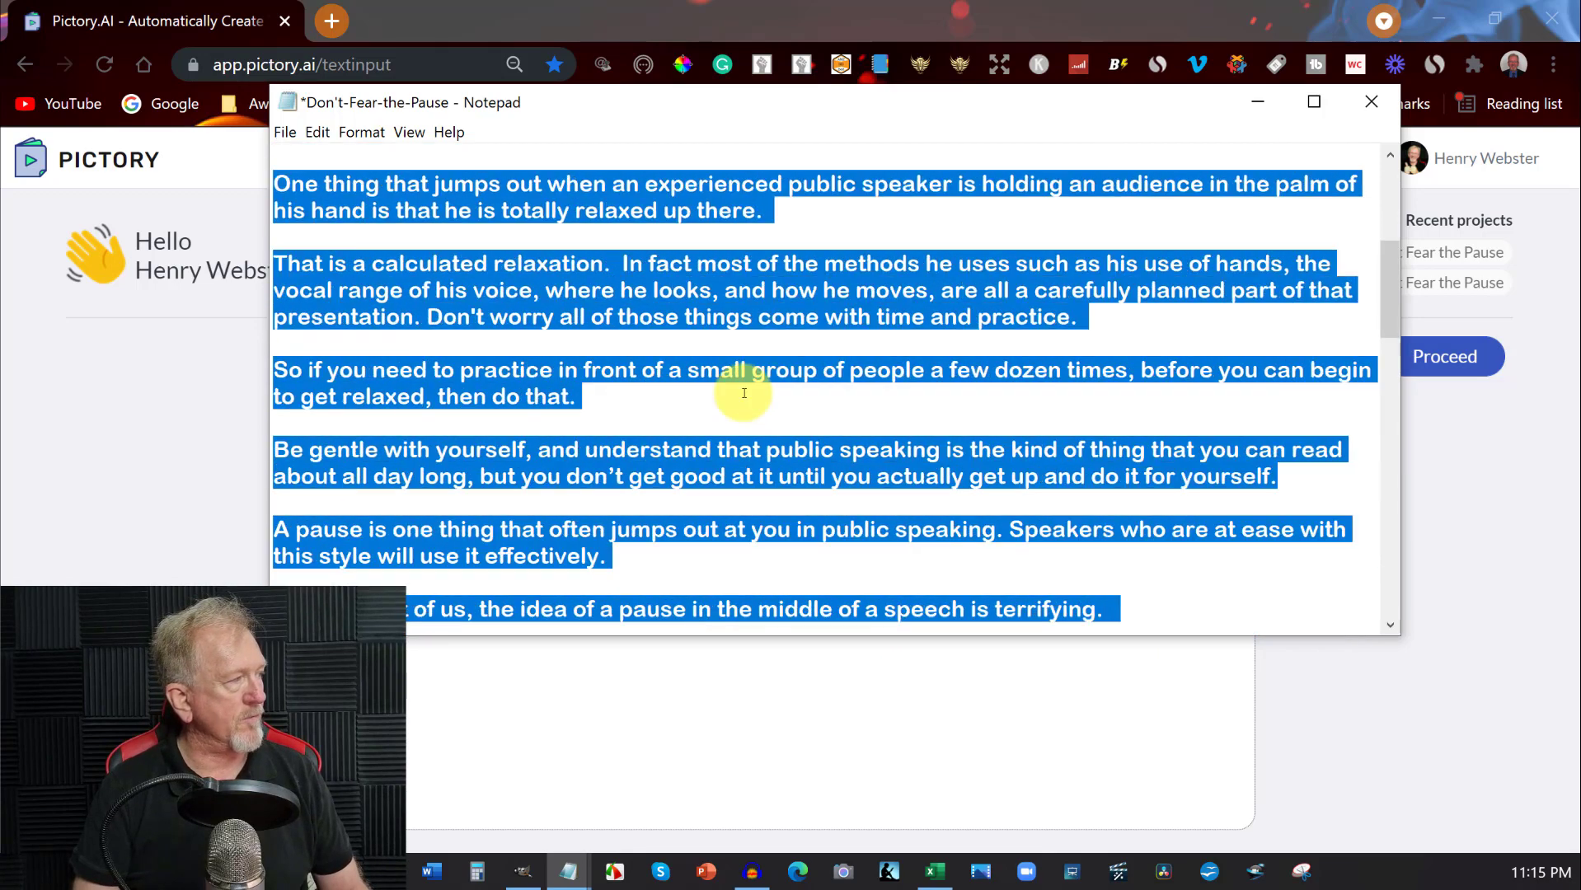
pyautogui.scroll(3)
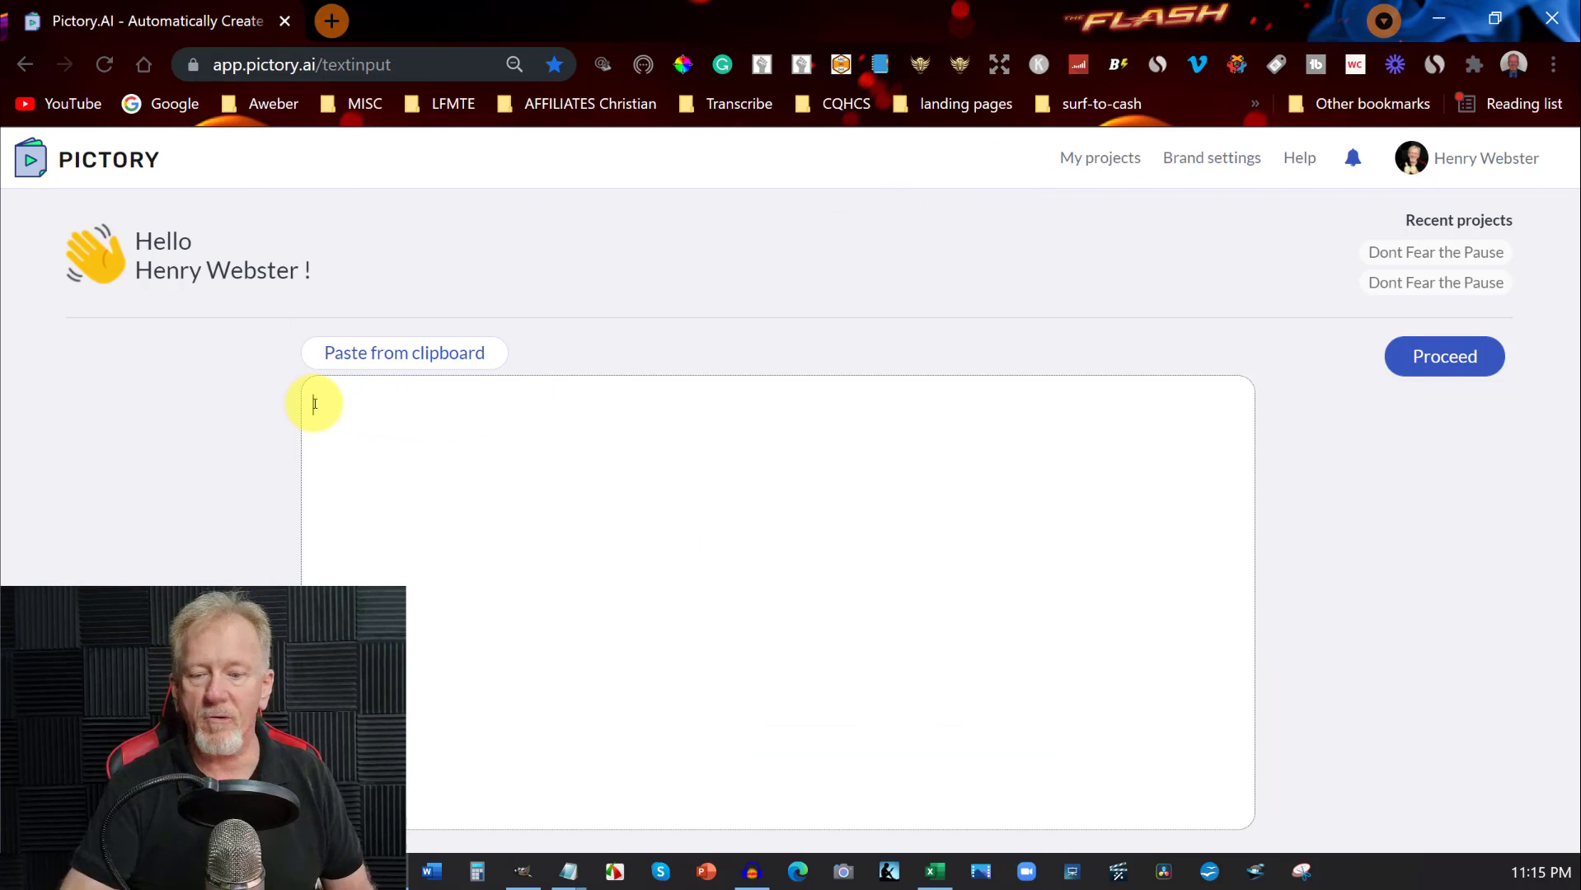
# Step: Paste the script into the script box and proceed to build the storyboard
pyautogui.click(404, 352)
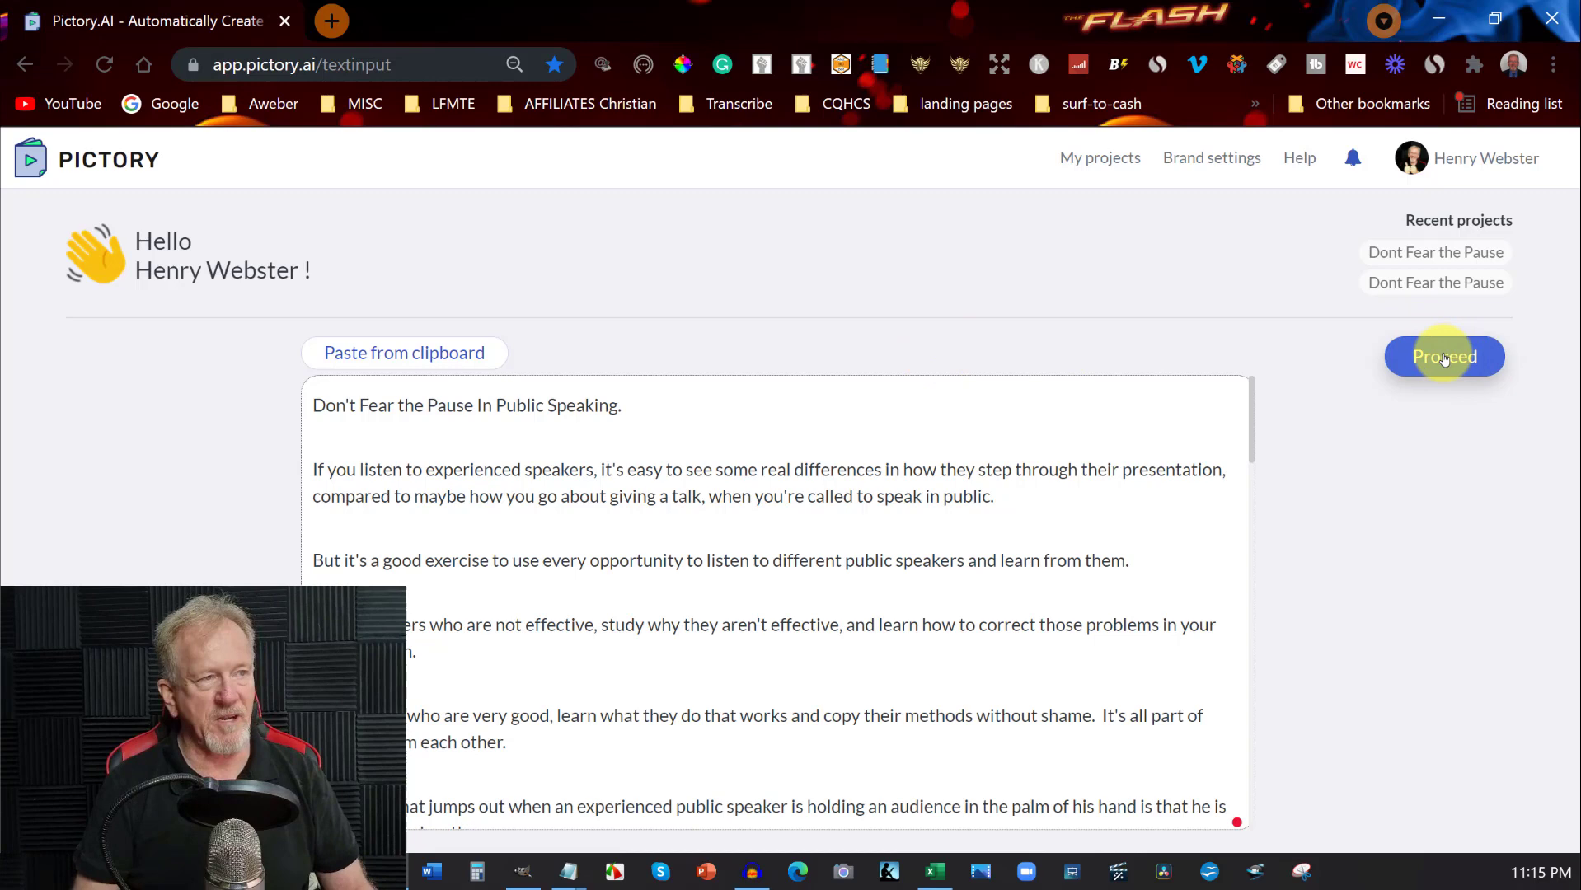
pyautogui.click(1443, 356)
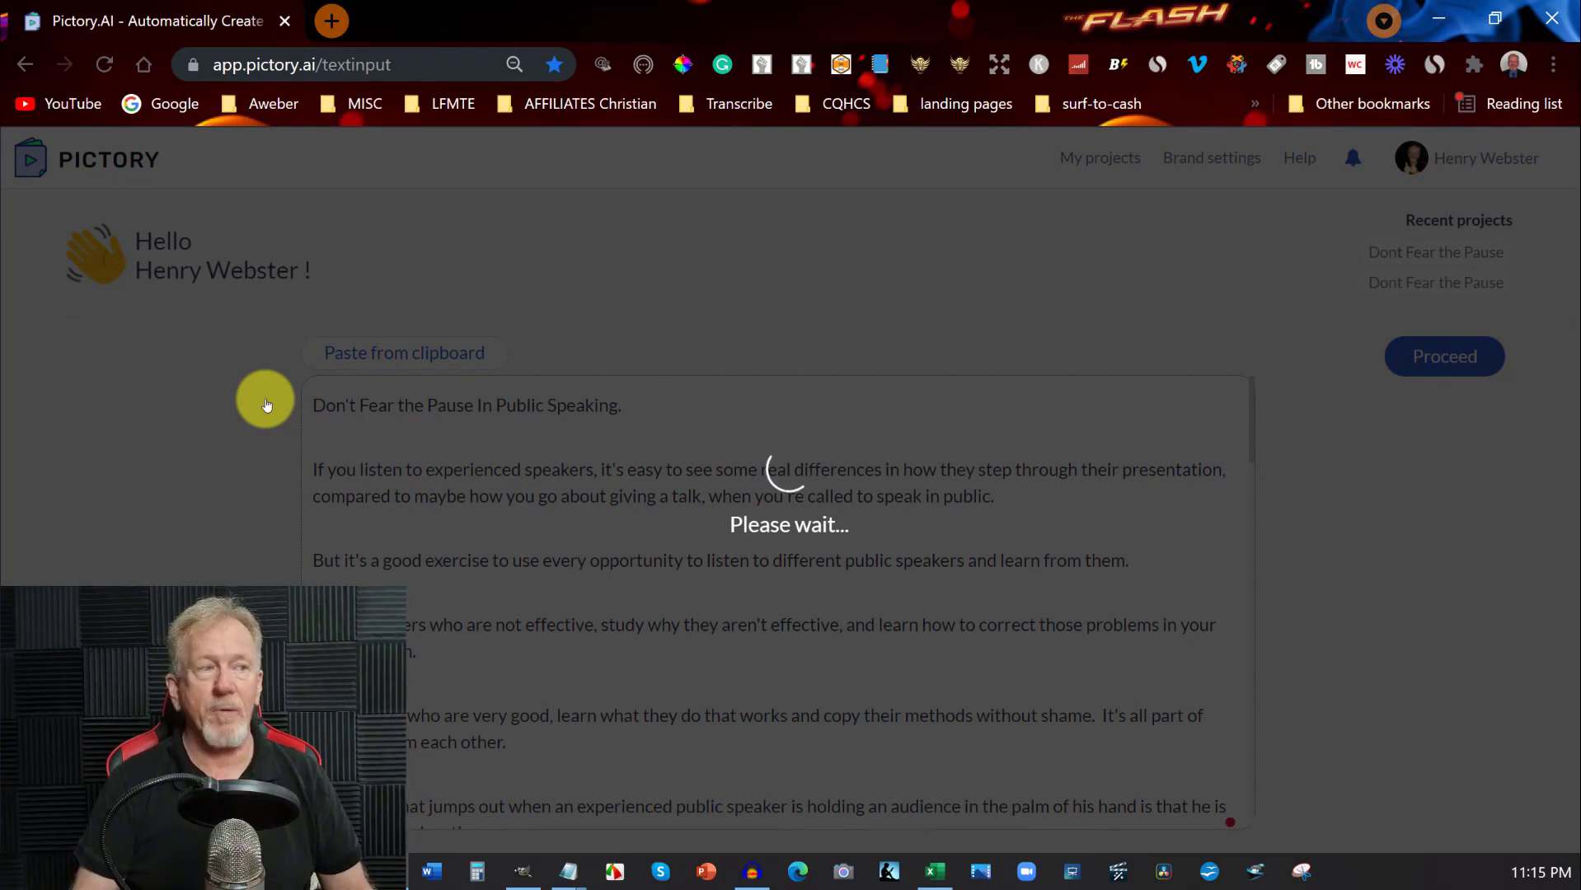
pyautogui.click(1442, 356)
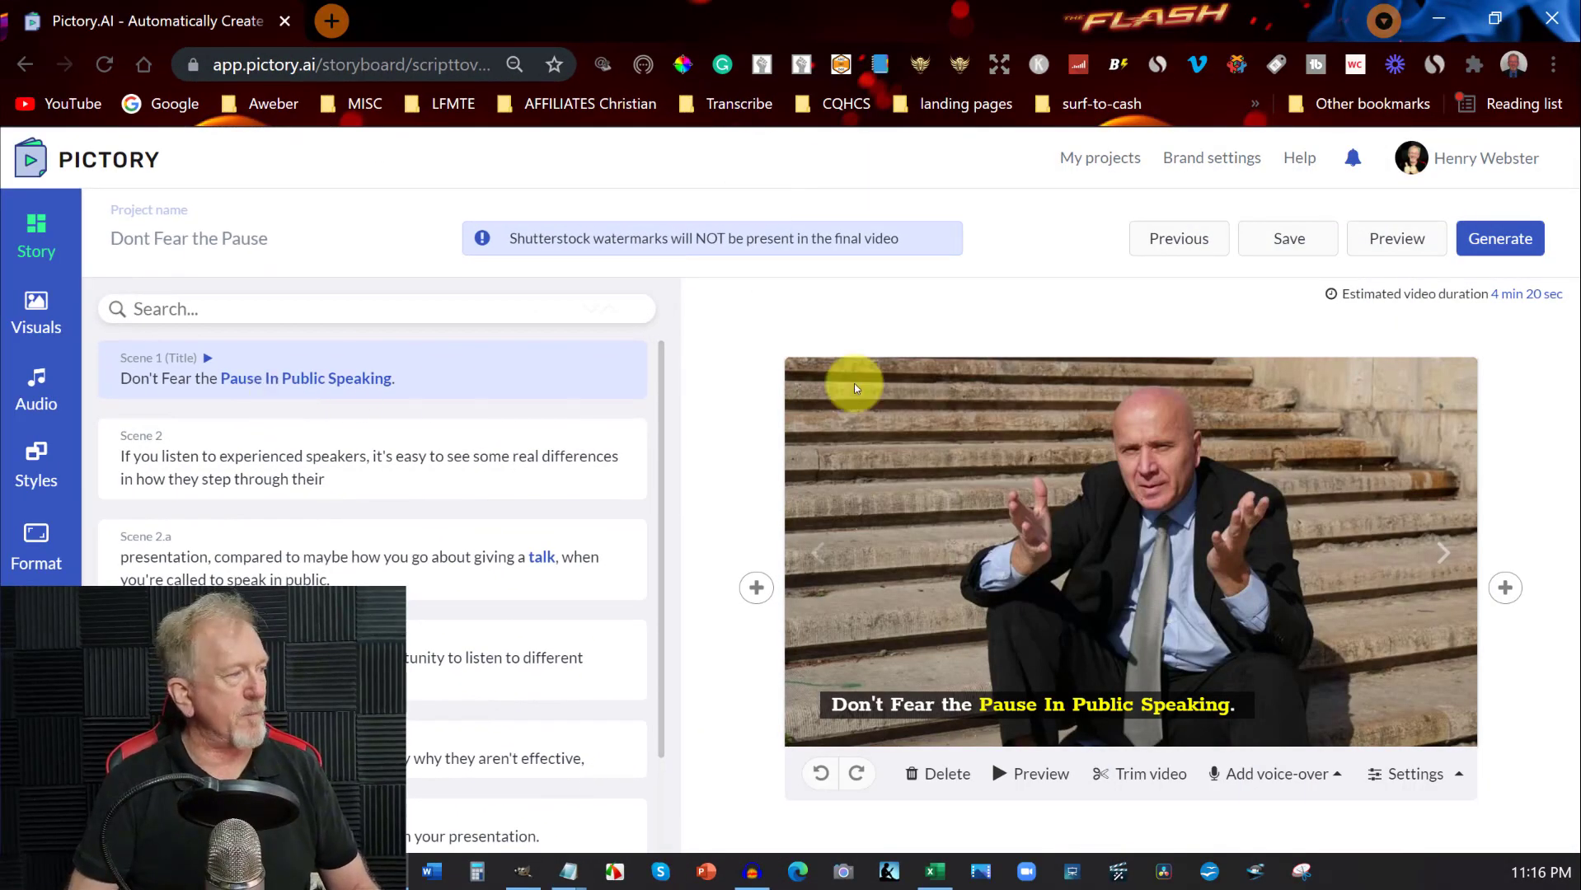
pyautogui.moveTo(1444, 555)
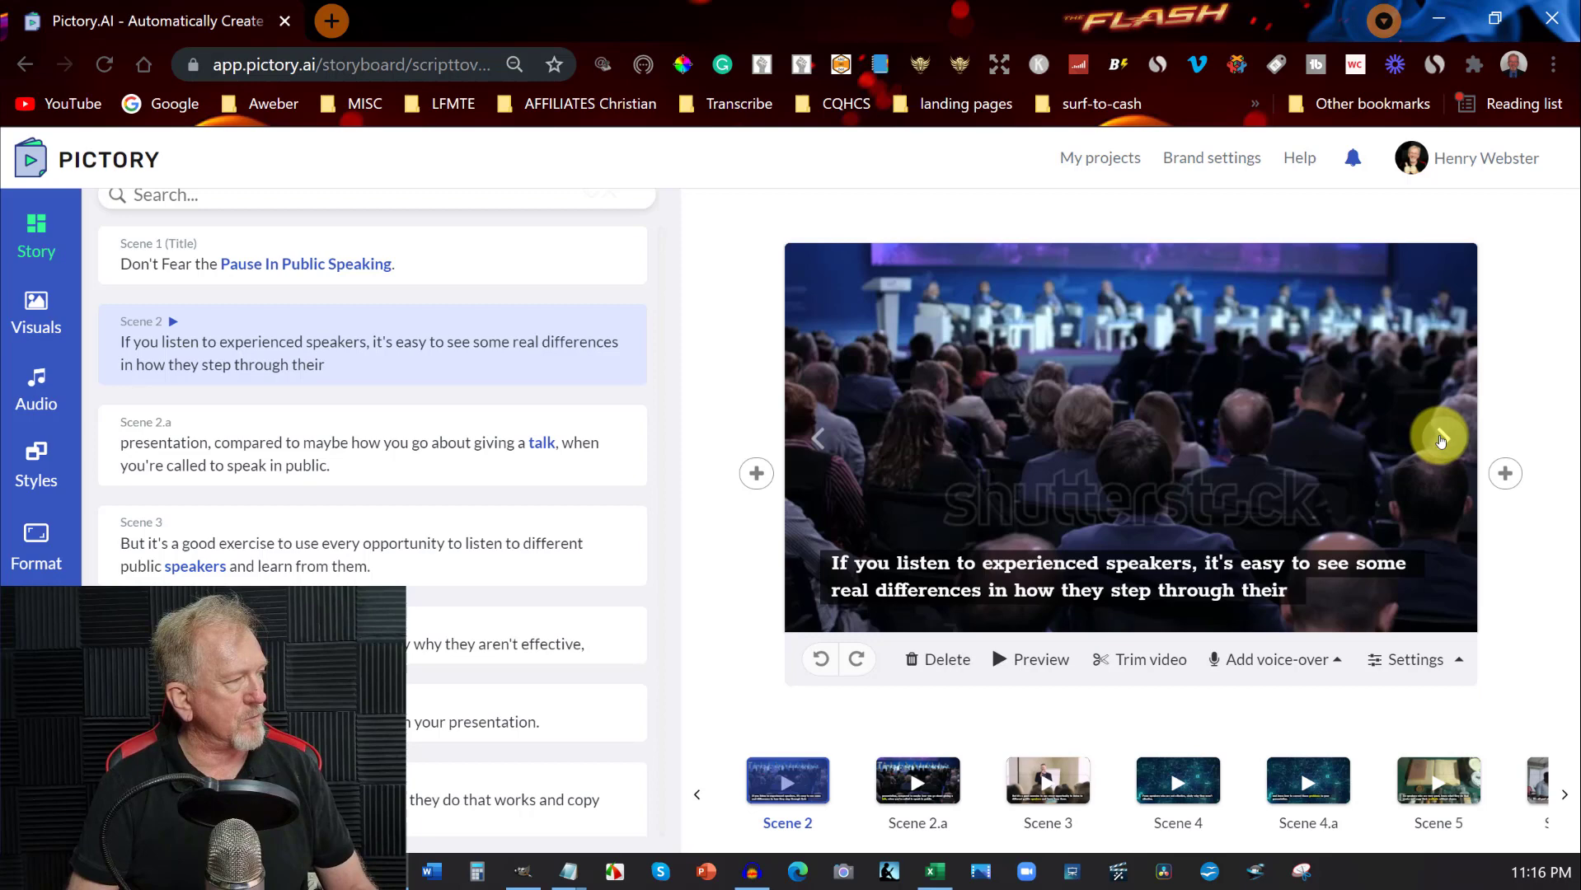
pyautogui.click(369, 443)
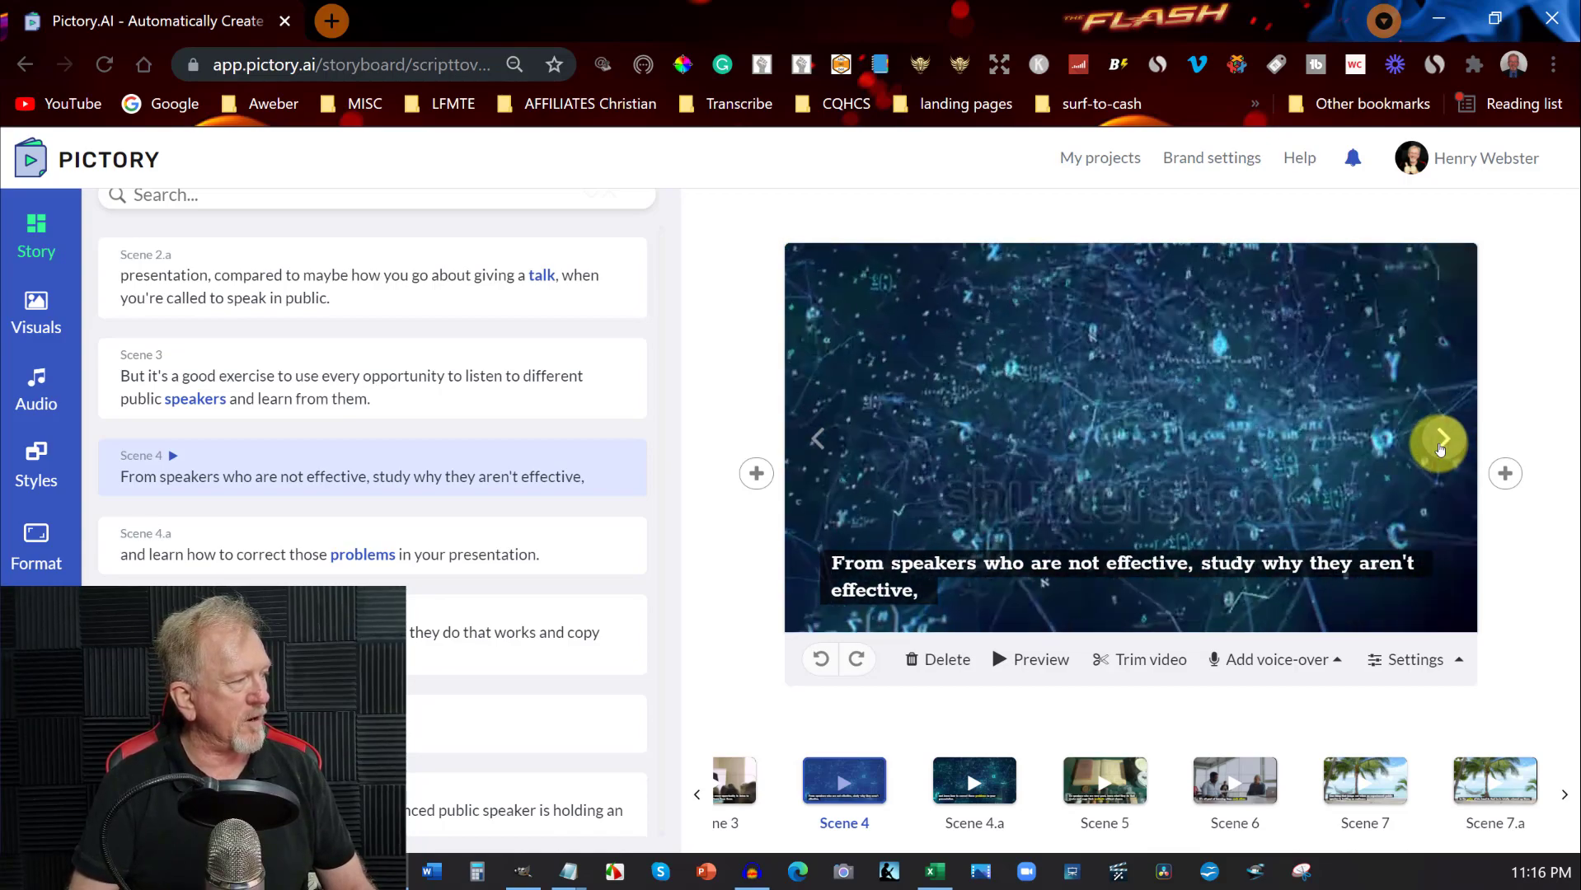
pyautogui.click(1439, 440)
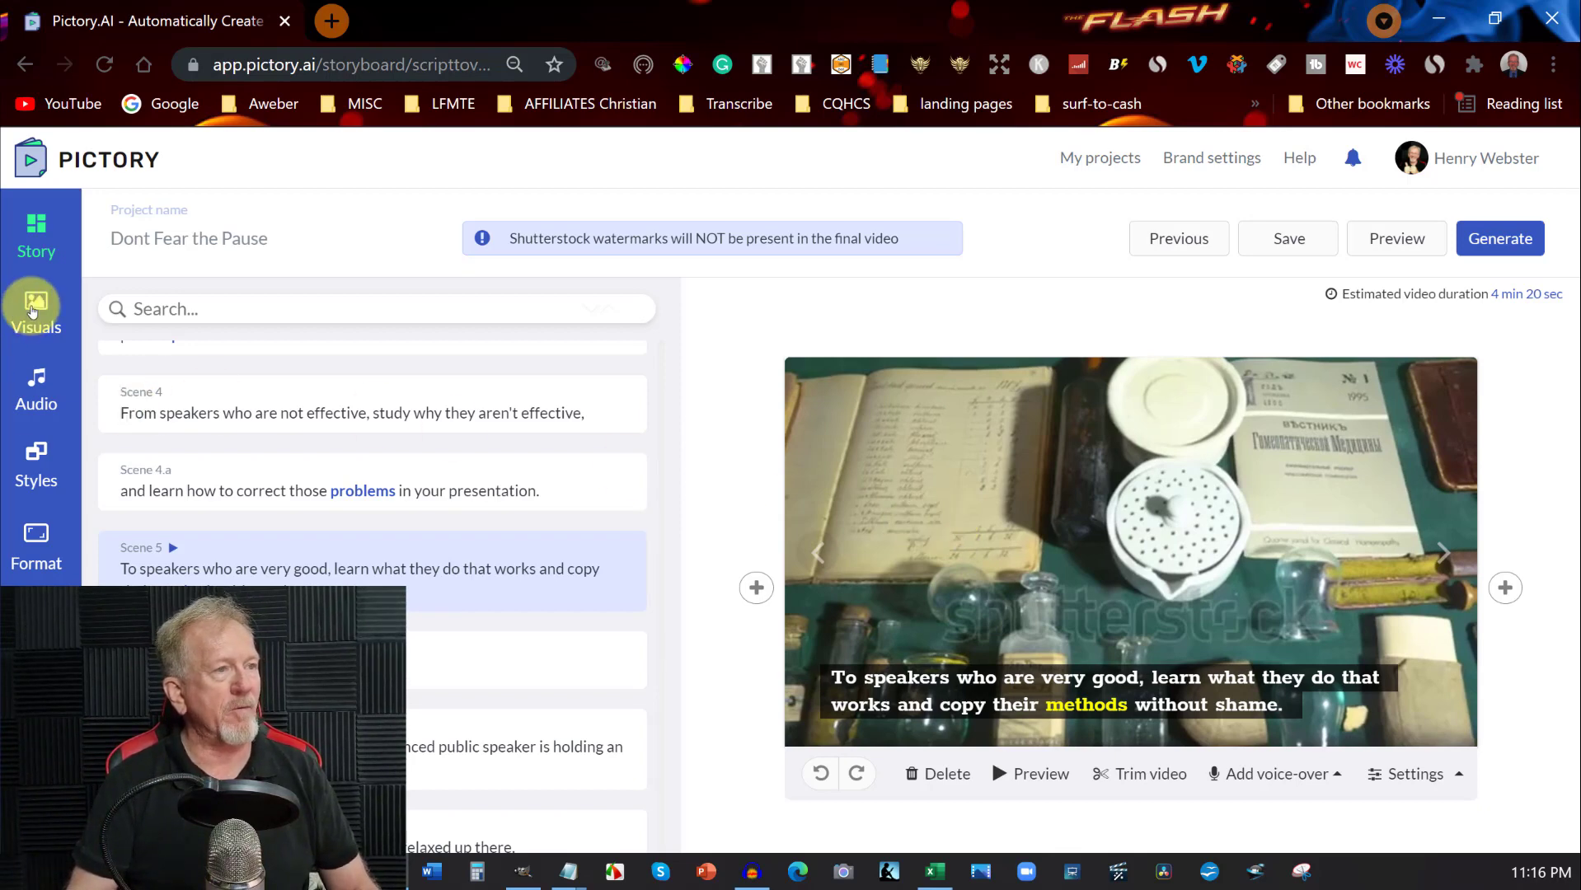
# Step: Search the stock visuals library for 'copy' and browse the matching clips
pyautogui.click(34, 314)
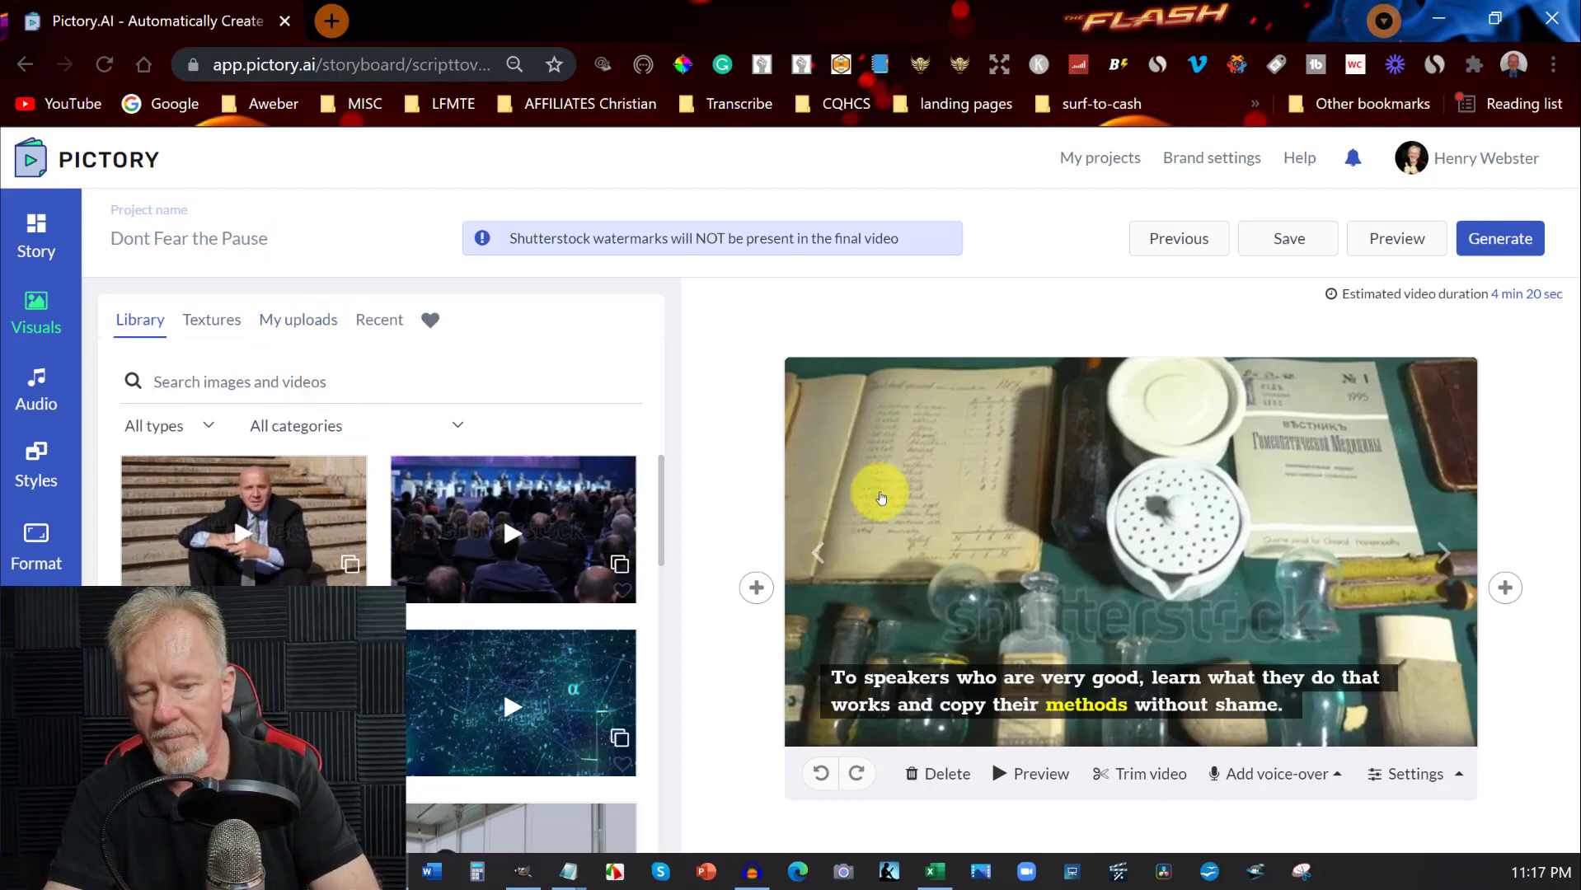
pyautogui.write('copy')
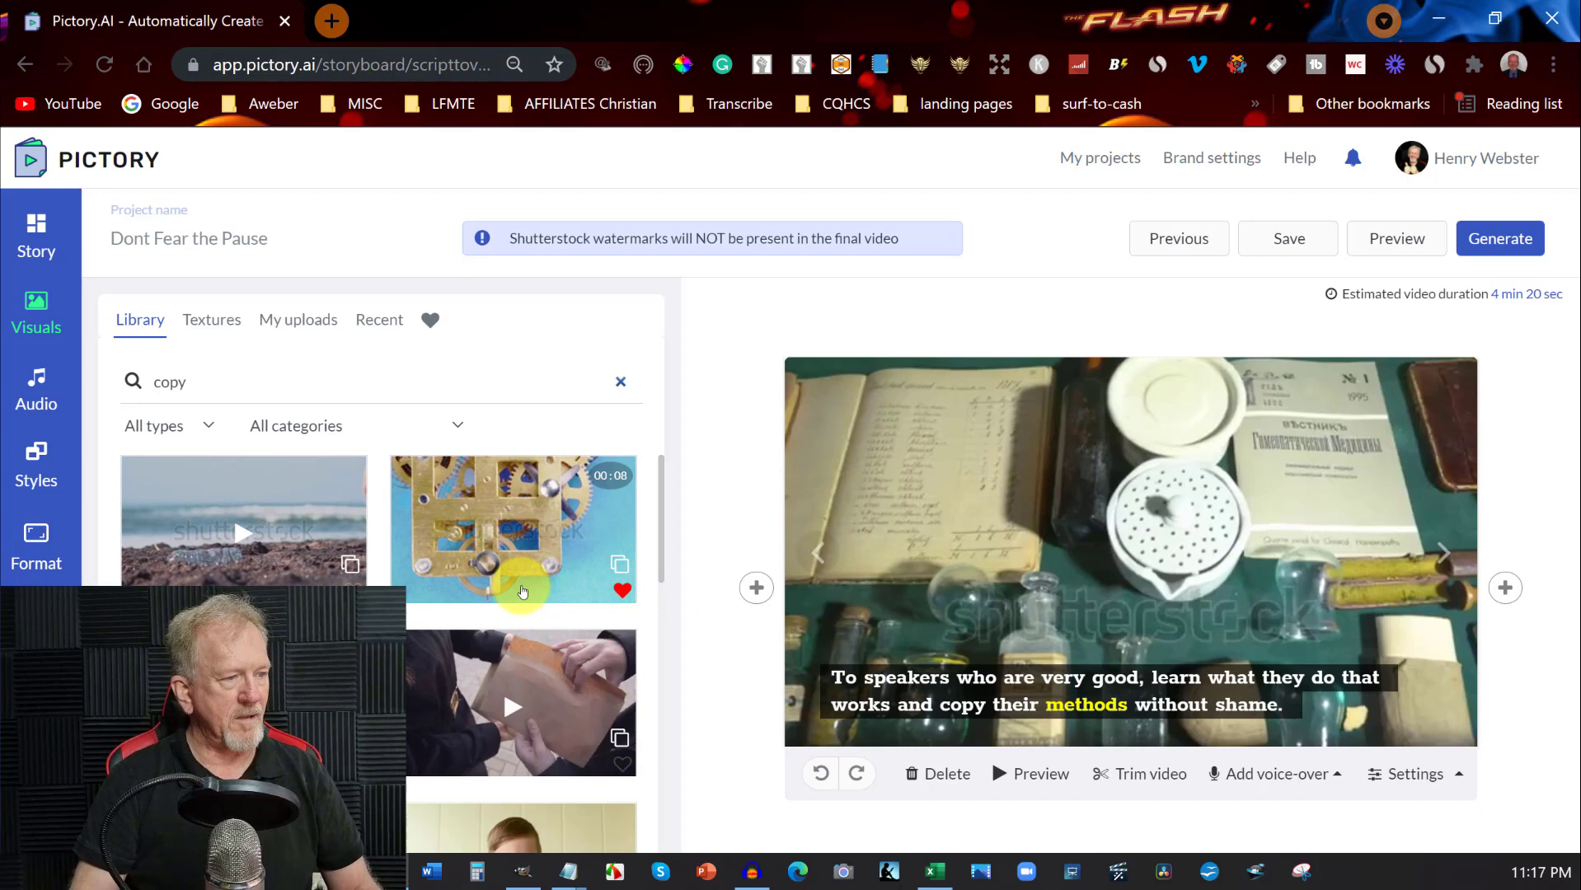
pyautogui.scroll(-3)
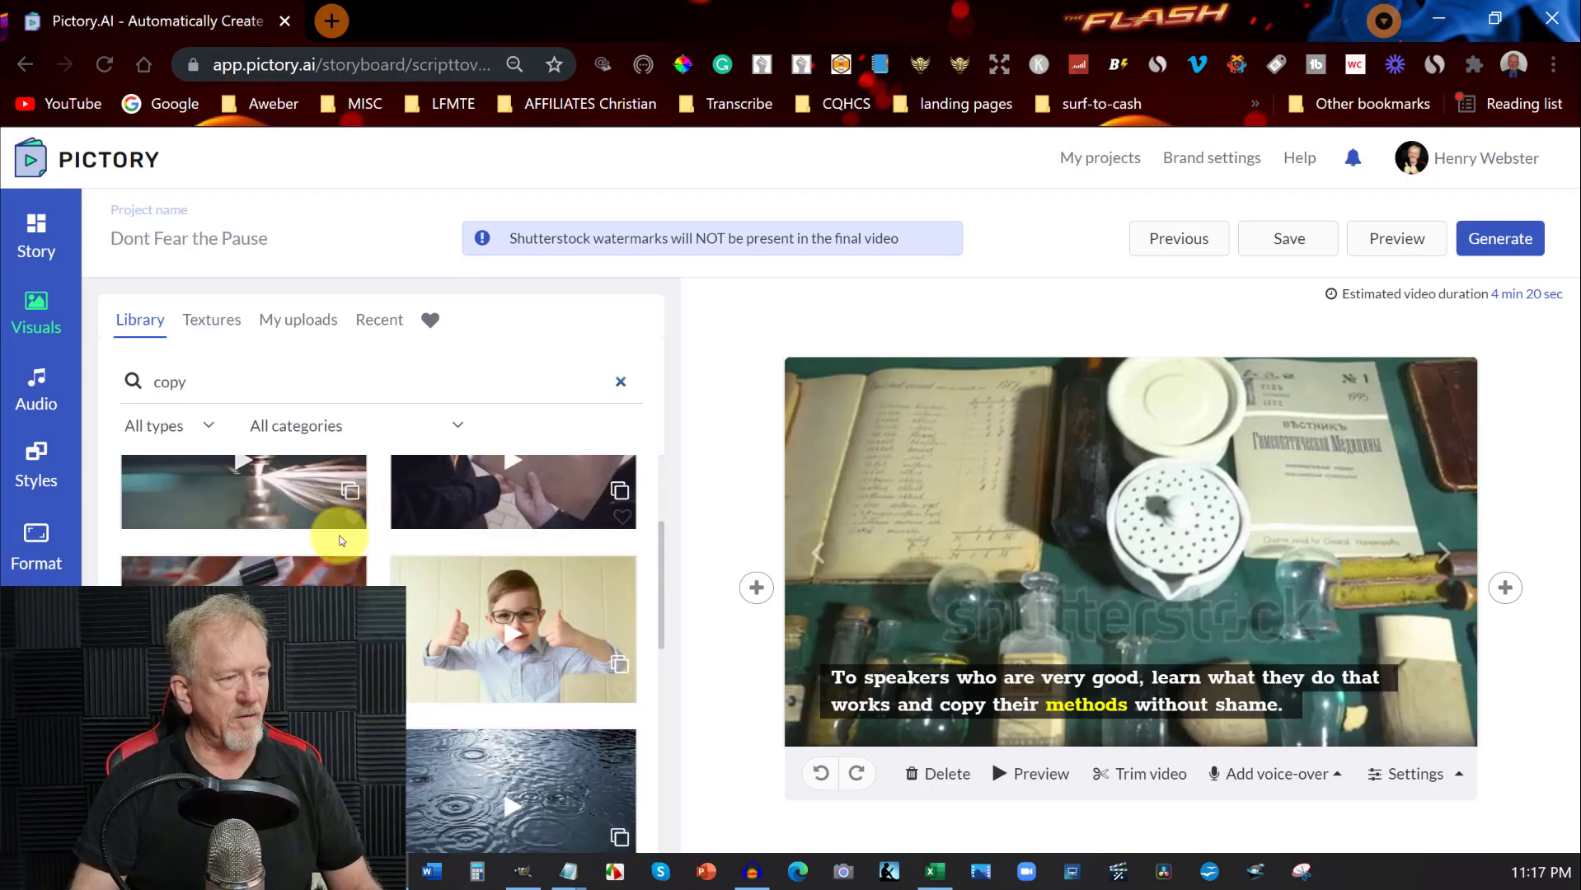
pyautogui.scroll(-3)
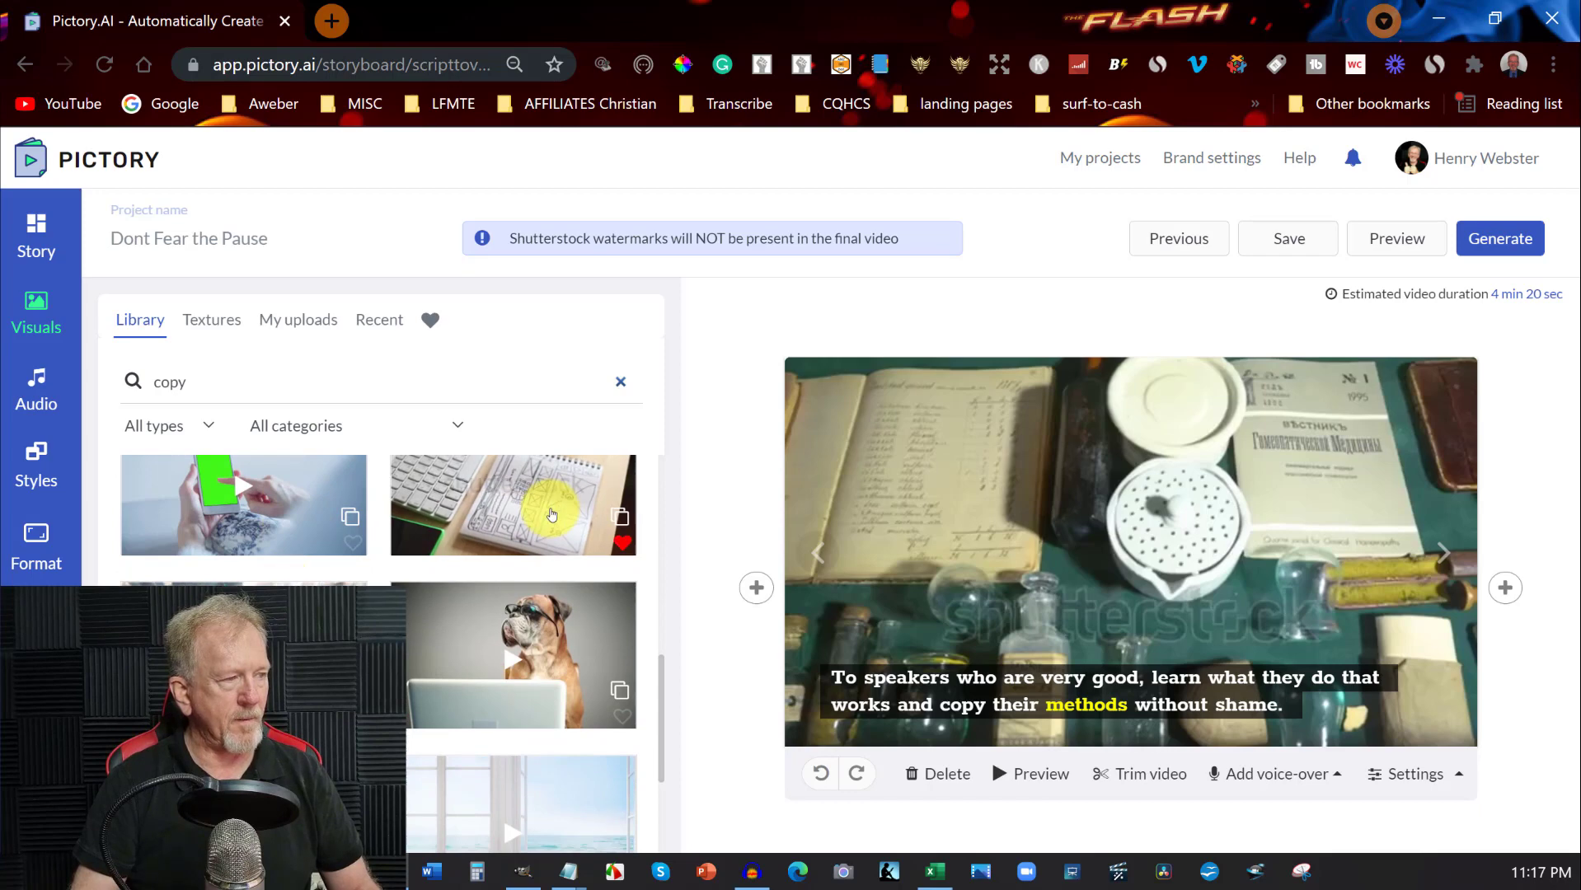
pyautogui.scroll(-3)
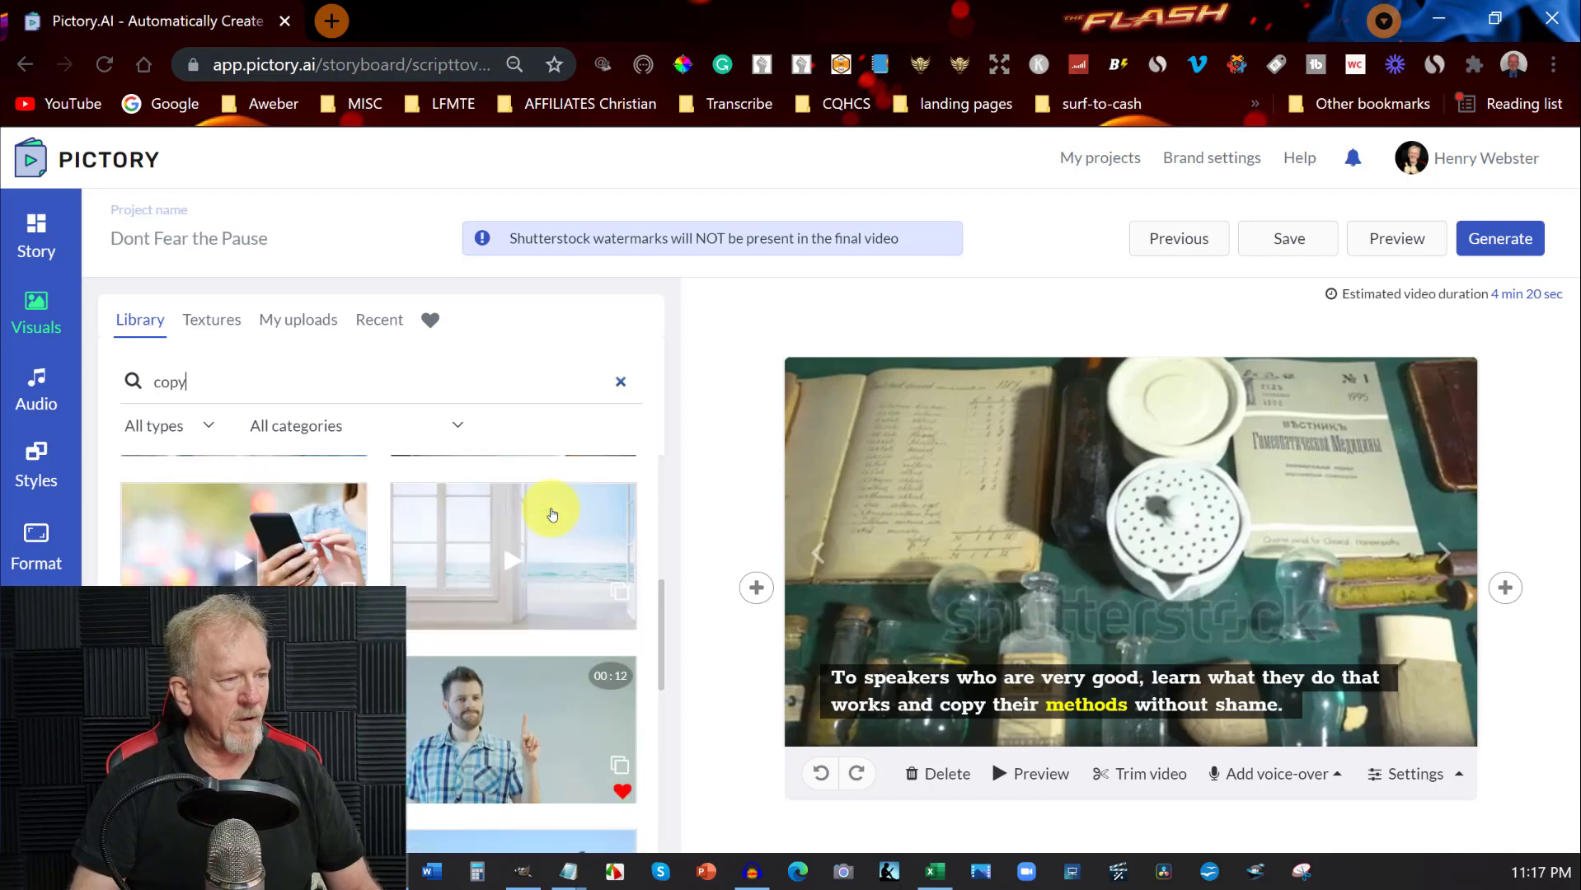
pyautogui.scroll(-3)
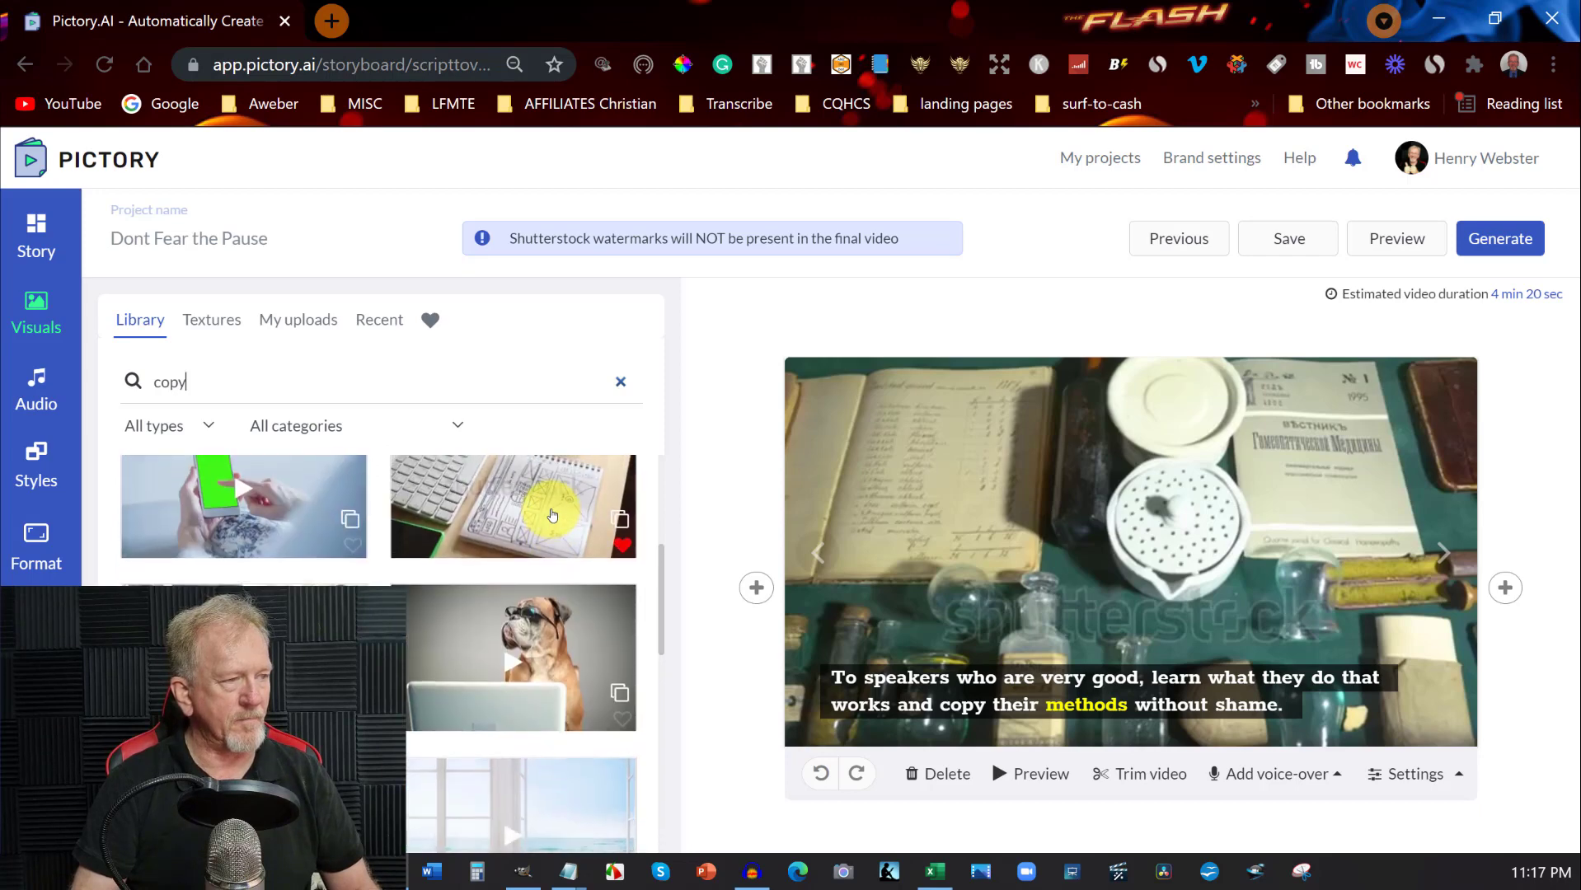
pyautogui.scroll(-3)
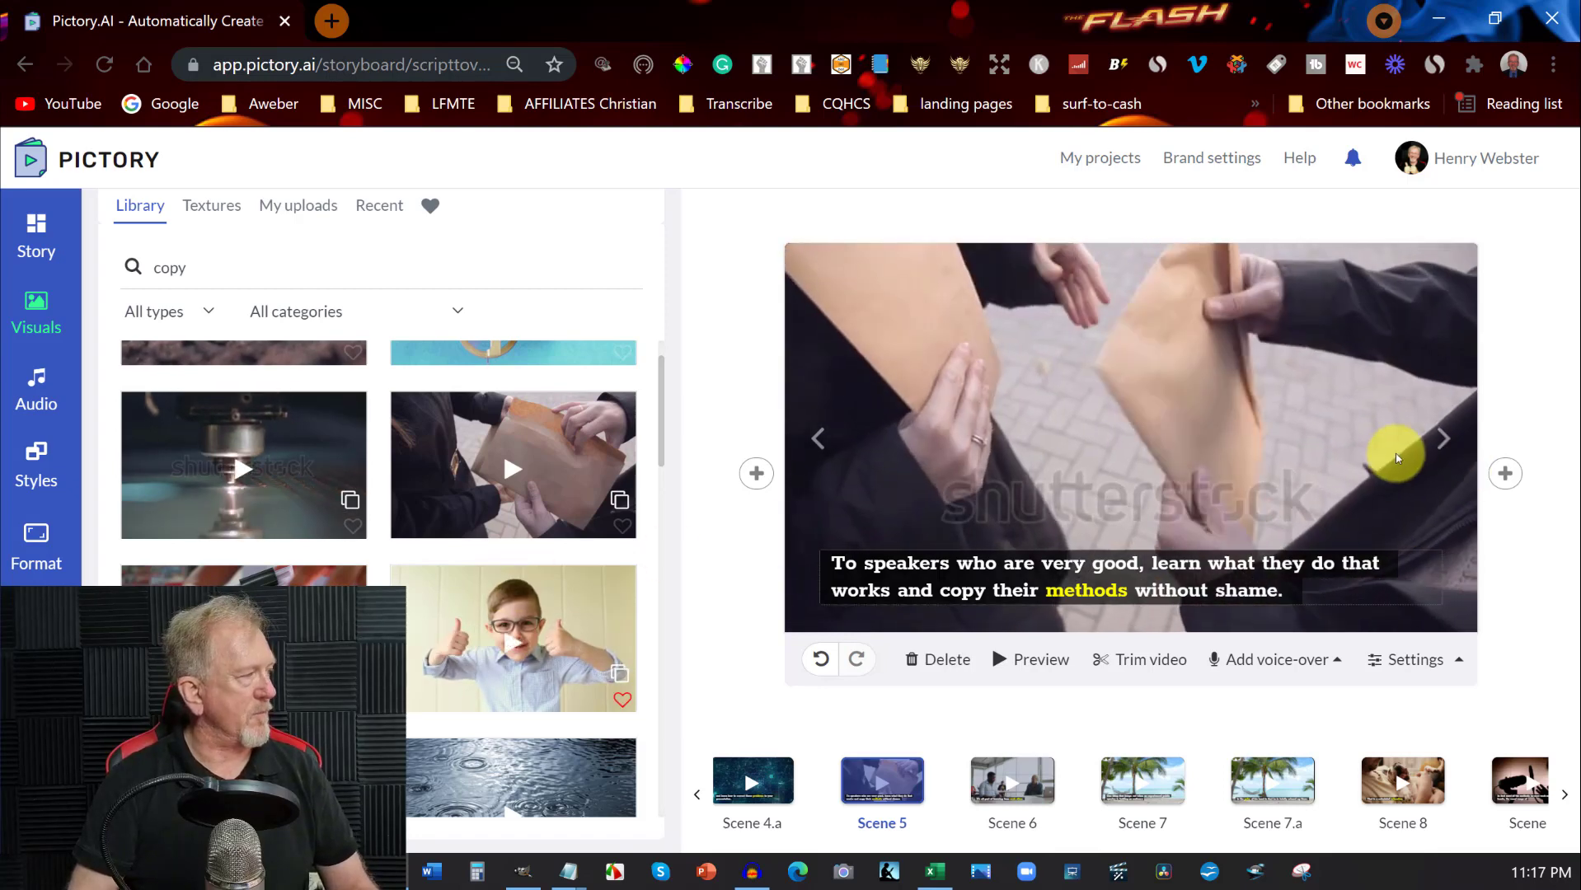
# Step: Advance through the following scenes to the closing bell-icon scene
pyautogui.click(1442, 439)
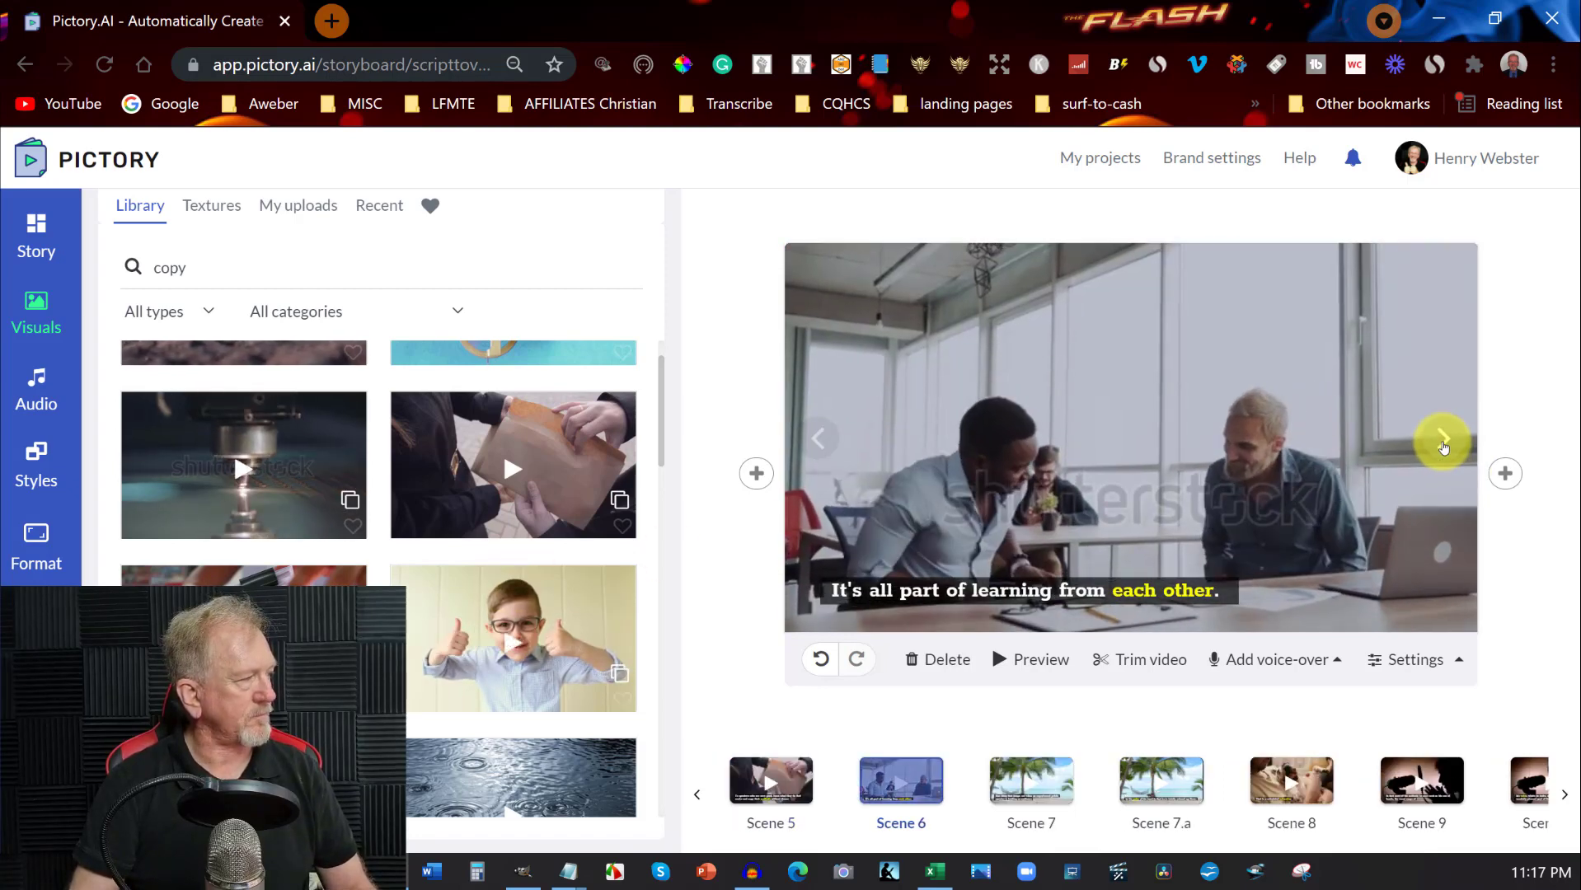
pyautogui.click(1443, 444)
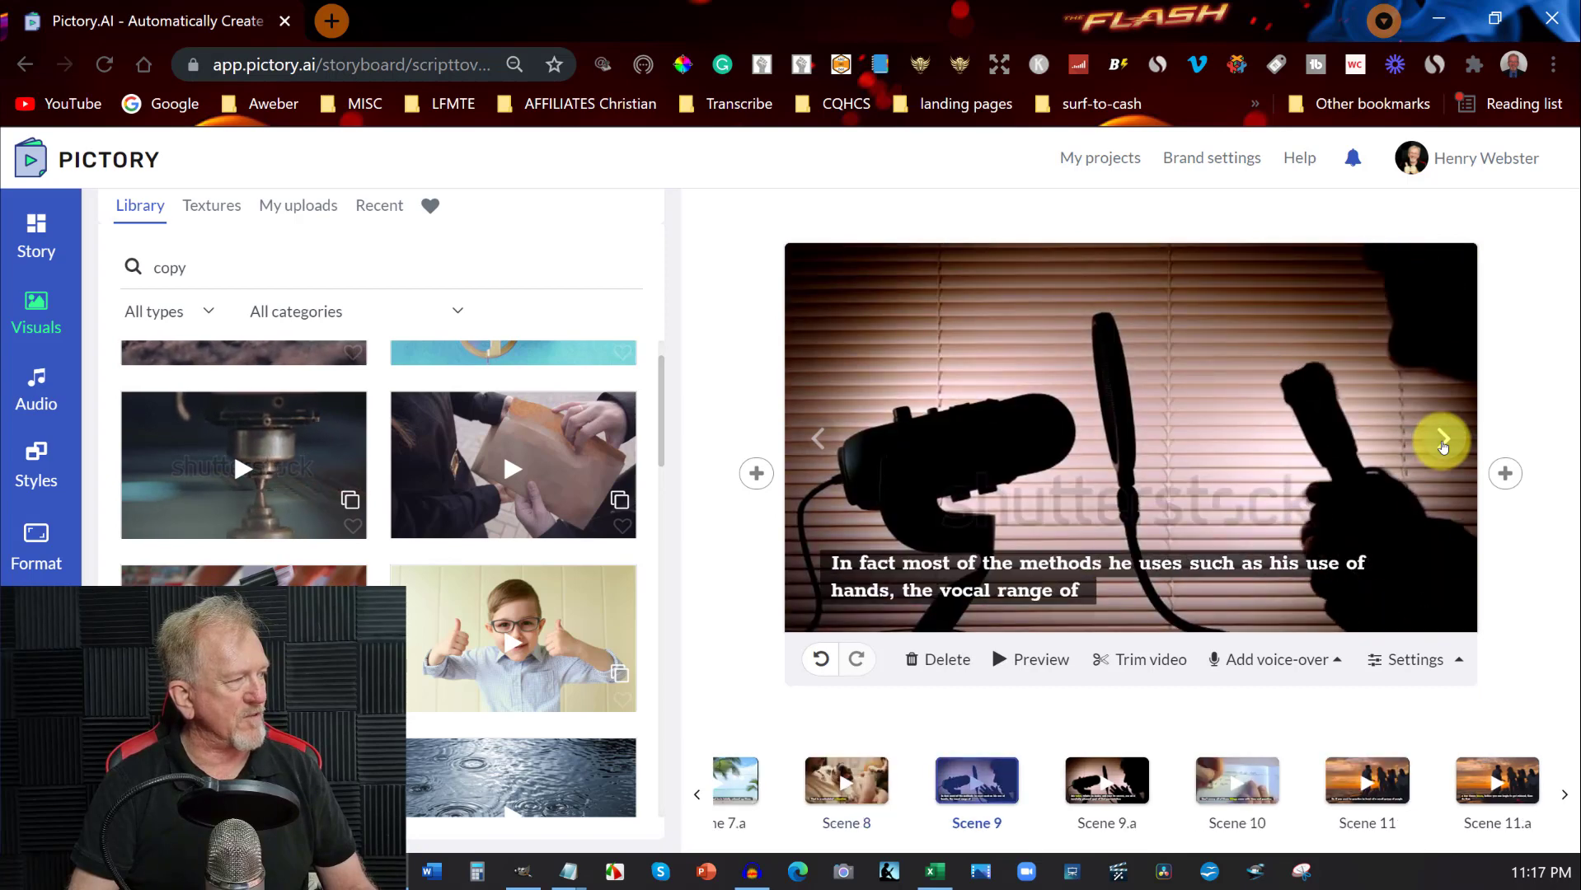
pyautogui.click(1439, 440)
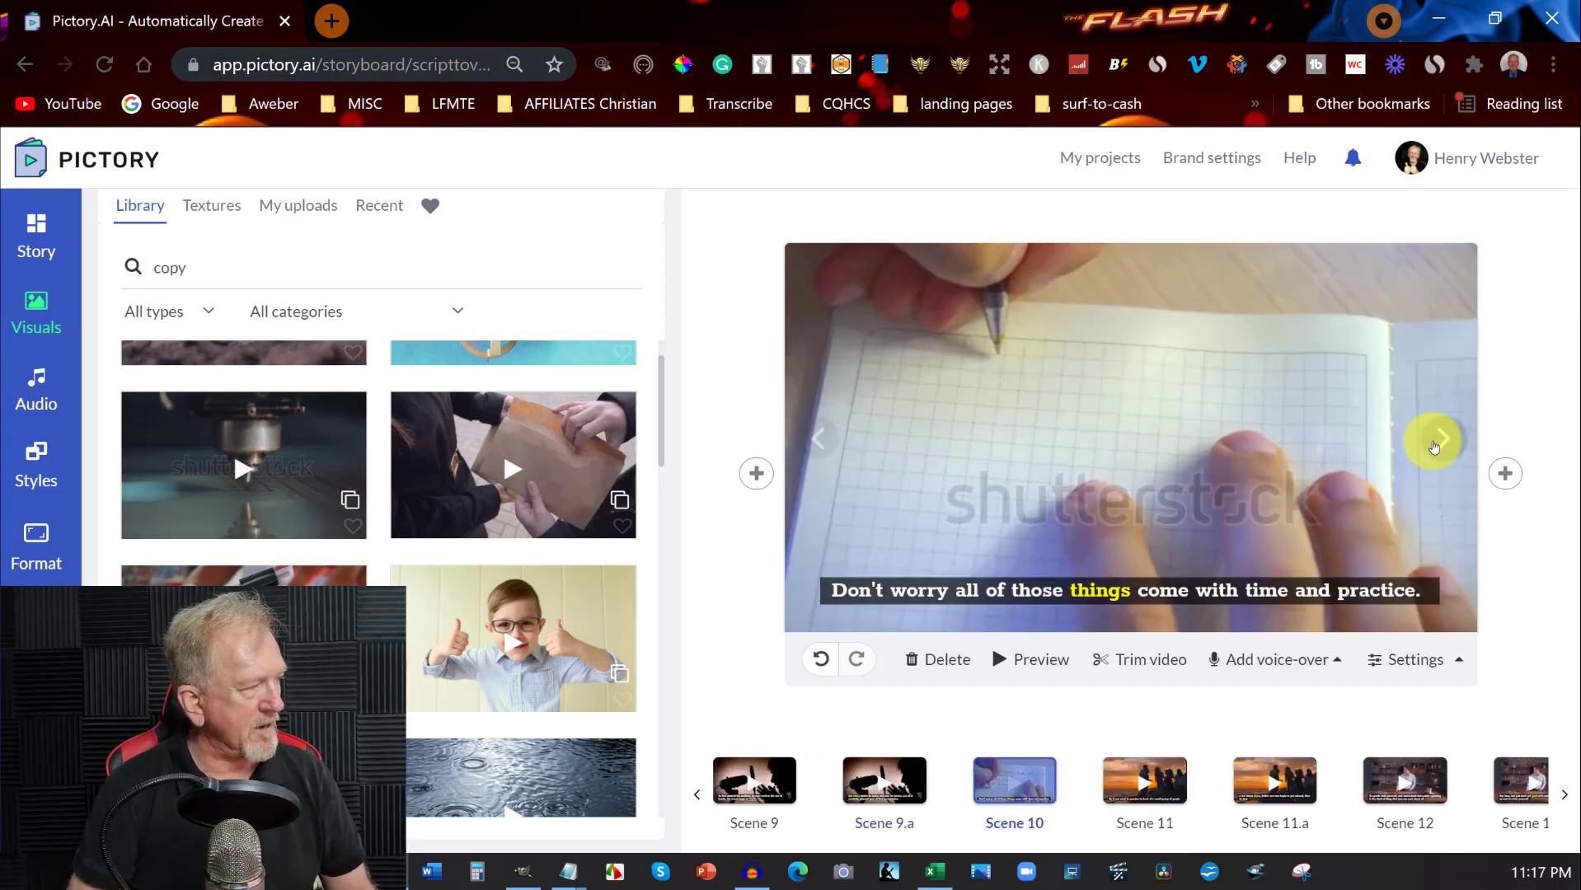
pyautogui.click(1436, 438)
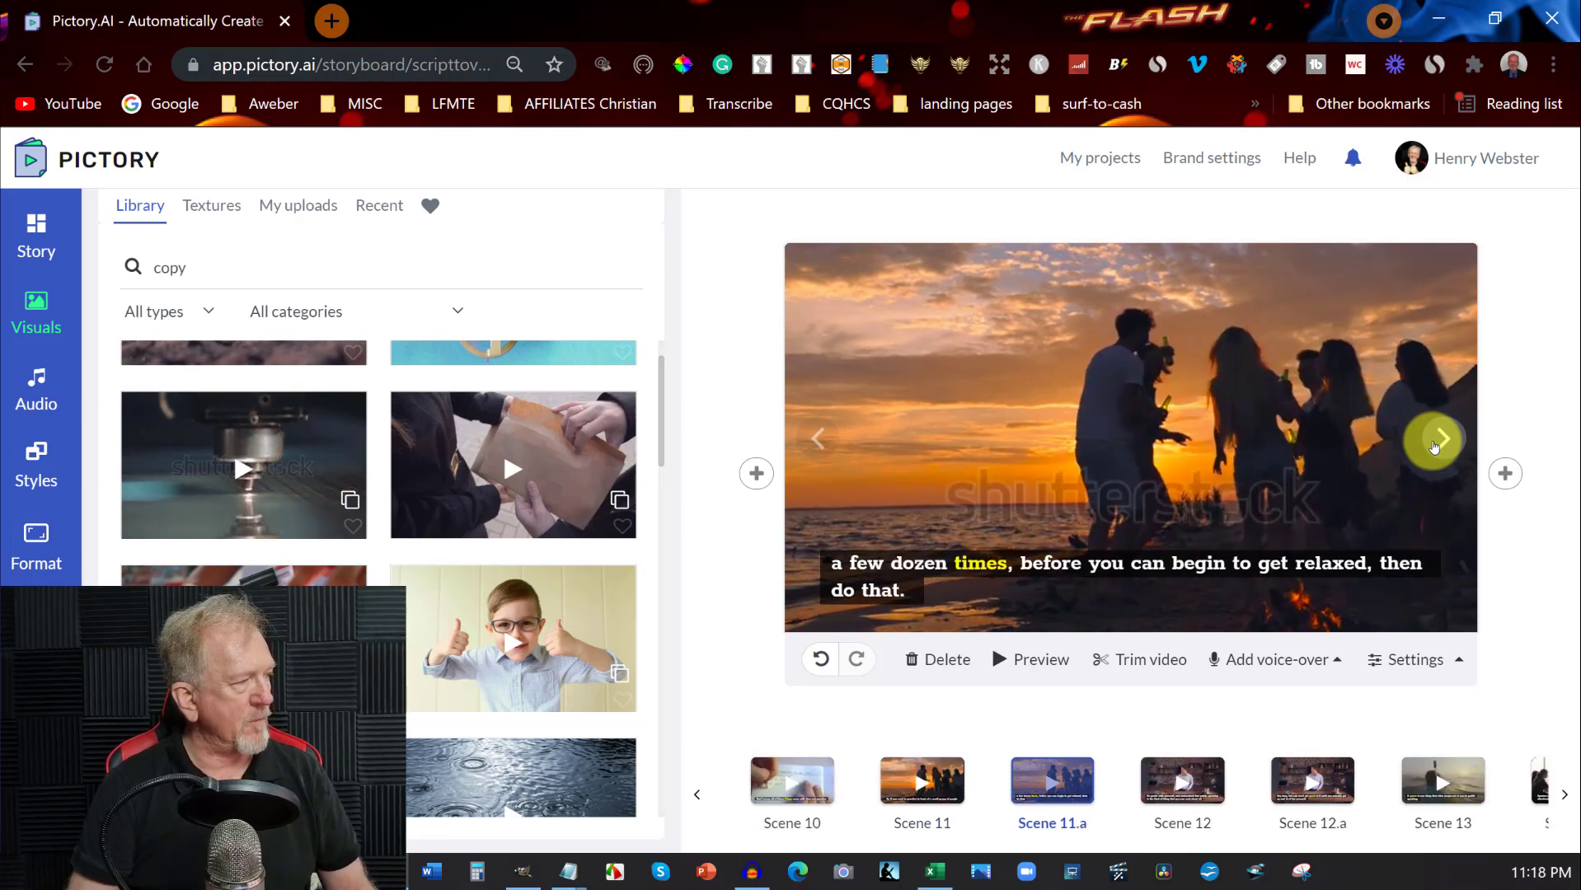
pyautogui.click(1434, 439)
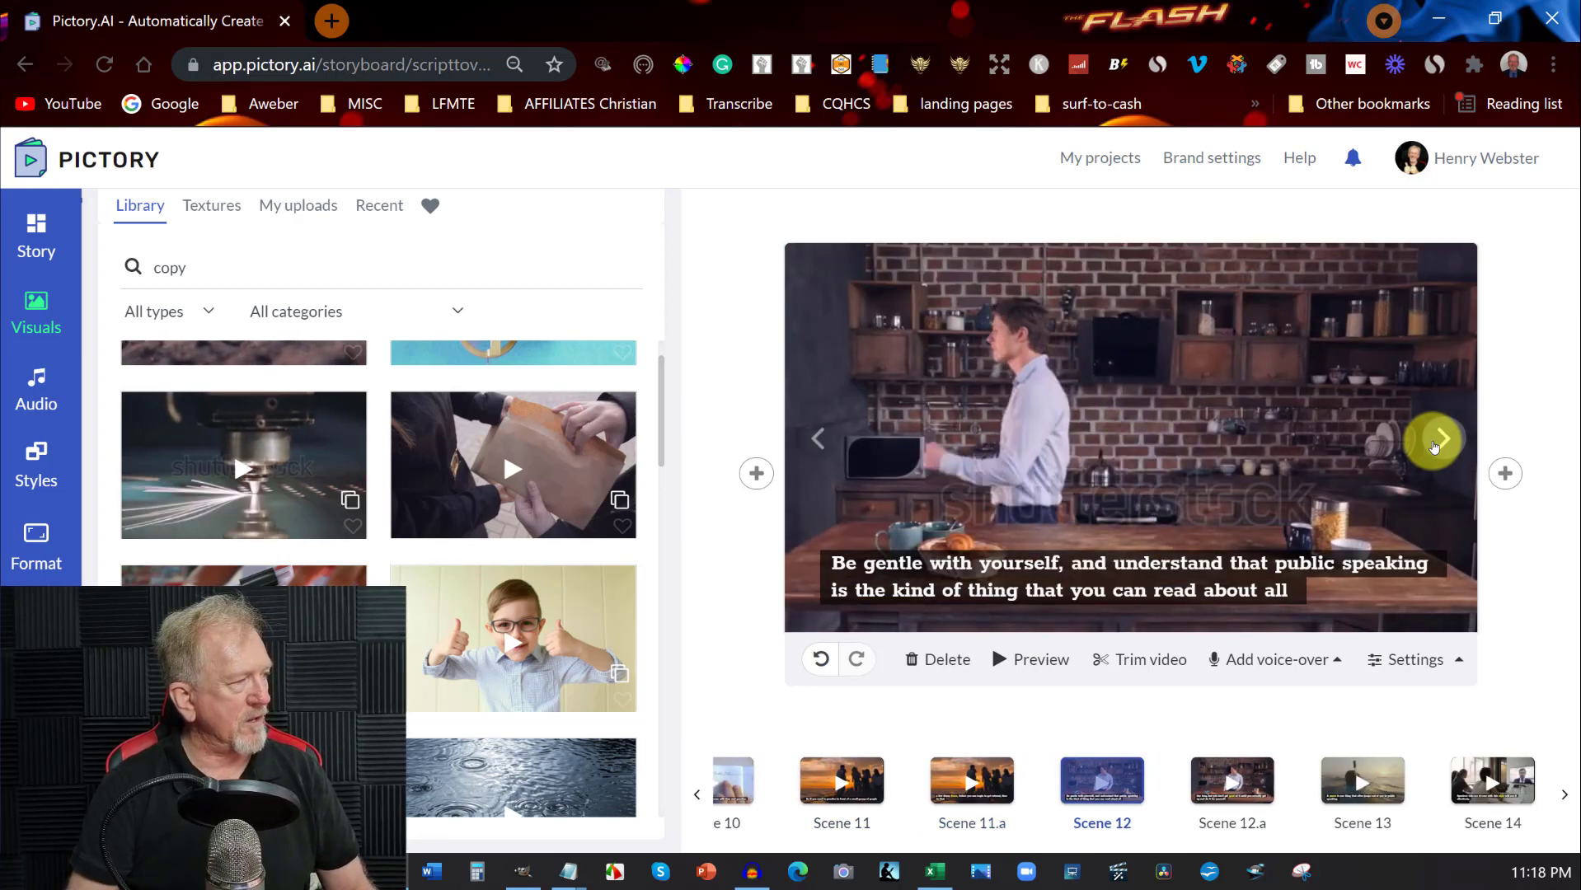
pyautogui.click(1436, 437)
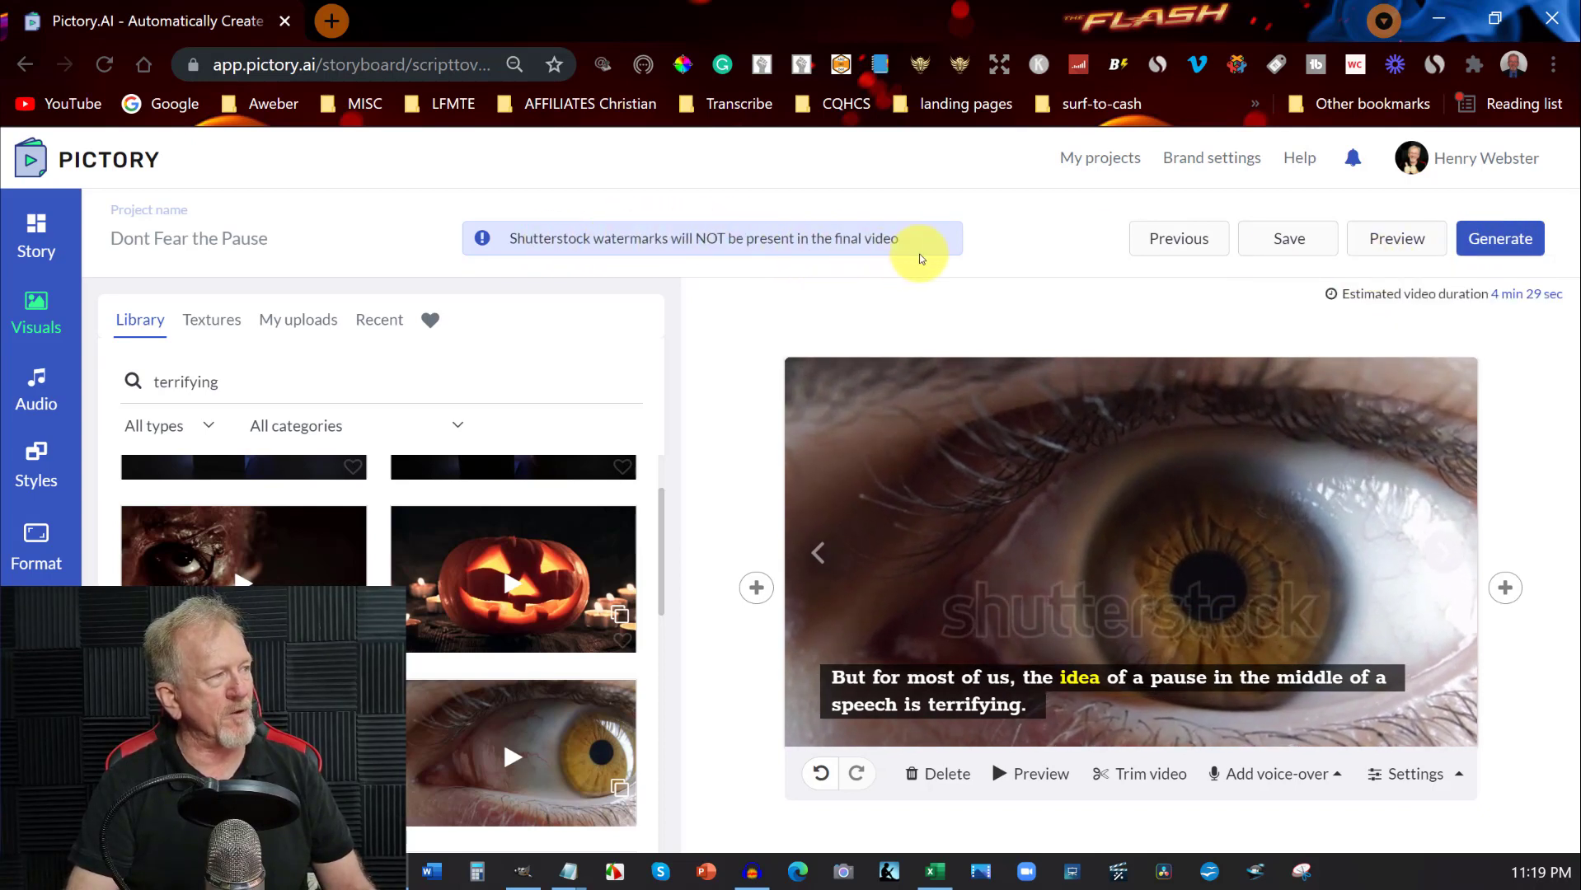
pyautogui.scroll(-3)
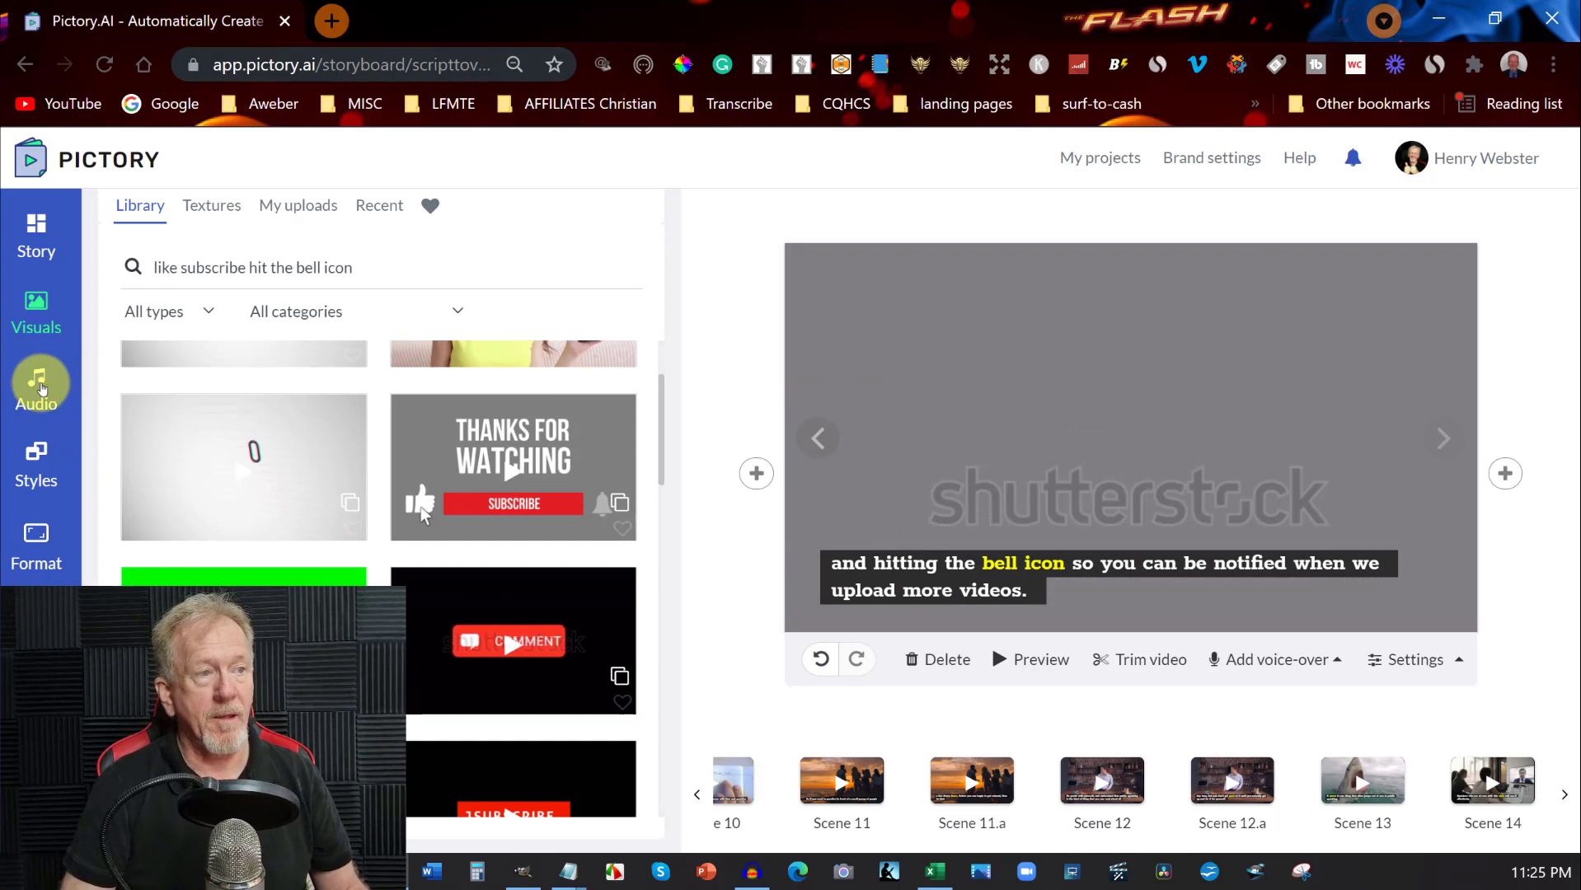
# Step: Show the Audio background music list with 'They Need Us' applied
pyautogui.click(34, 388)
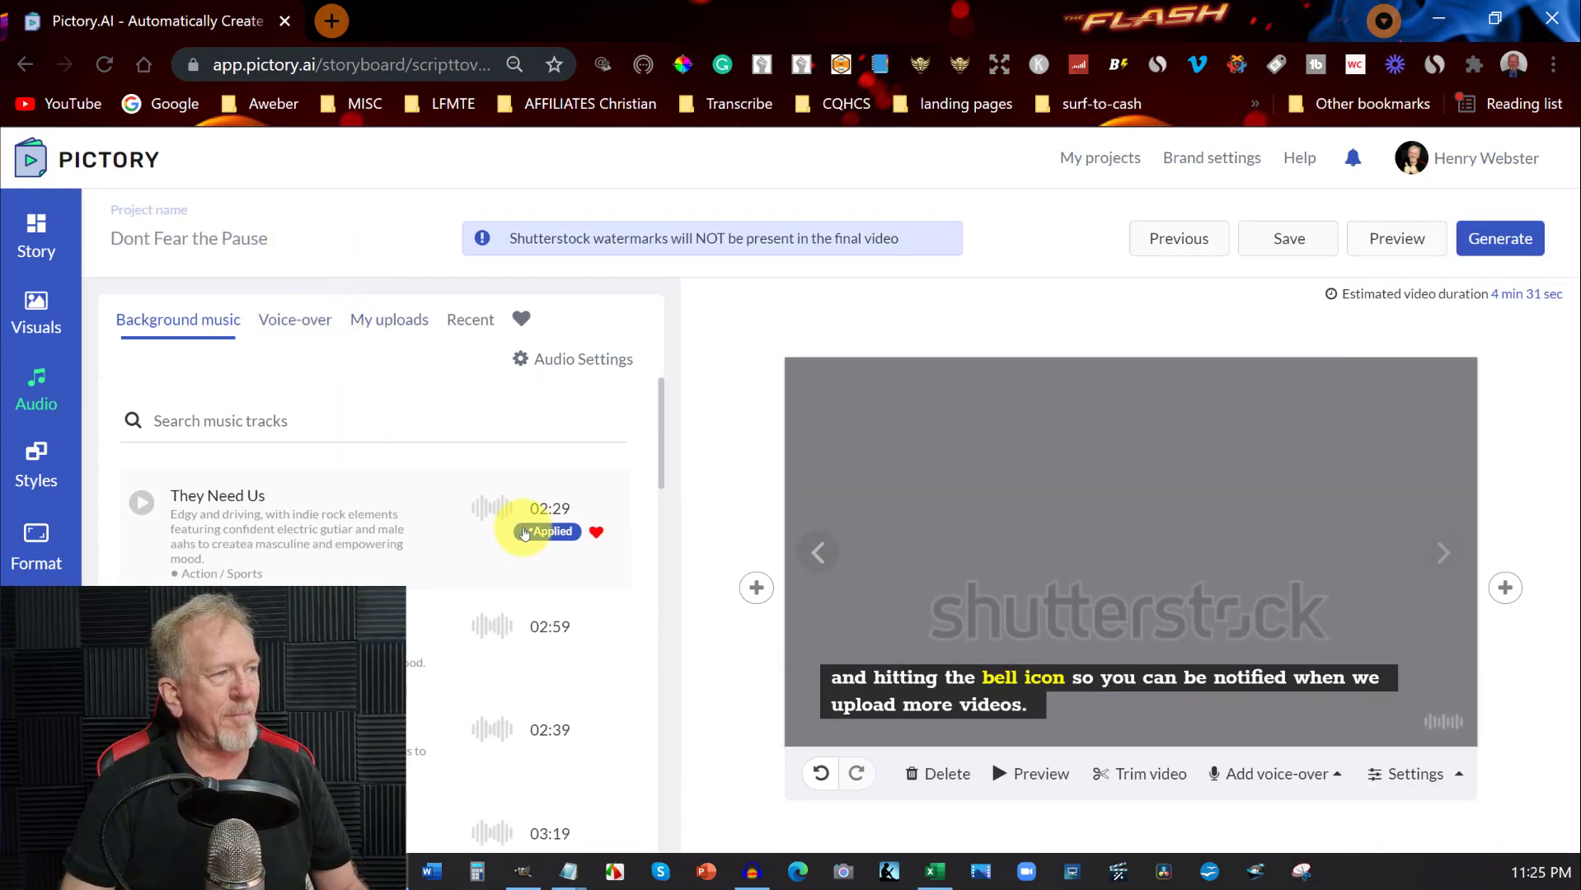
# Step: Lower the background music volume to 10% in Audio Settings
pyautogui.click(584, 359)
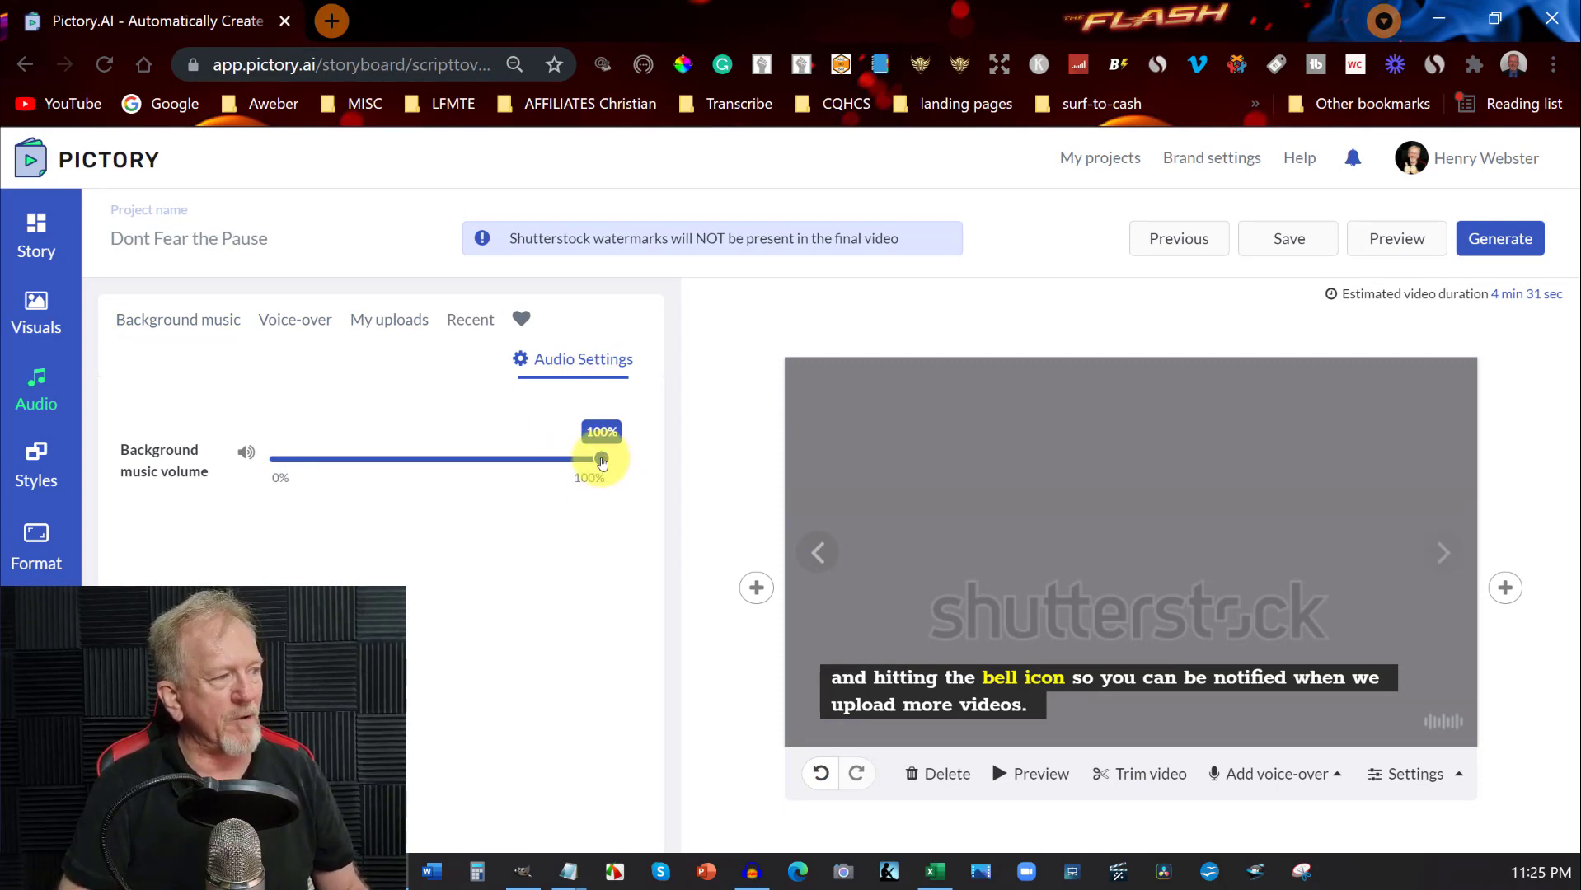
pyautogui.moveTo(600, 459); pyautogui.dragTo(287, 460)
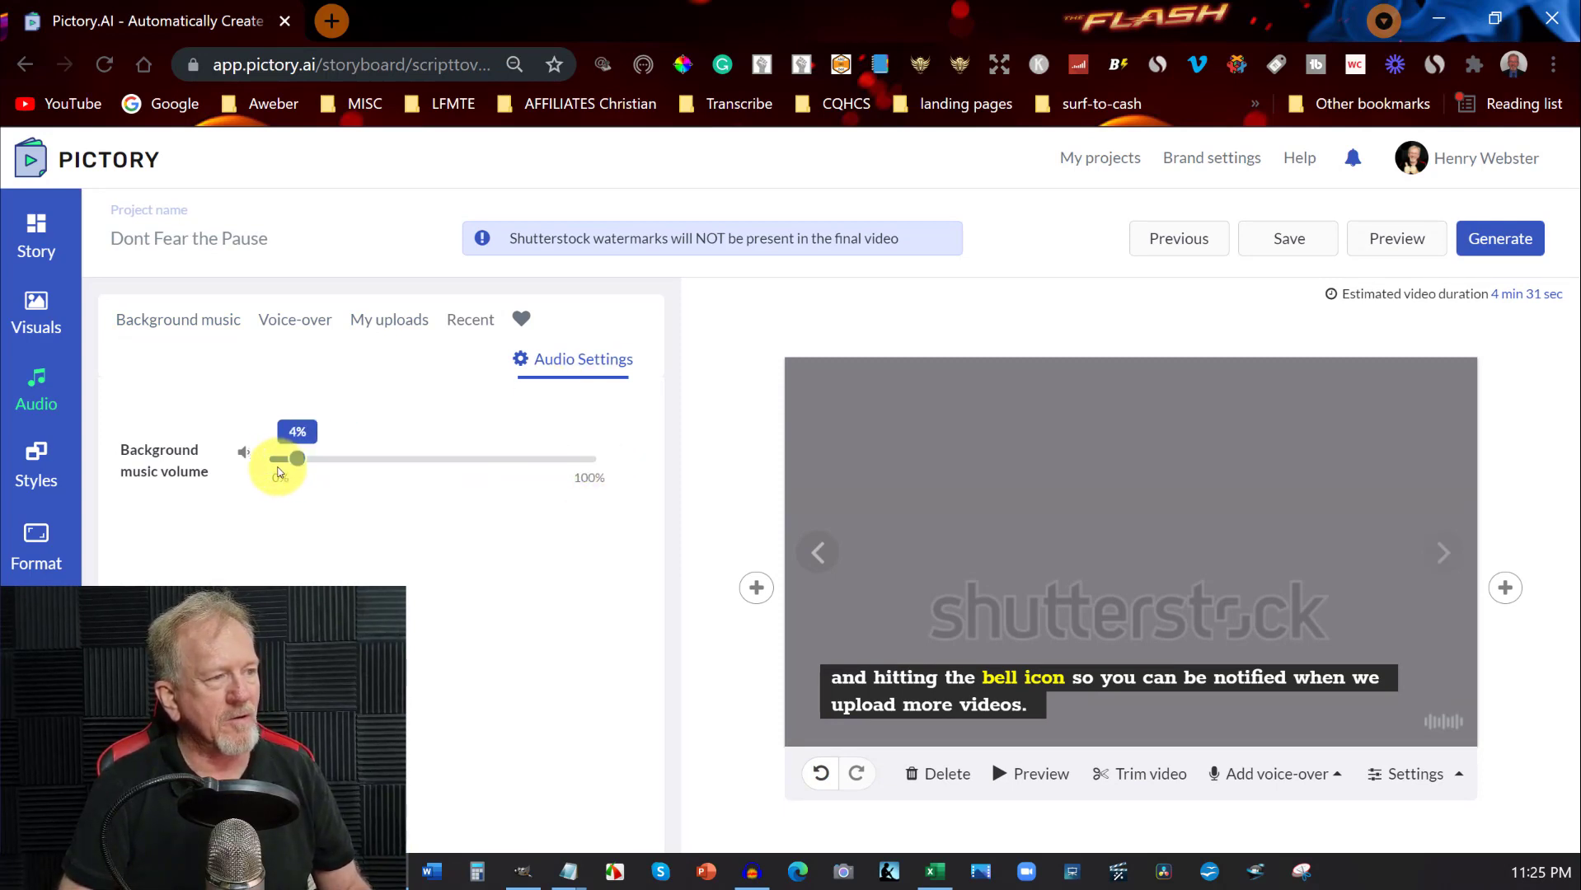
pyautogui.moveTo(300, 459); pyautogui.dragTo(302, 458)
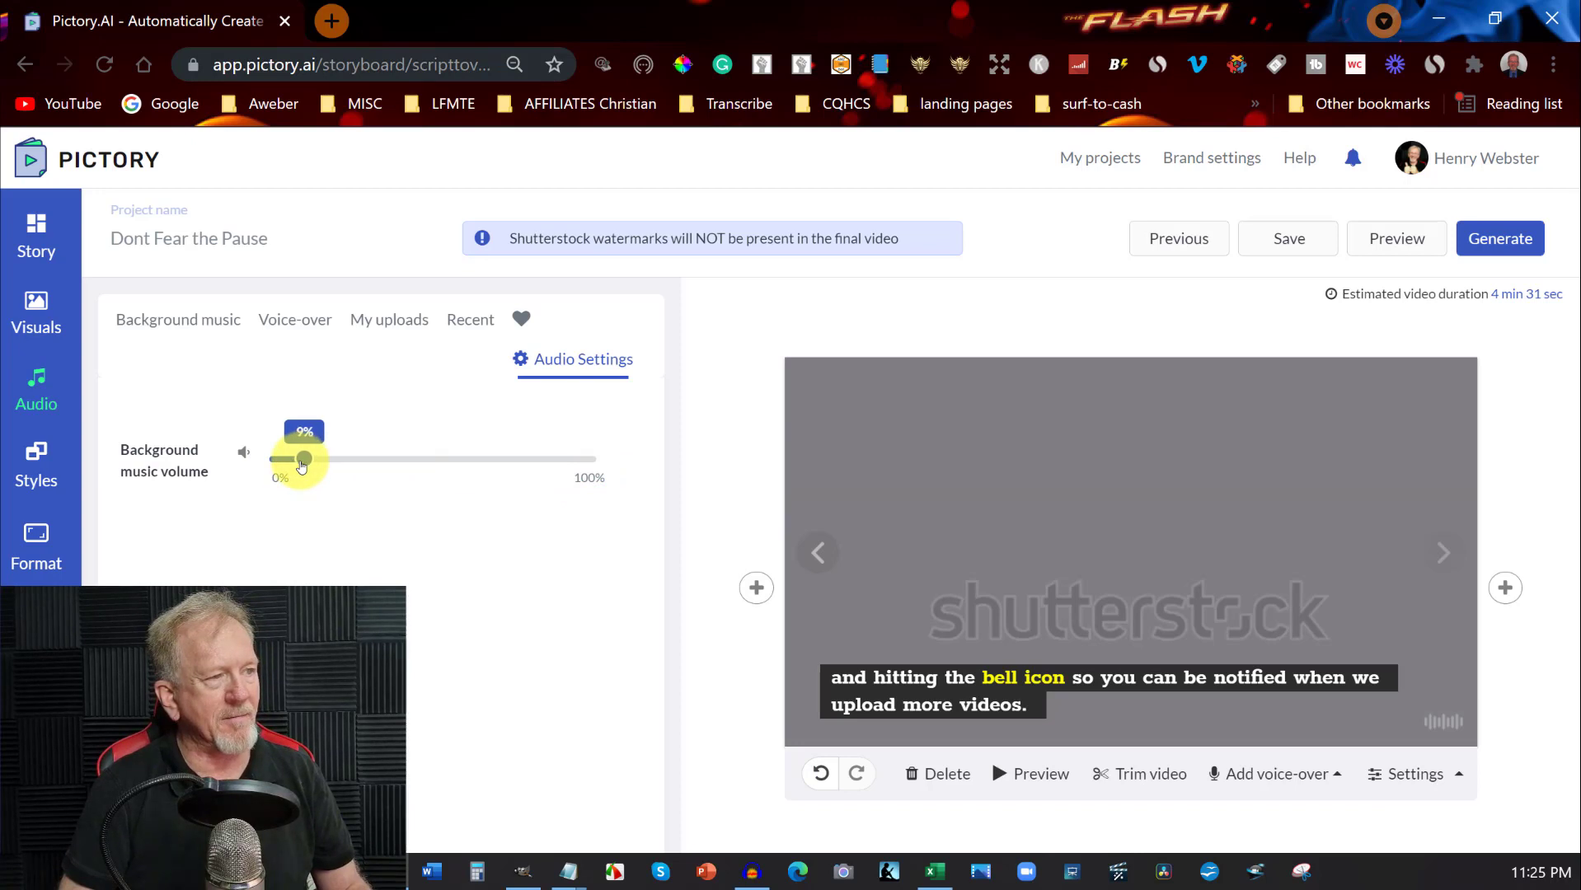
pyautogui.moveTo(300, 459); pyautogui.dragTo(308, 459)
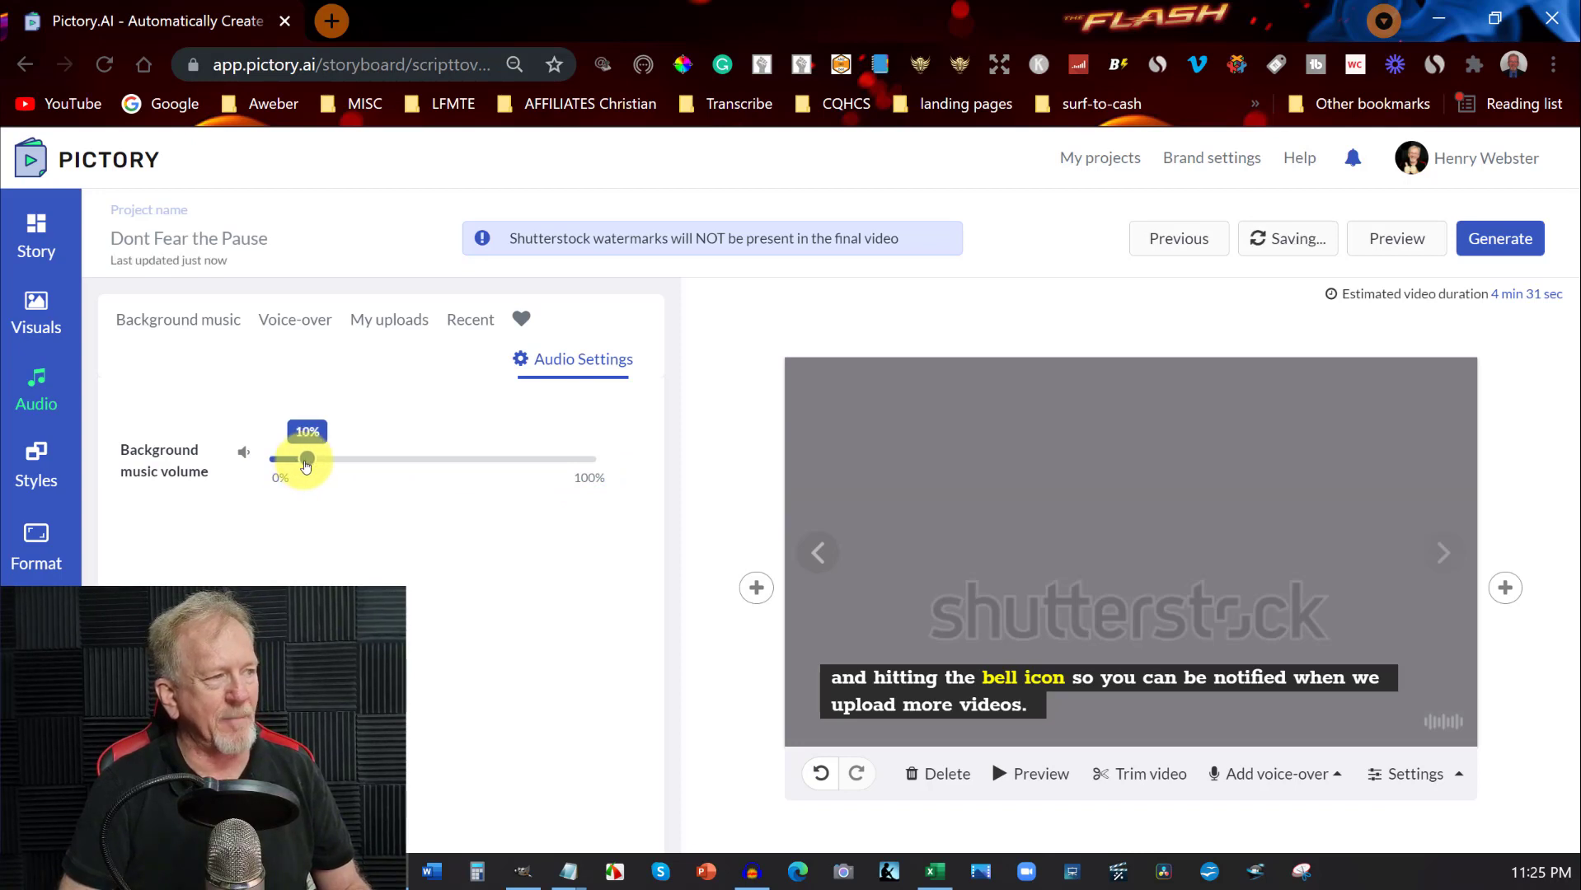
pyautogui.moveTo(302, 459); pyautogui.dragTo(310, 459)
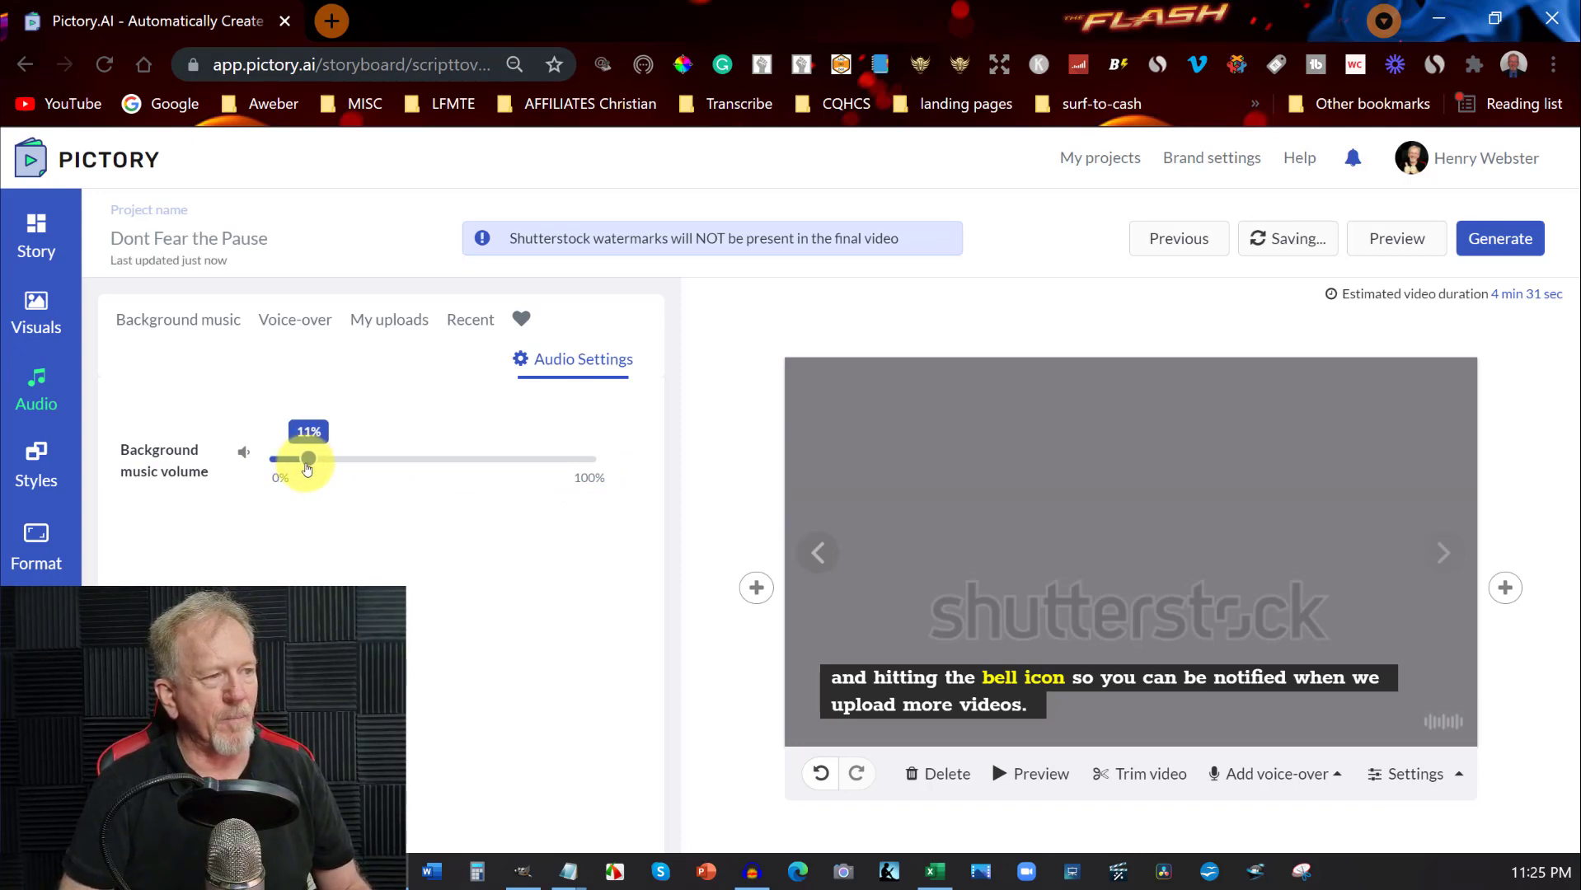
pyautogui.moveTo(313, 460); pyautogui.dragTo(301, 460)
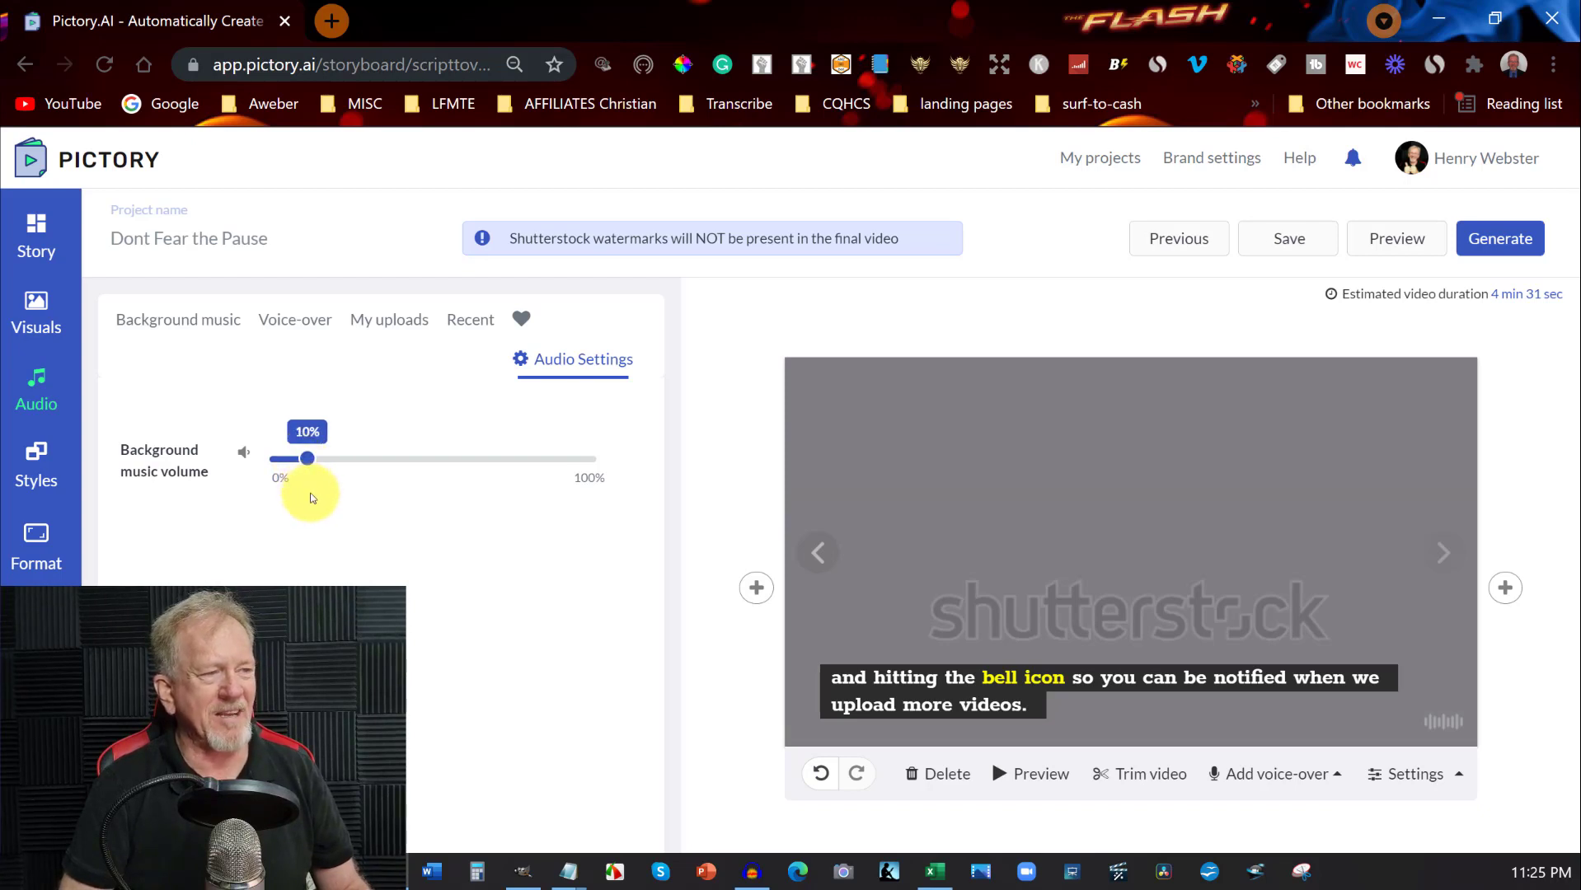
# Step: Choose to upload your own voice-over recording from the Voice-over panel
pyautogui.click(295, 320)
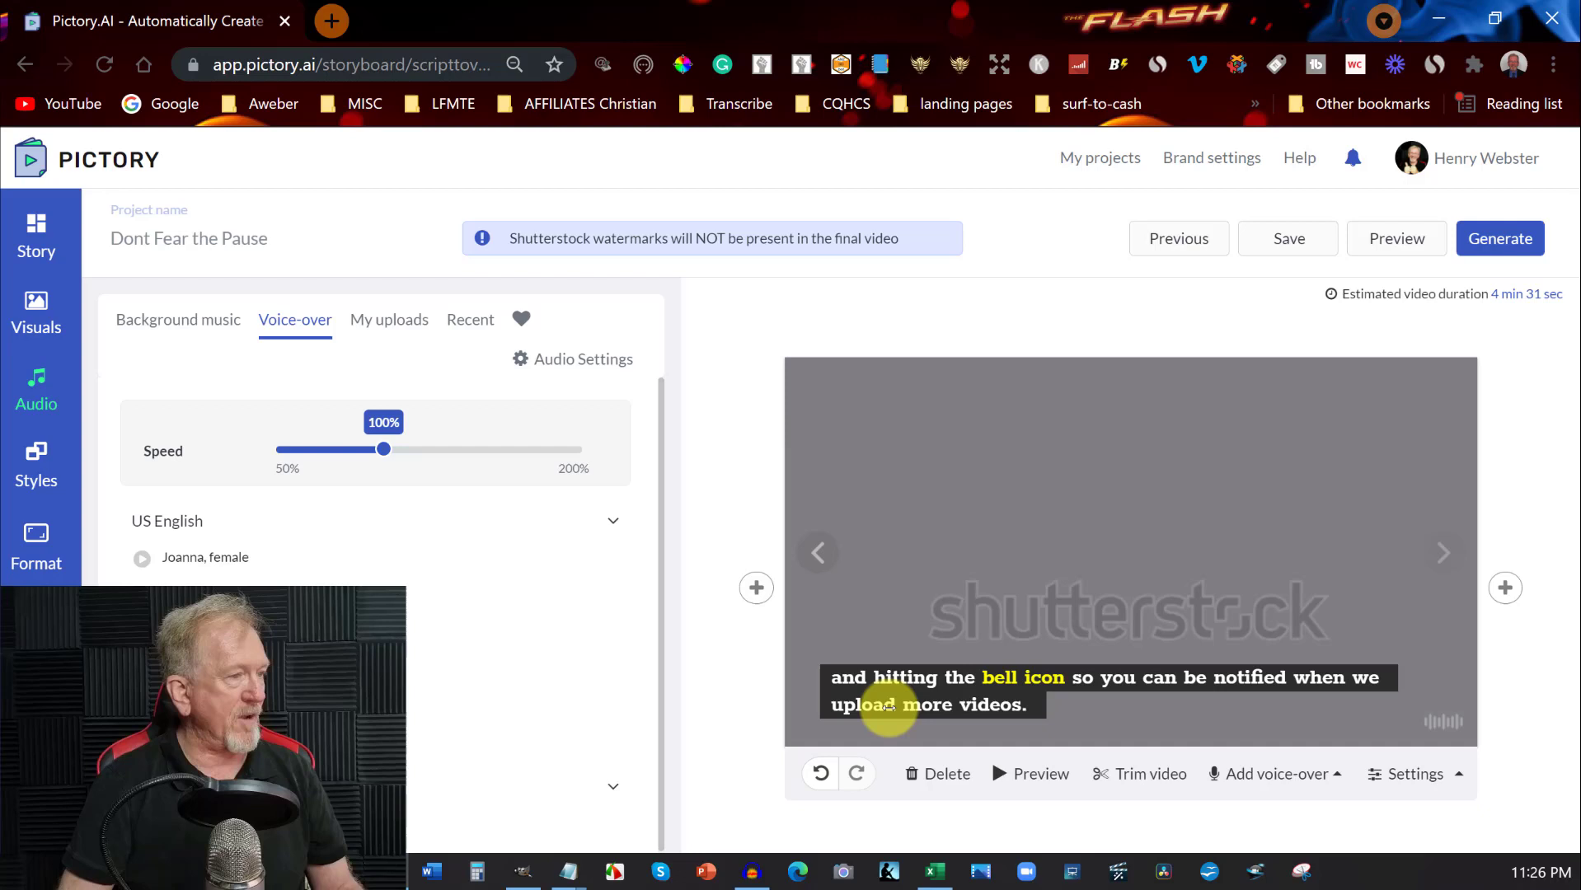
pyautogui.click(1273, 773)
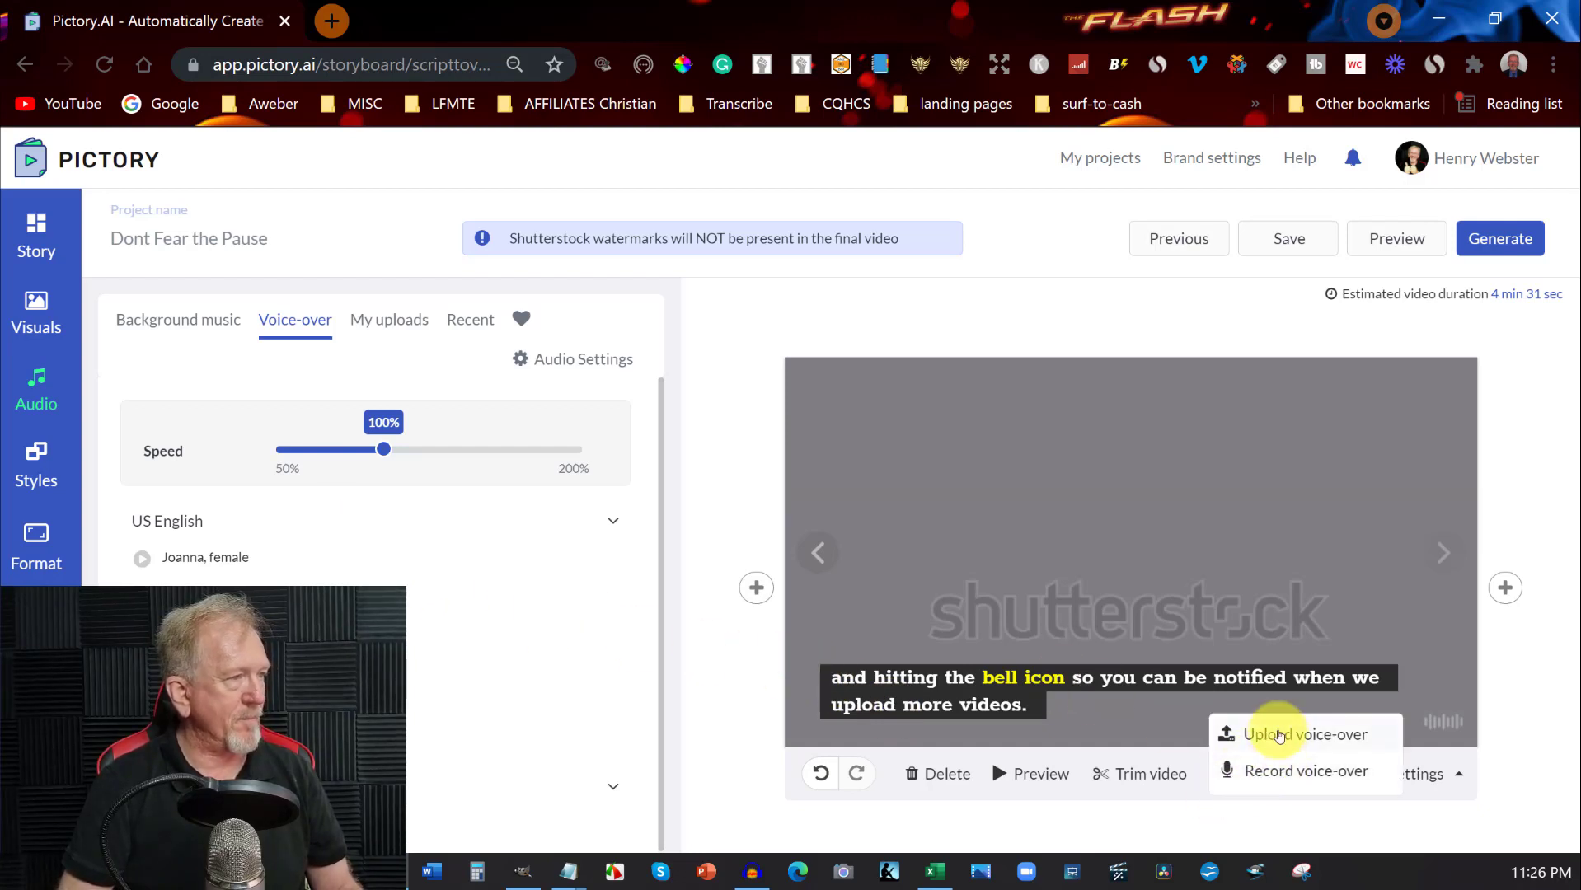
pyautogui.click(388, 320)
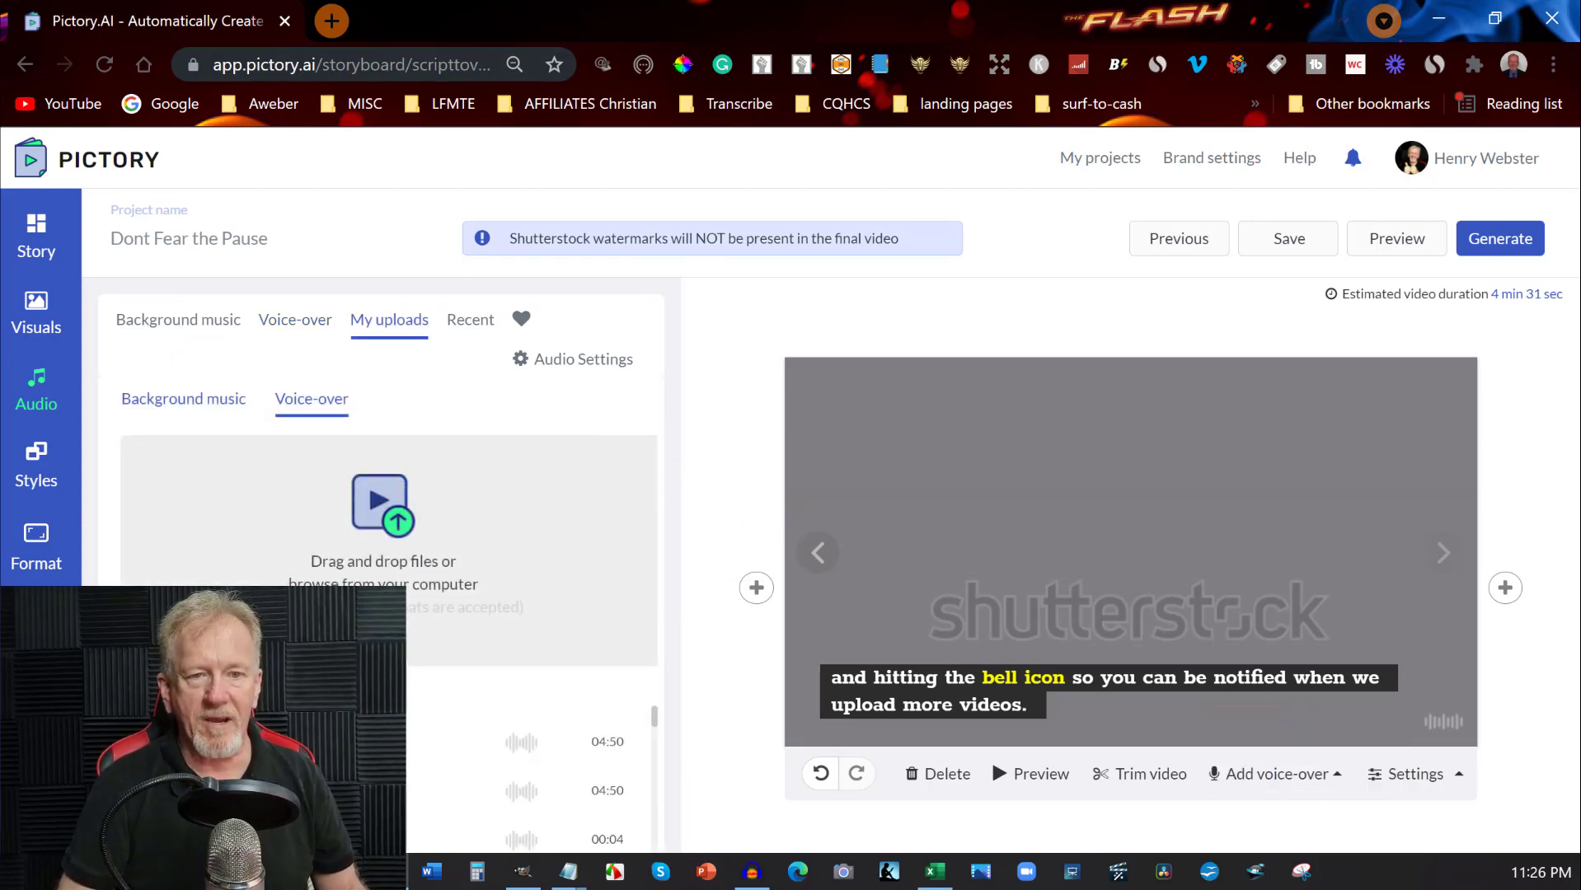
pyautogui.moveTo(339, 473)
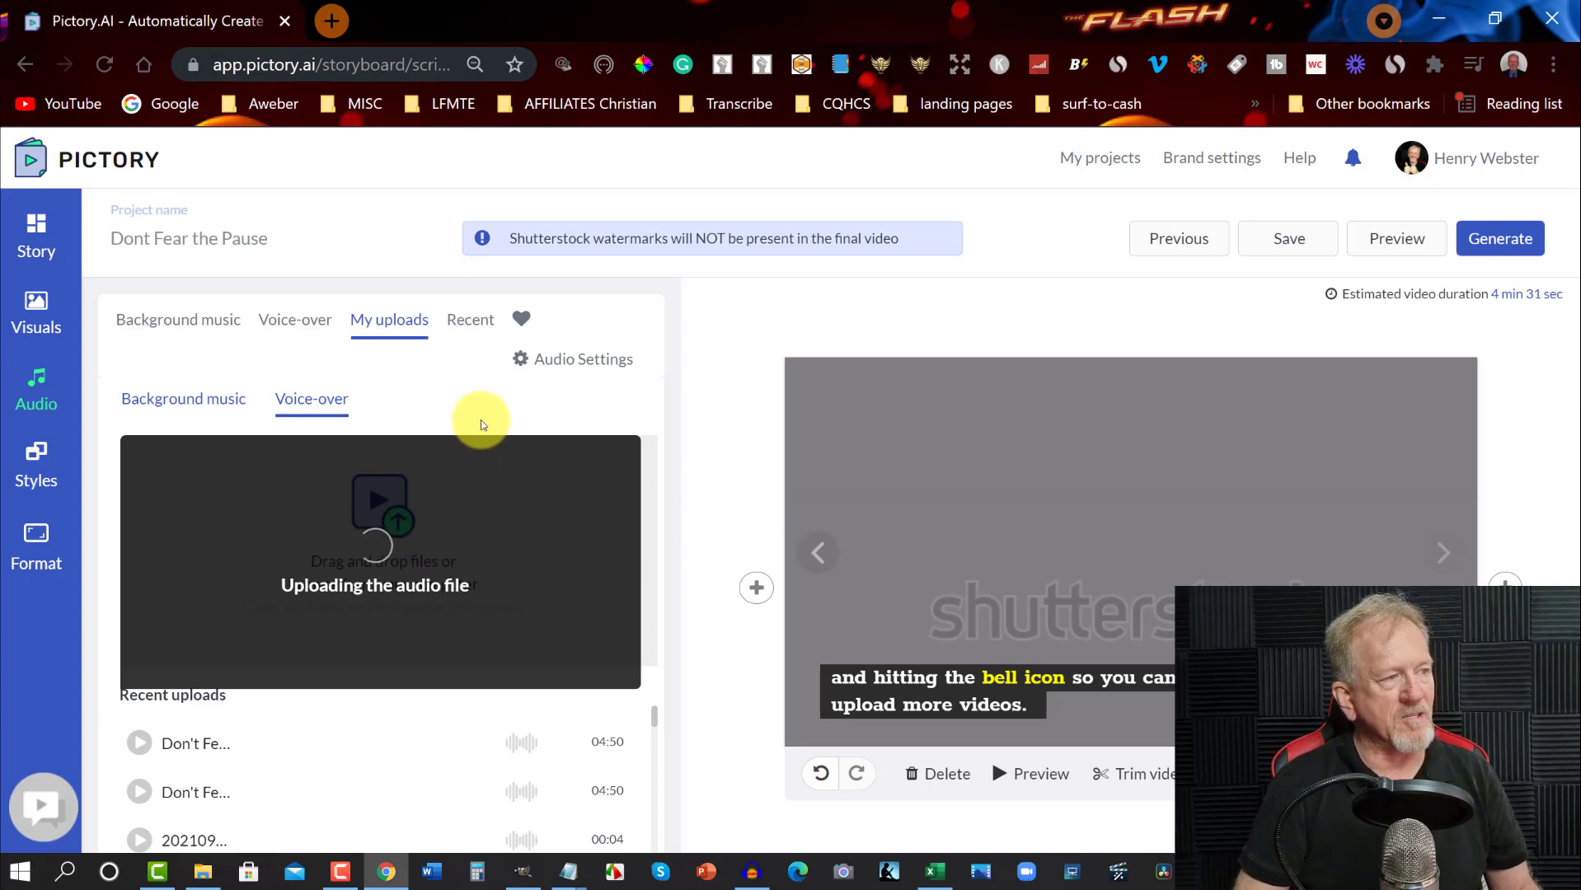
pyautogui.moveTo(484, 420)
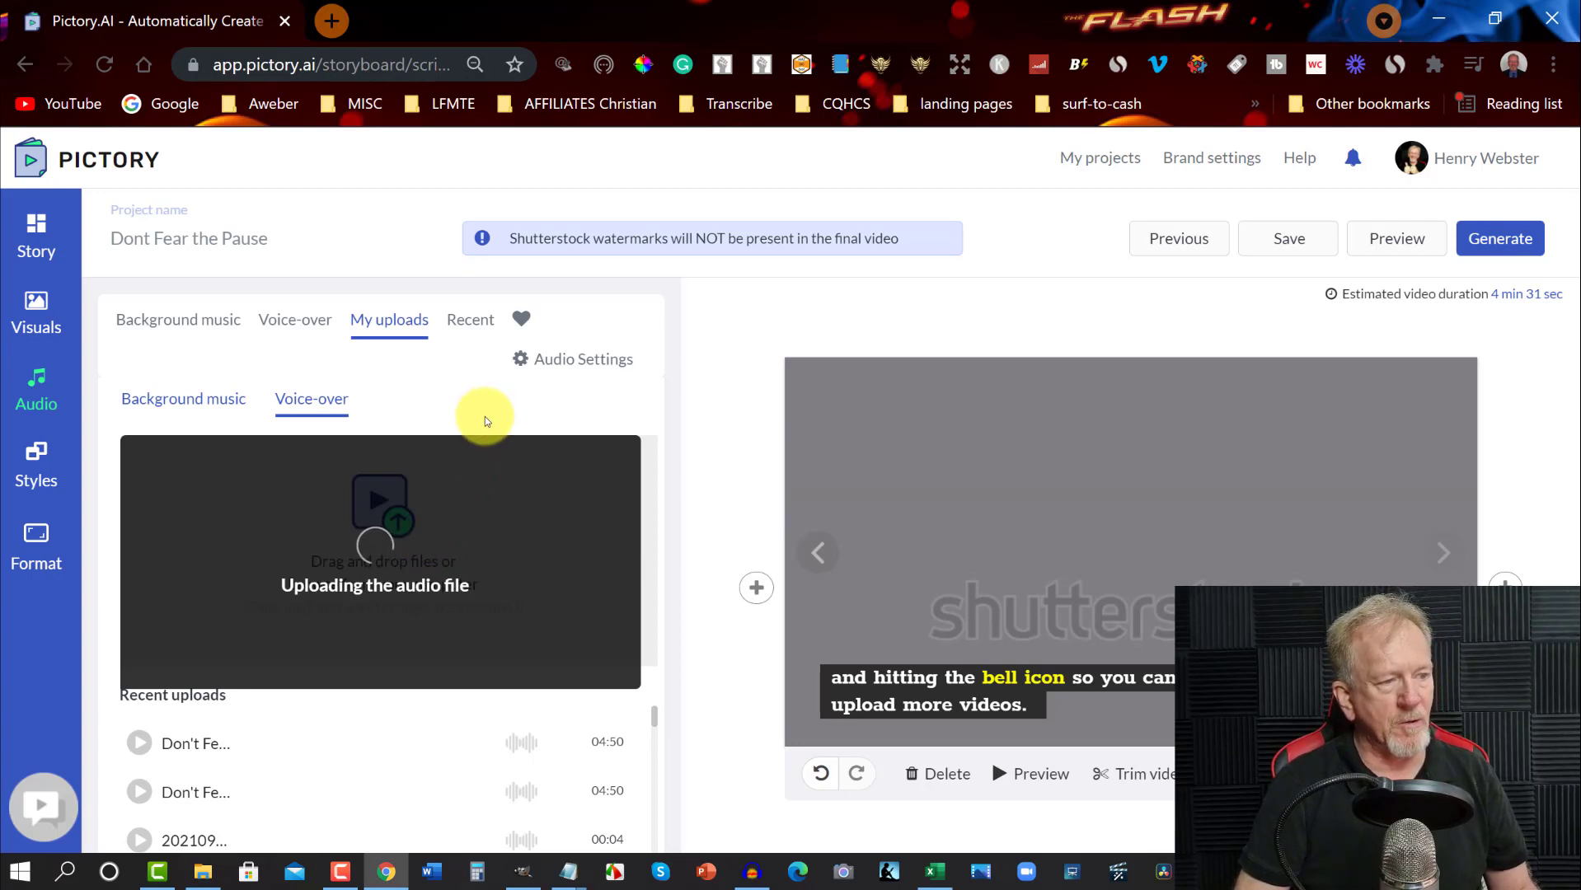
pyautogui.moveTo(353, 644)
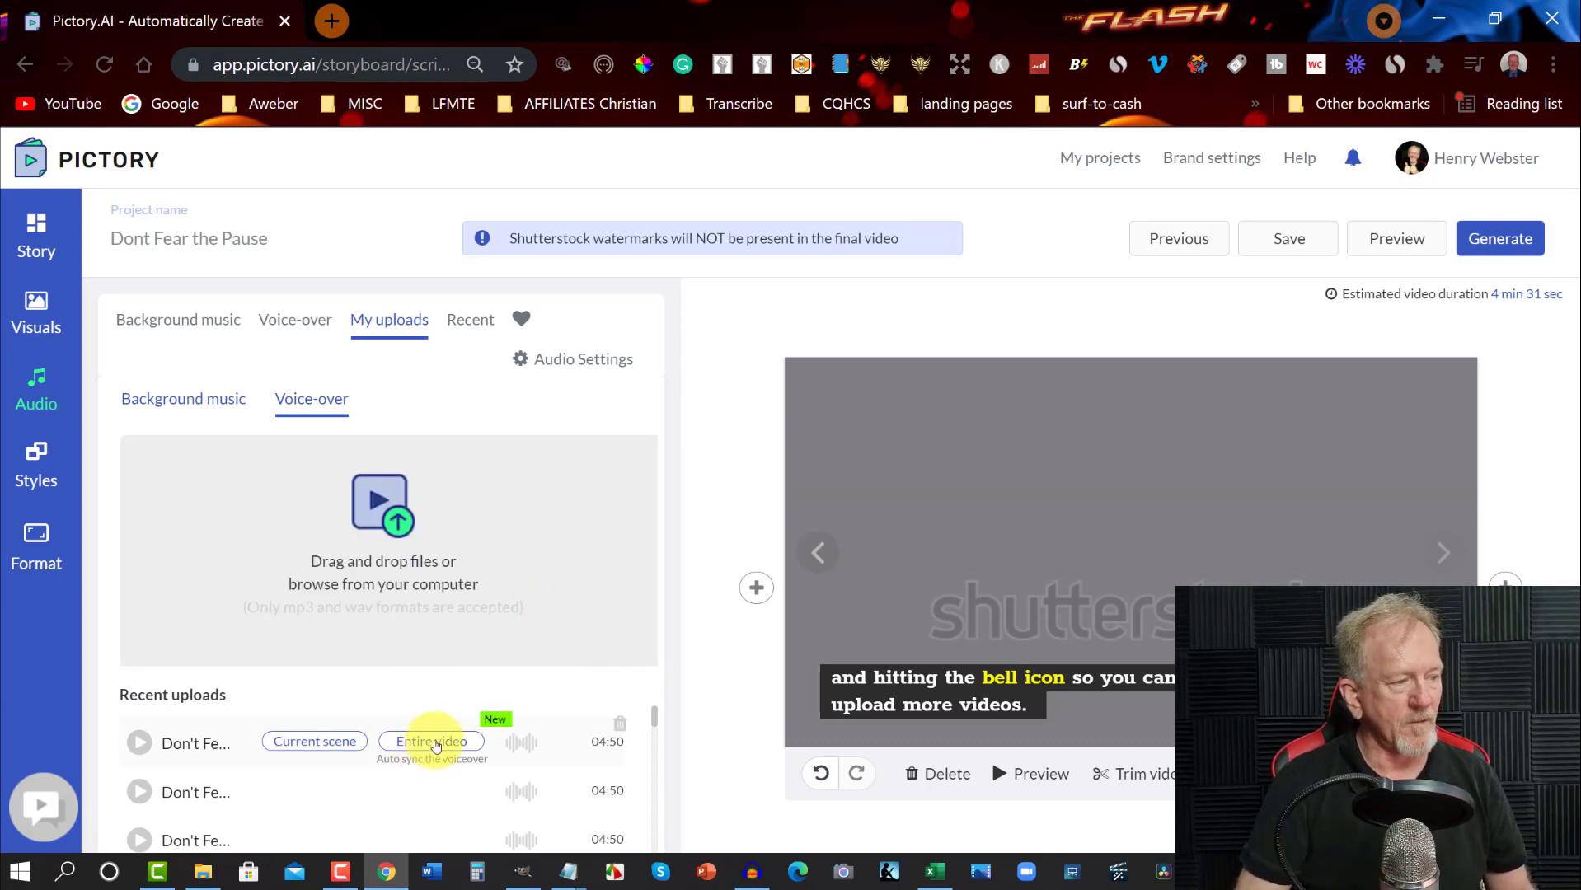
# Step: Apply the uploaded voice-over to the entire video with automatic syncing
pyautogui.scroll(-3)
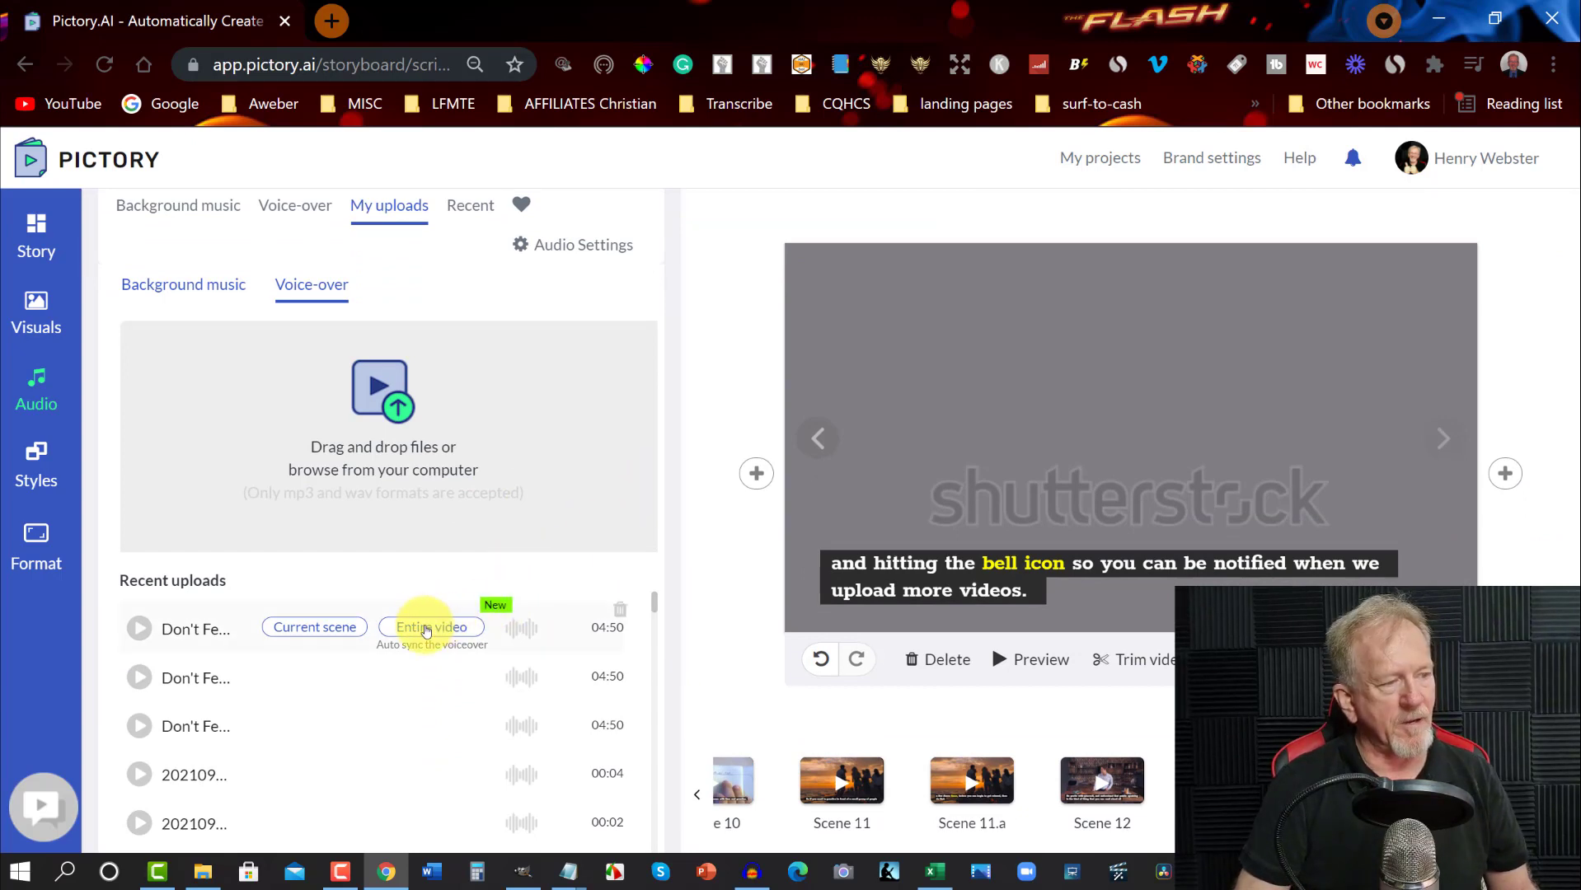
pyautogui.click(431, 627)
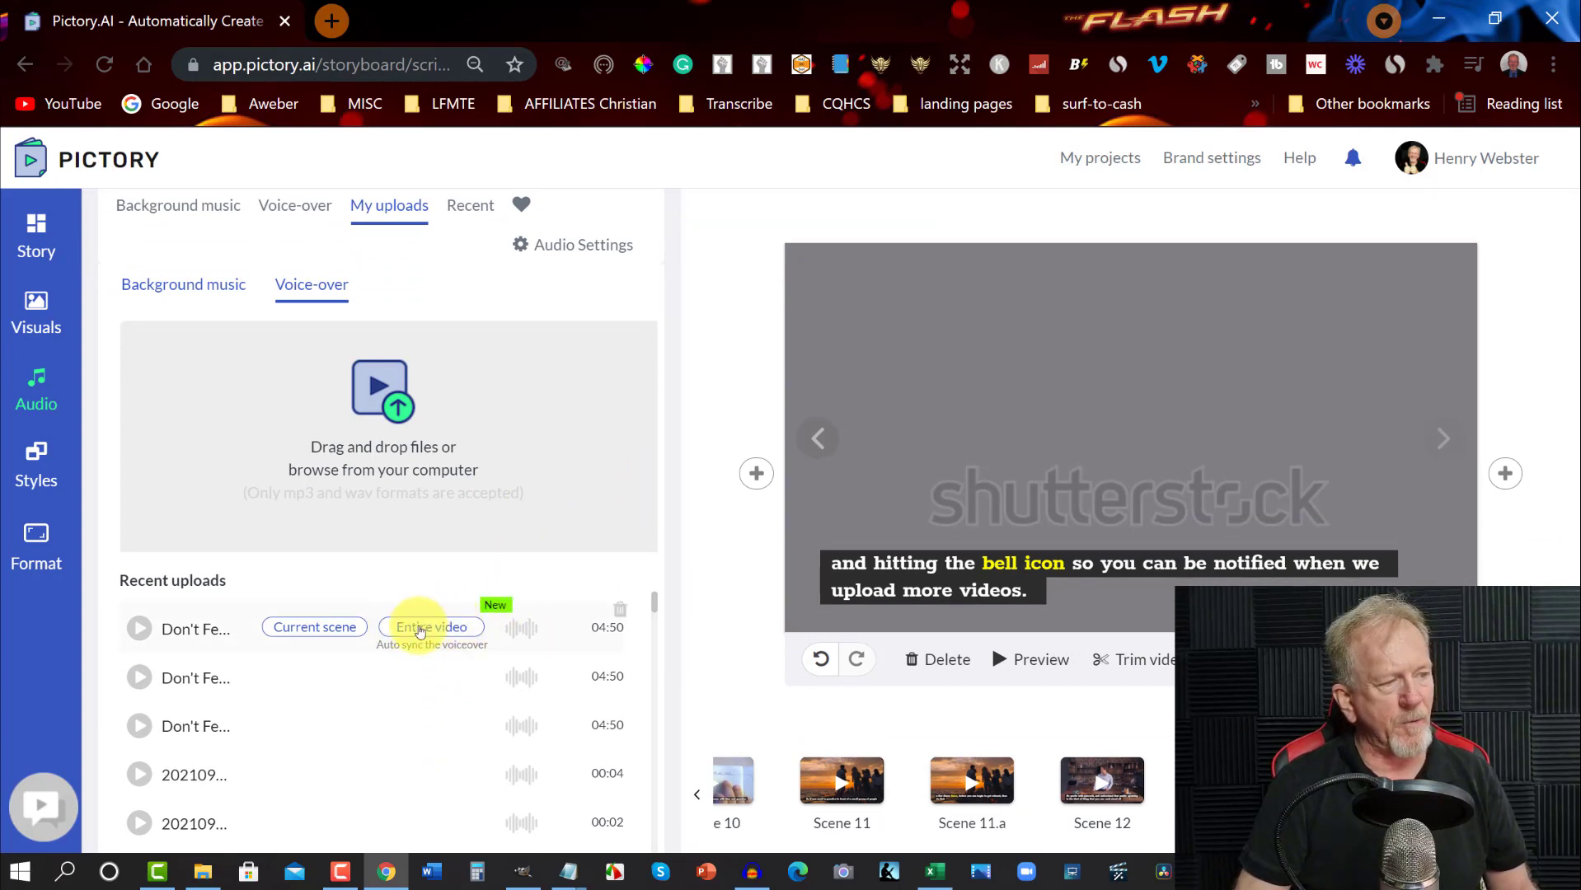
pyautogui.click(431, 626)
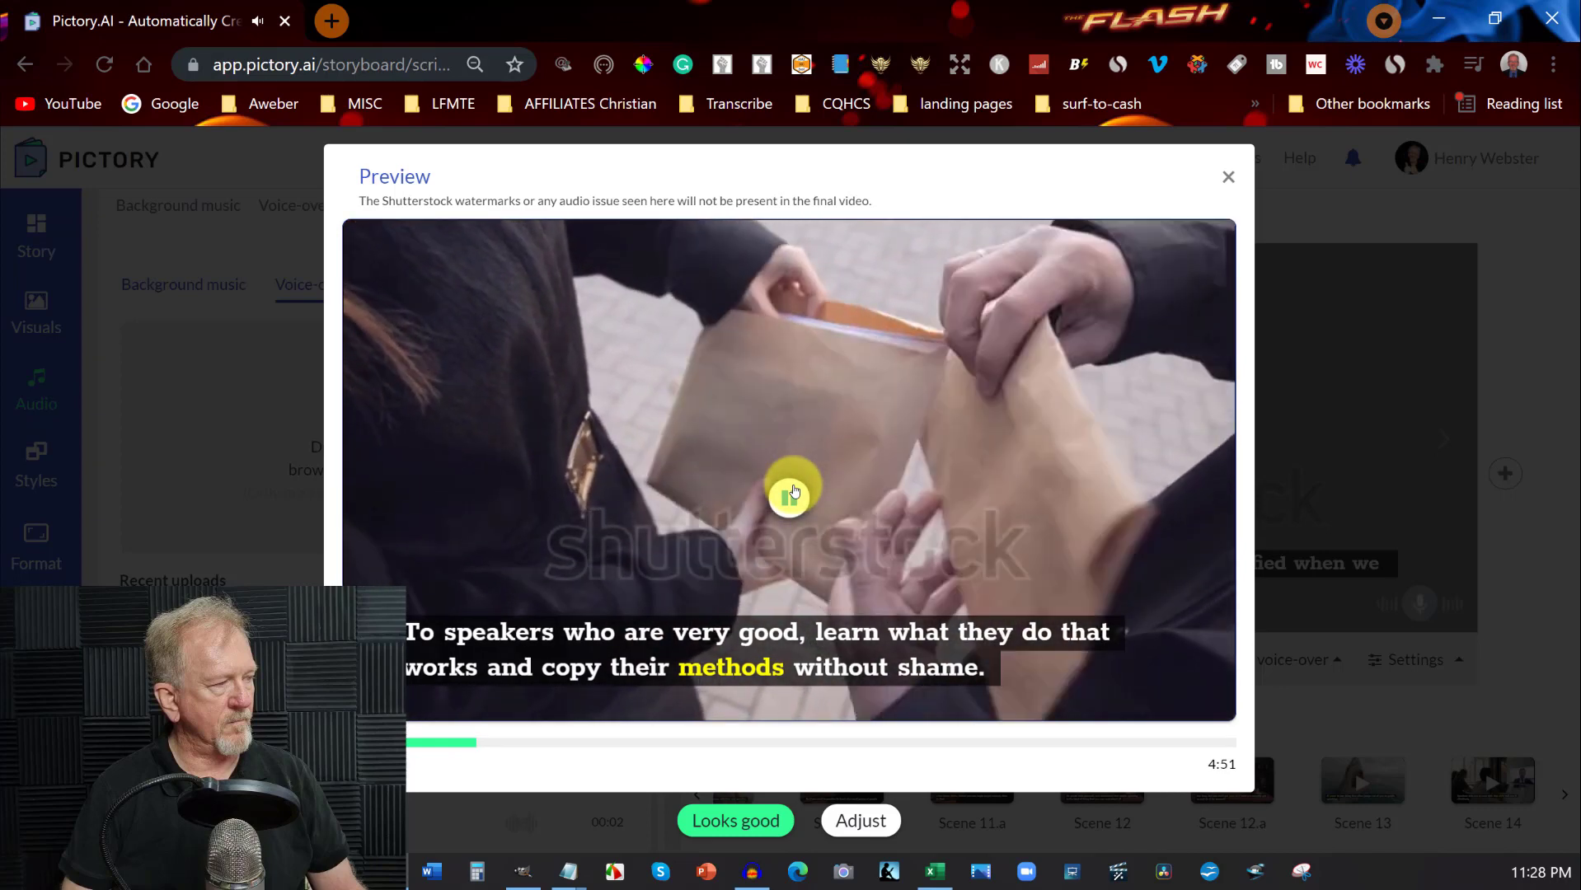
# Step: Pause the preview and enter the voice-over sync adjustment editor
pyautogui.click(789, 495)
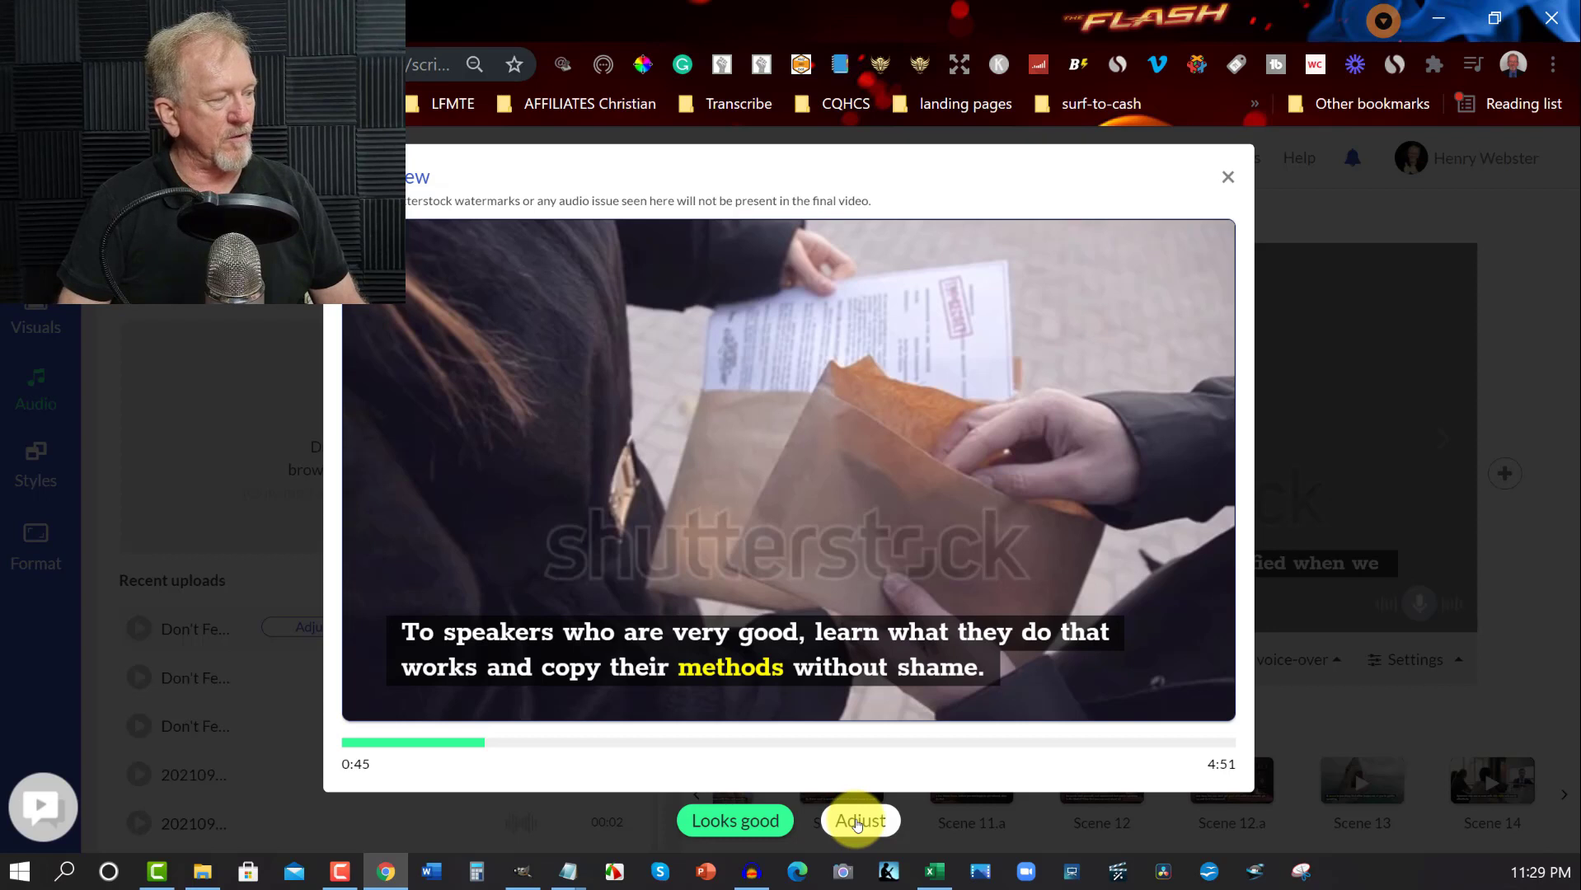
pyautogui.click(859, 821)
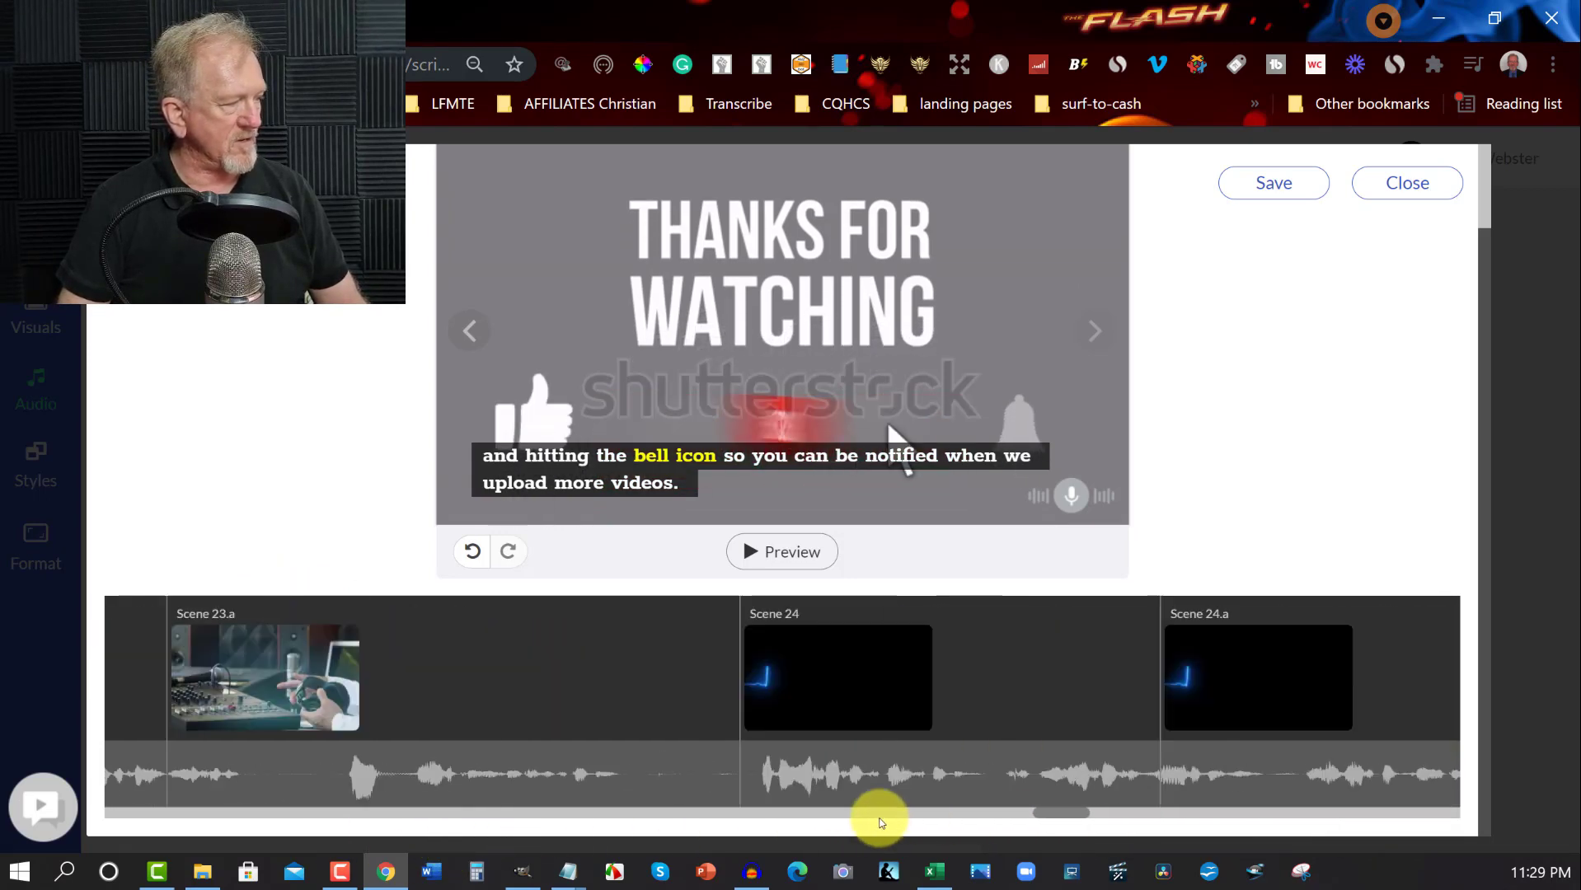
# Step: Move the start of Scene 5 earlier to match its narration on the waveform
pyautogui.hscroll(-3)
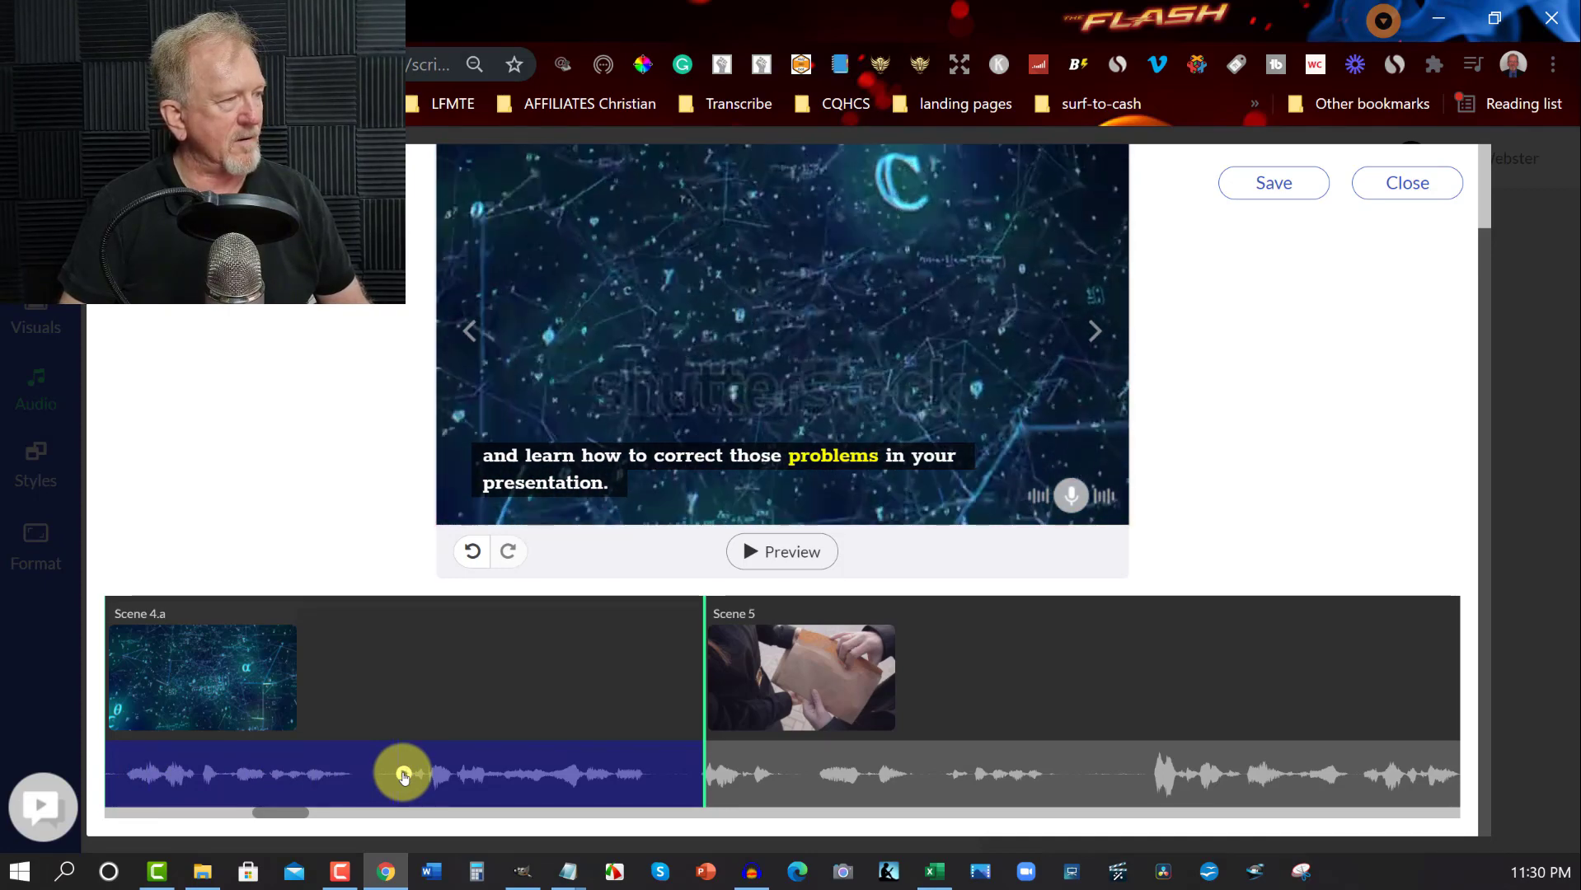
pyautogui.moveTo(404, 773); pyautogui.dragTo(458, 773)
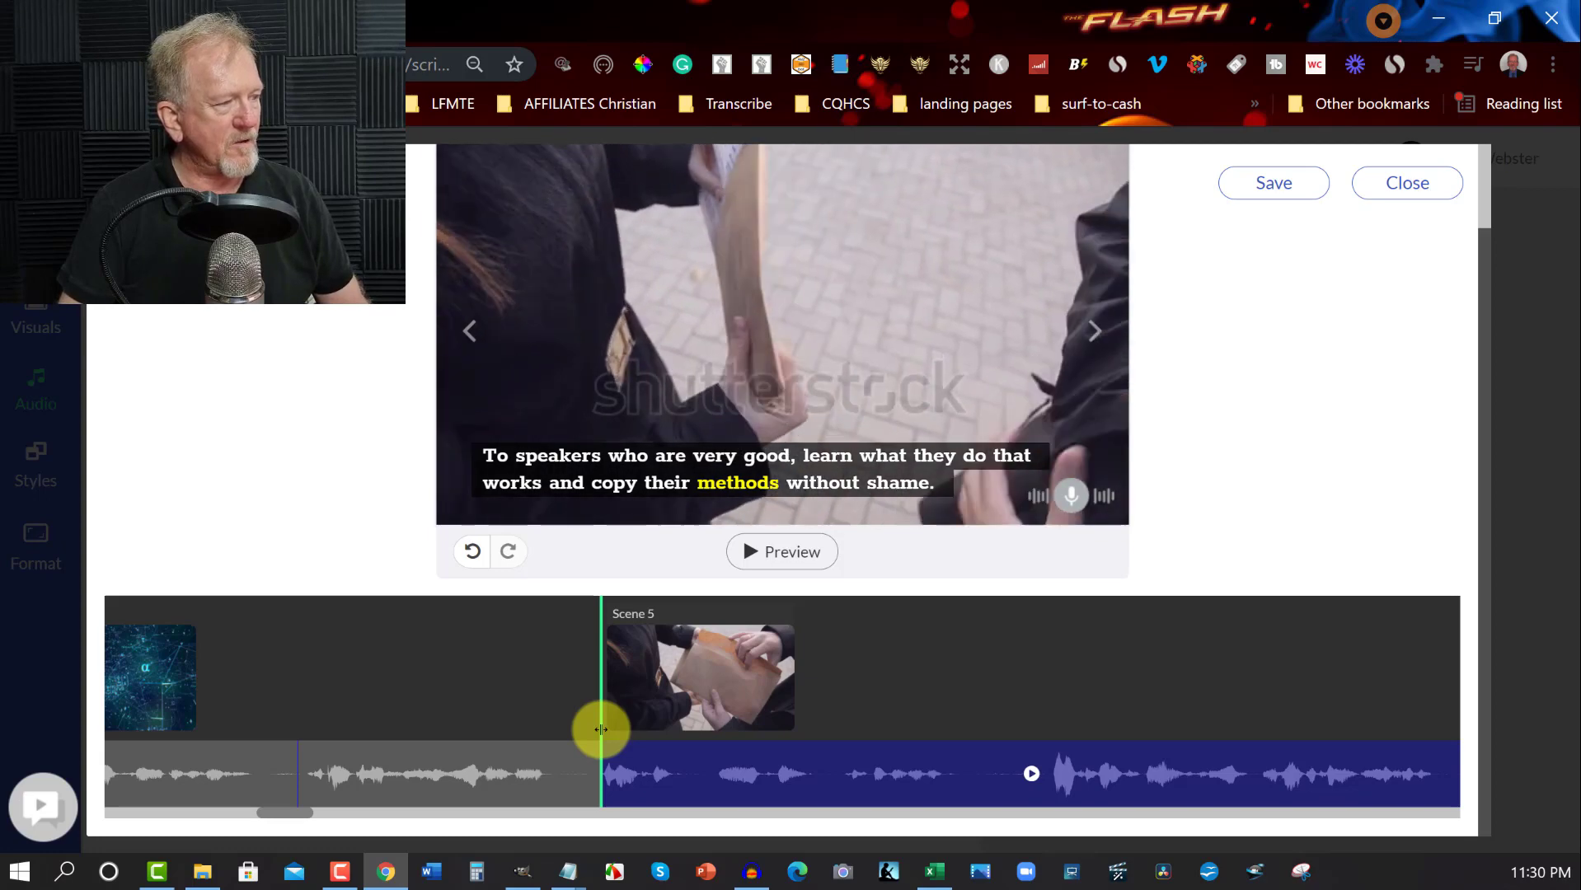
pyautogui.moveTo(600, 729); pyautogui.dragTo(300, 757)
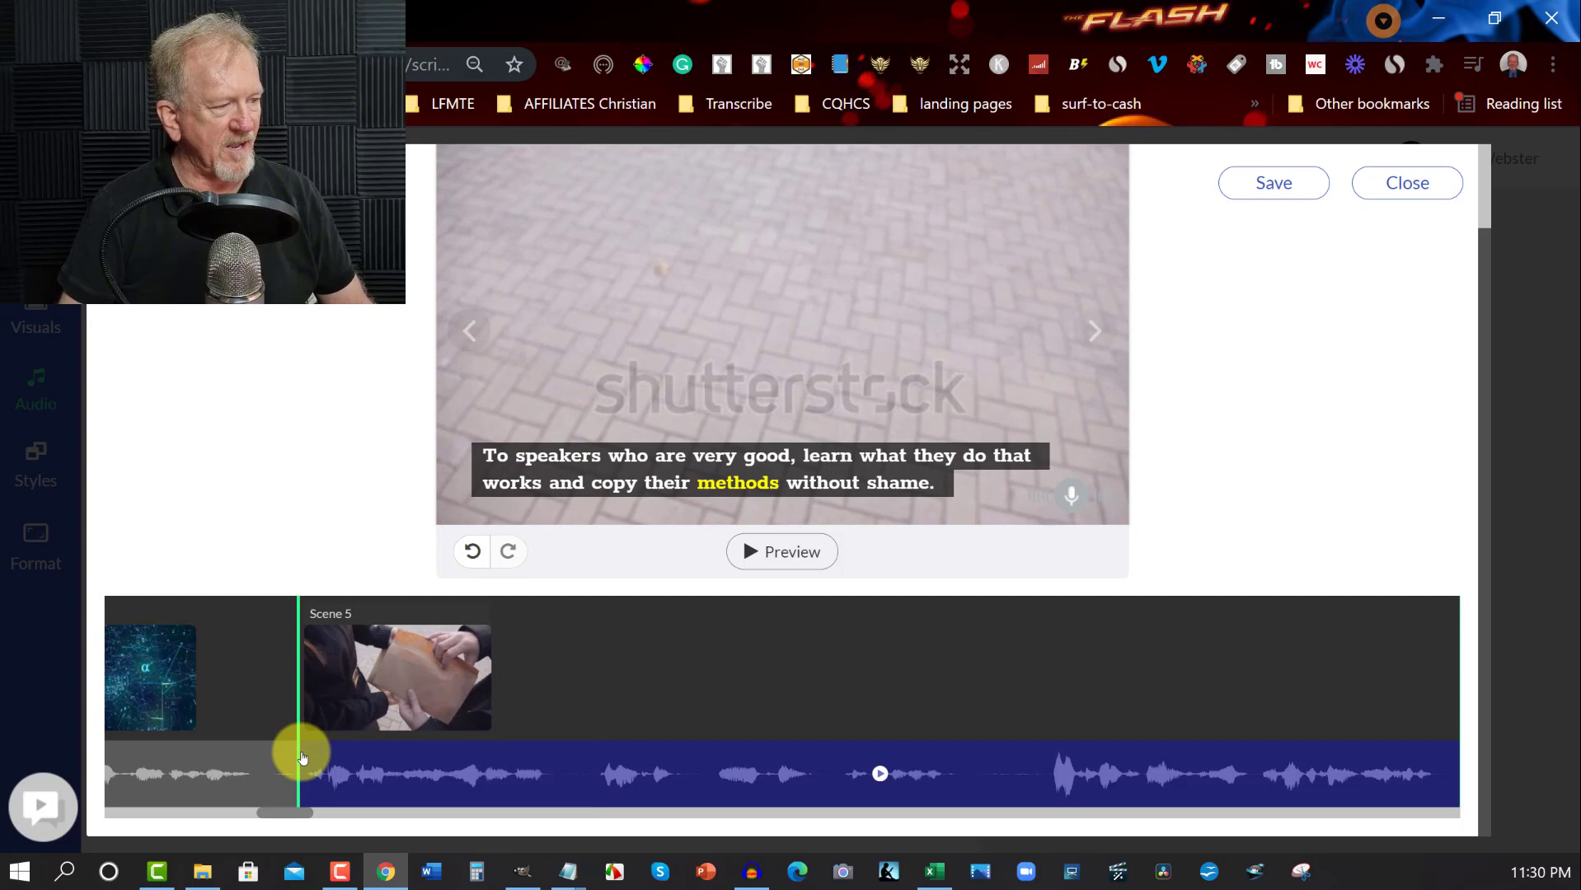
pyautogui.click(1273, 183)
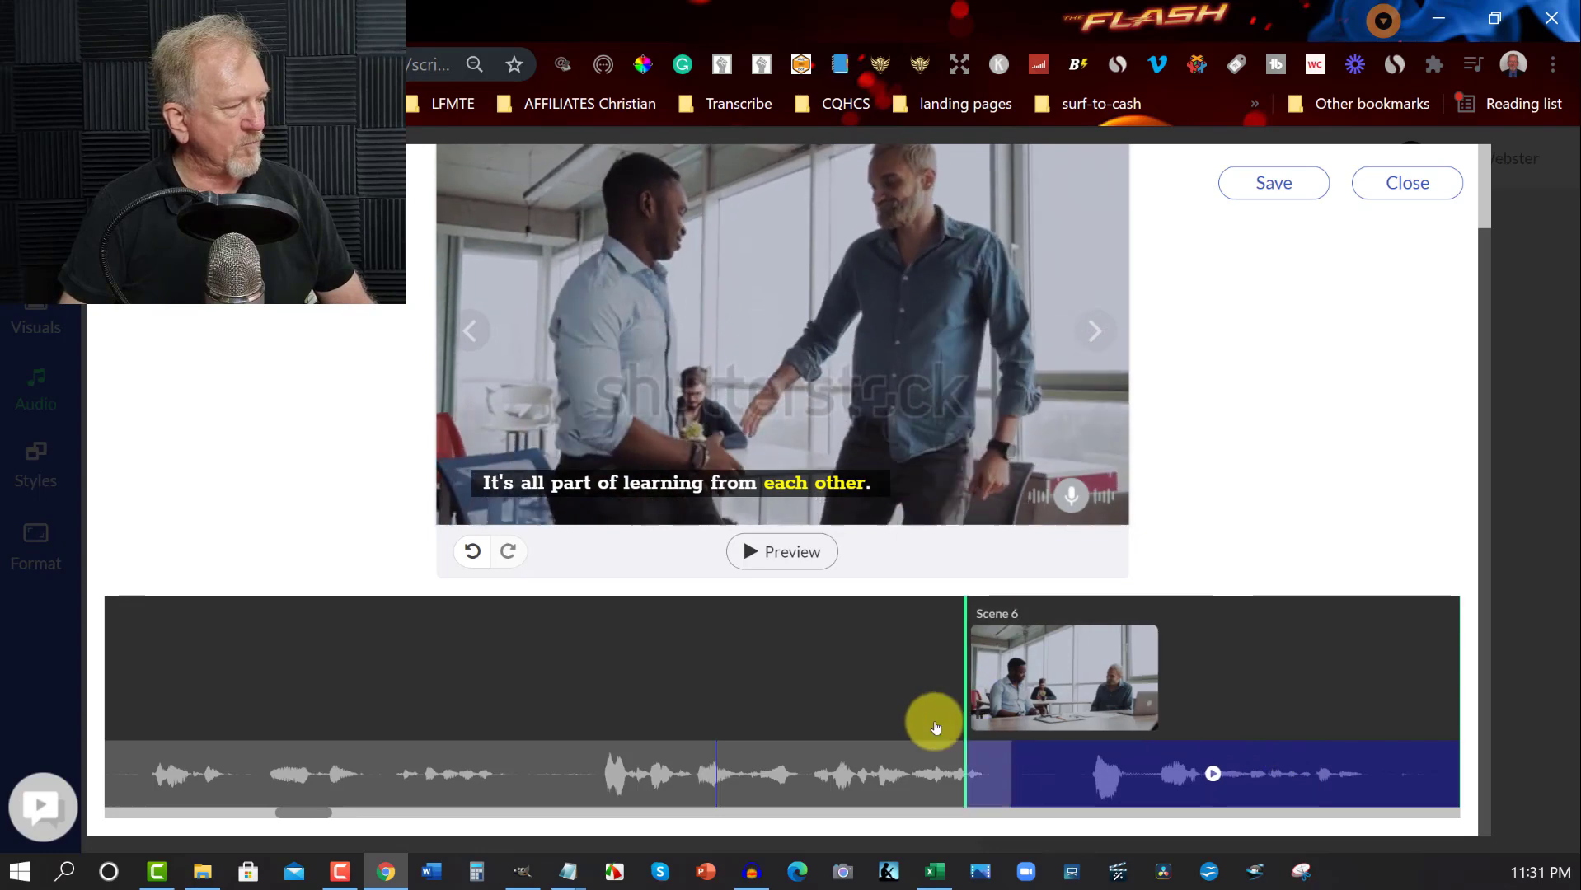
# Step: Move the starts of Scenes 6 and 7 earlier so they begin with their narration
pyautogui.moveTo(933, 729); pyautogui.dragTo(715, 759)
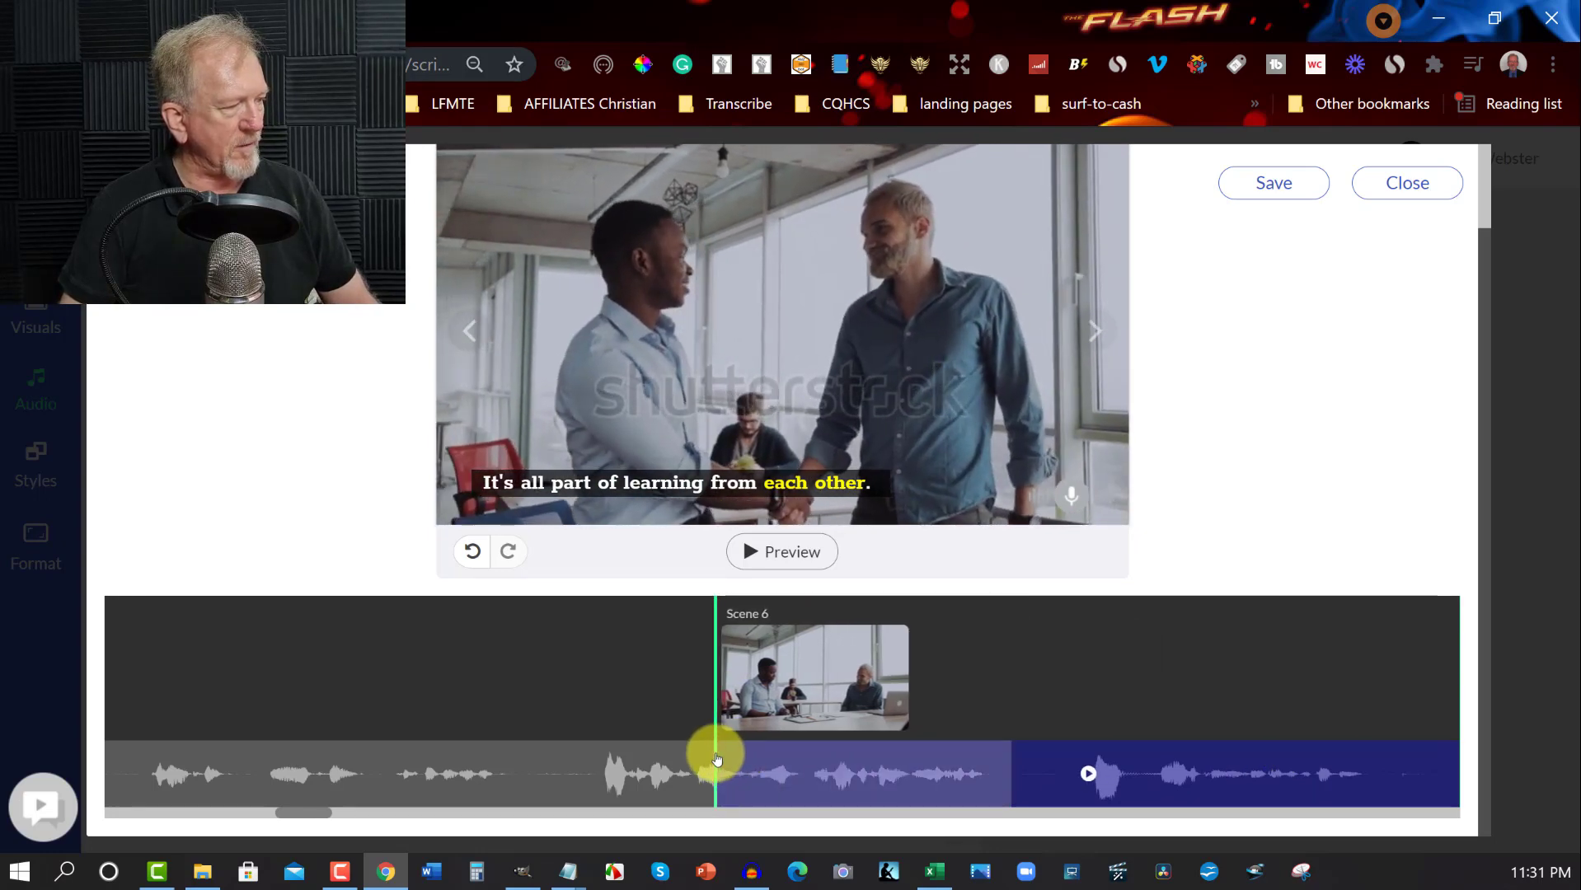
pyautogui.click(1272, 182)
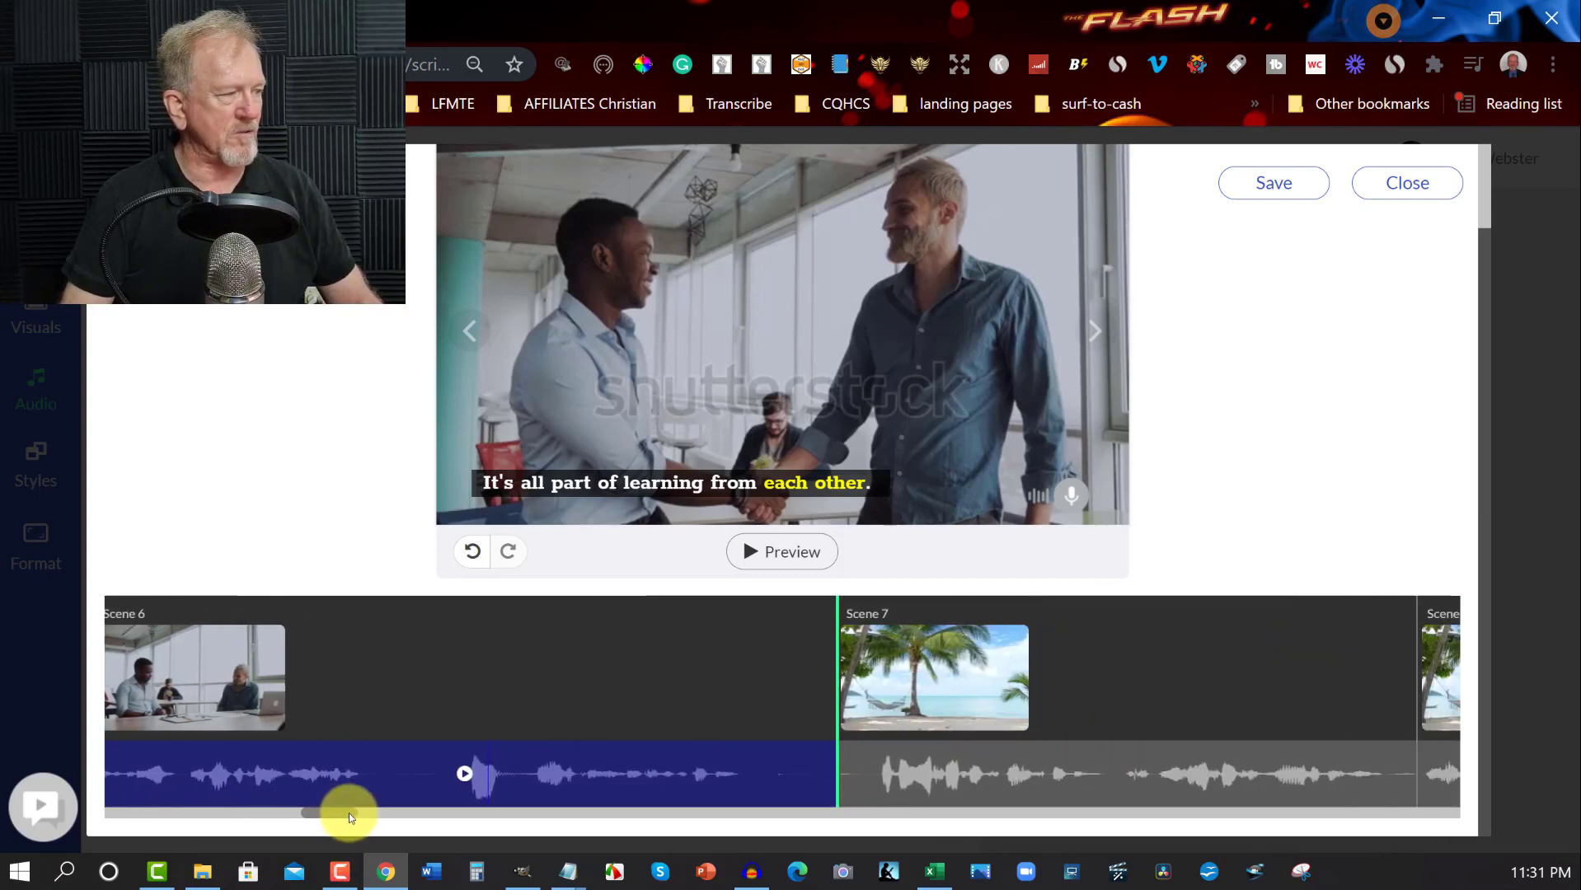
pyautogui.moveTo(348, 816); pyautogui.dragTo(832, 694)
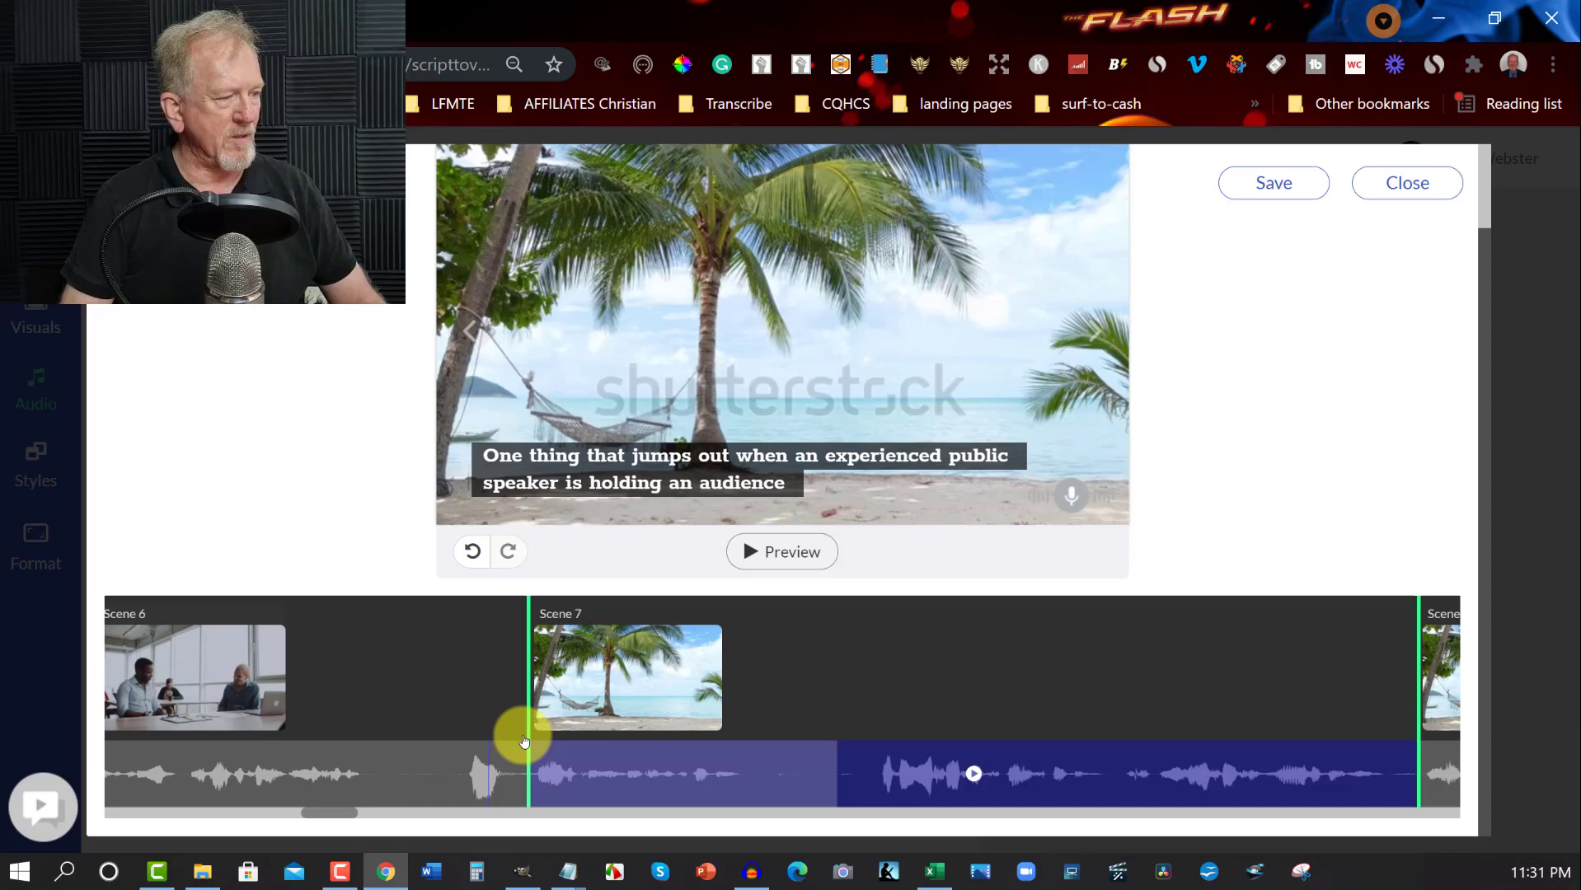
pyautogui.moveTo(522, 741); pyautogui.dragTo(495, 741)
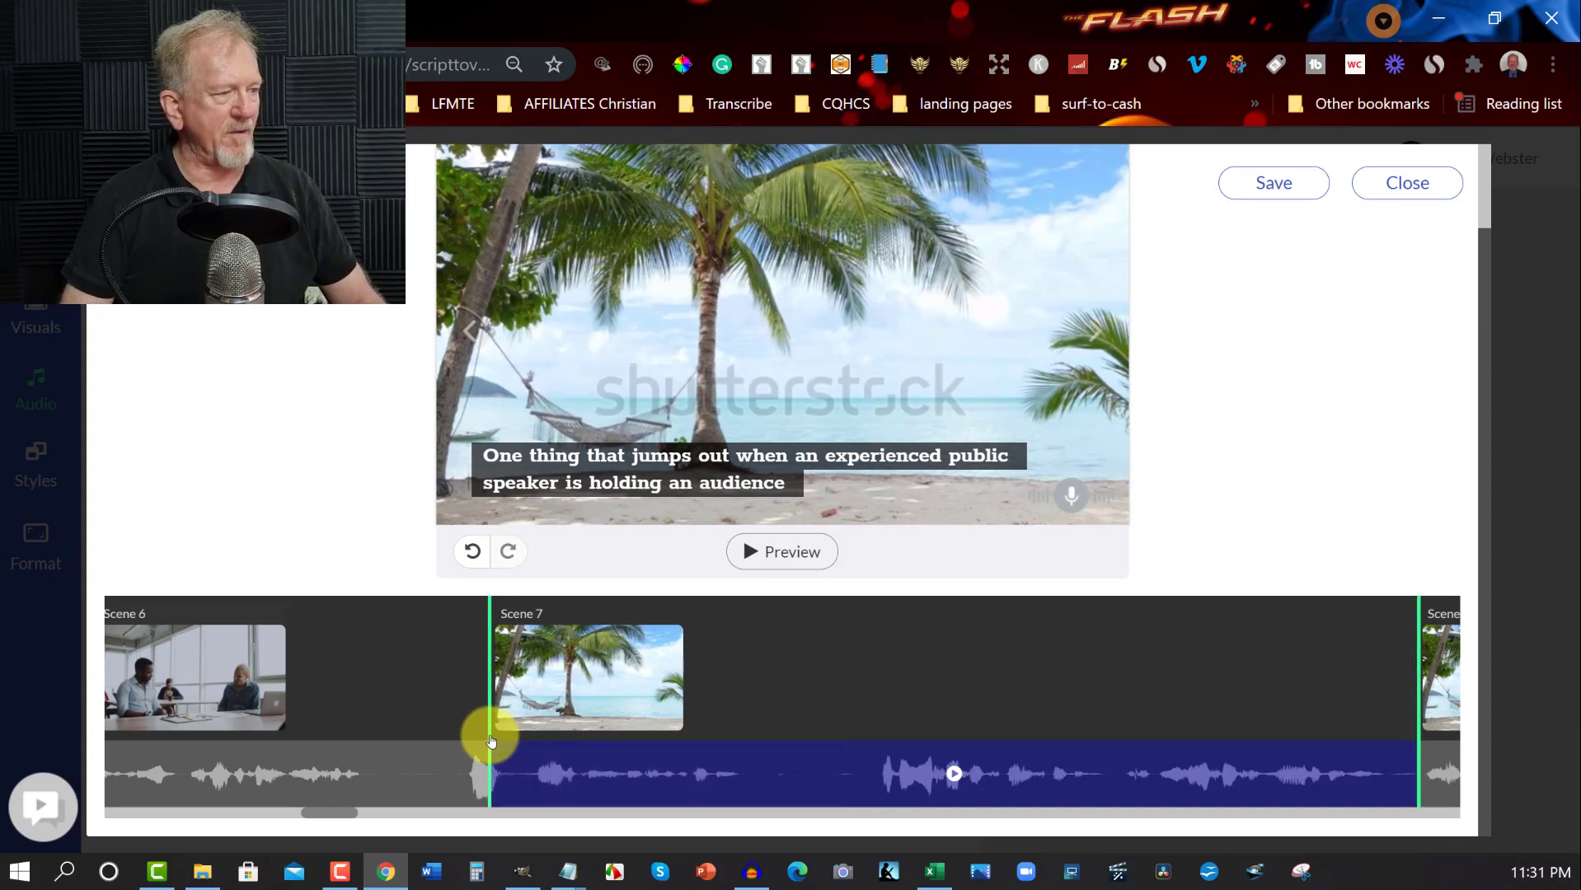
pyautogui.click(1272, 183)
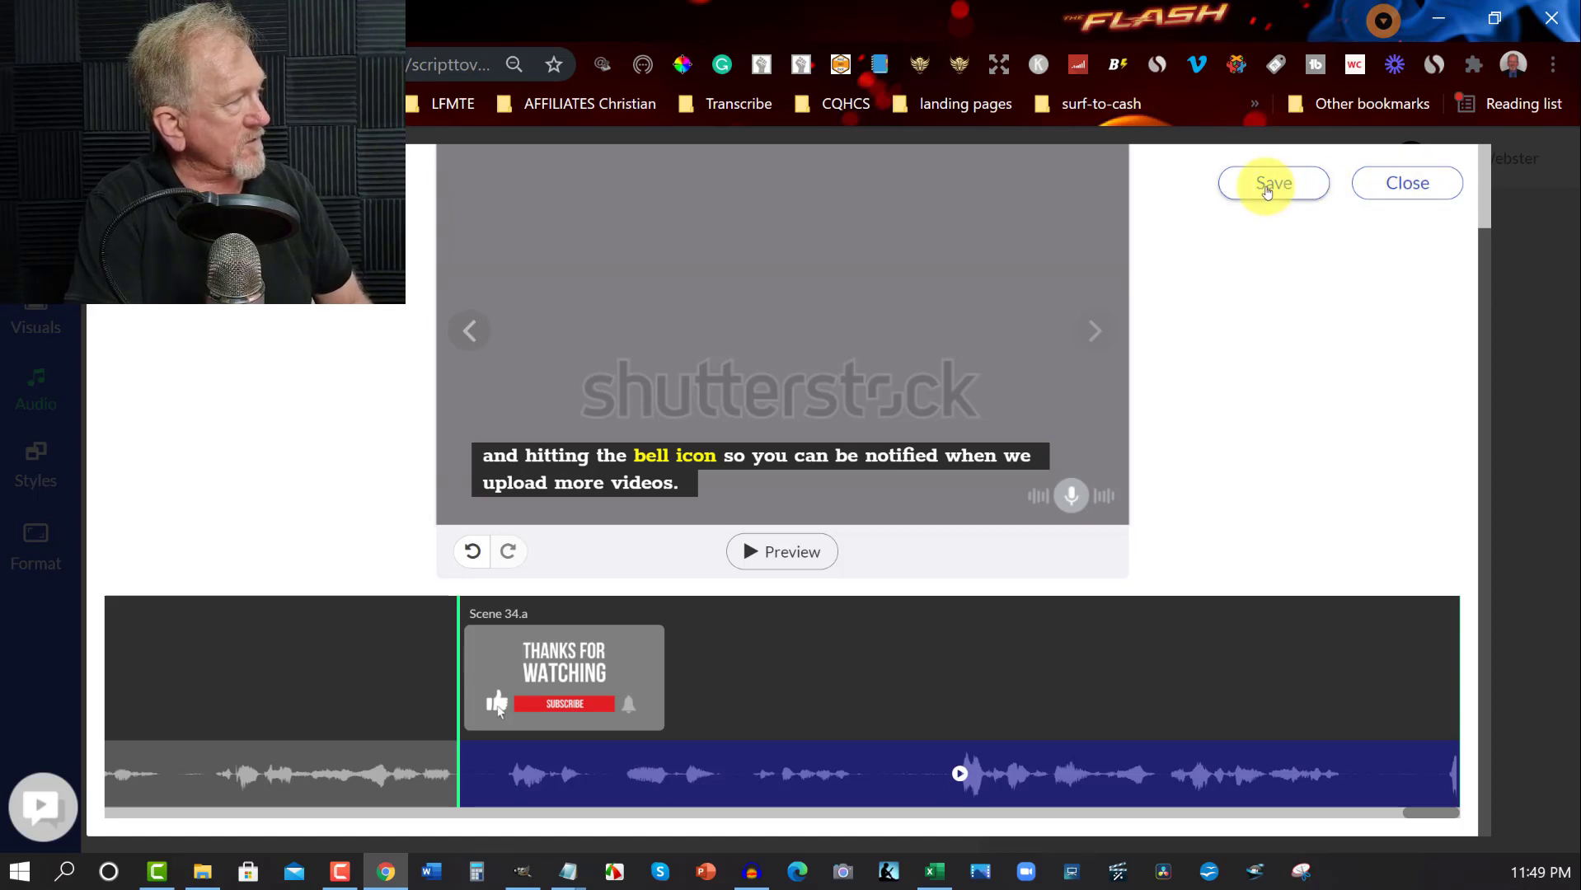
# Step: Save the adjusted scene timings and leave the sync editor for the storyboard
pyautogui.click(1272, 183)
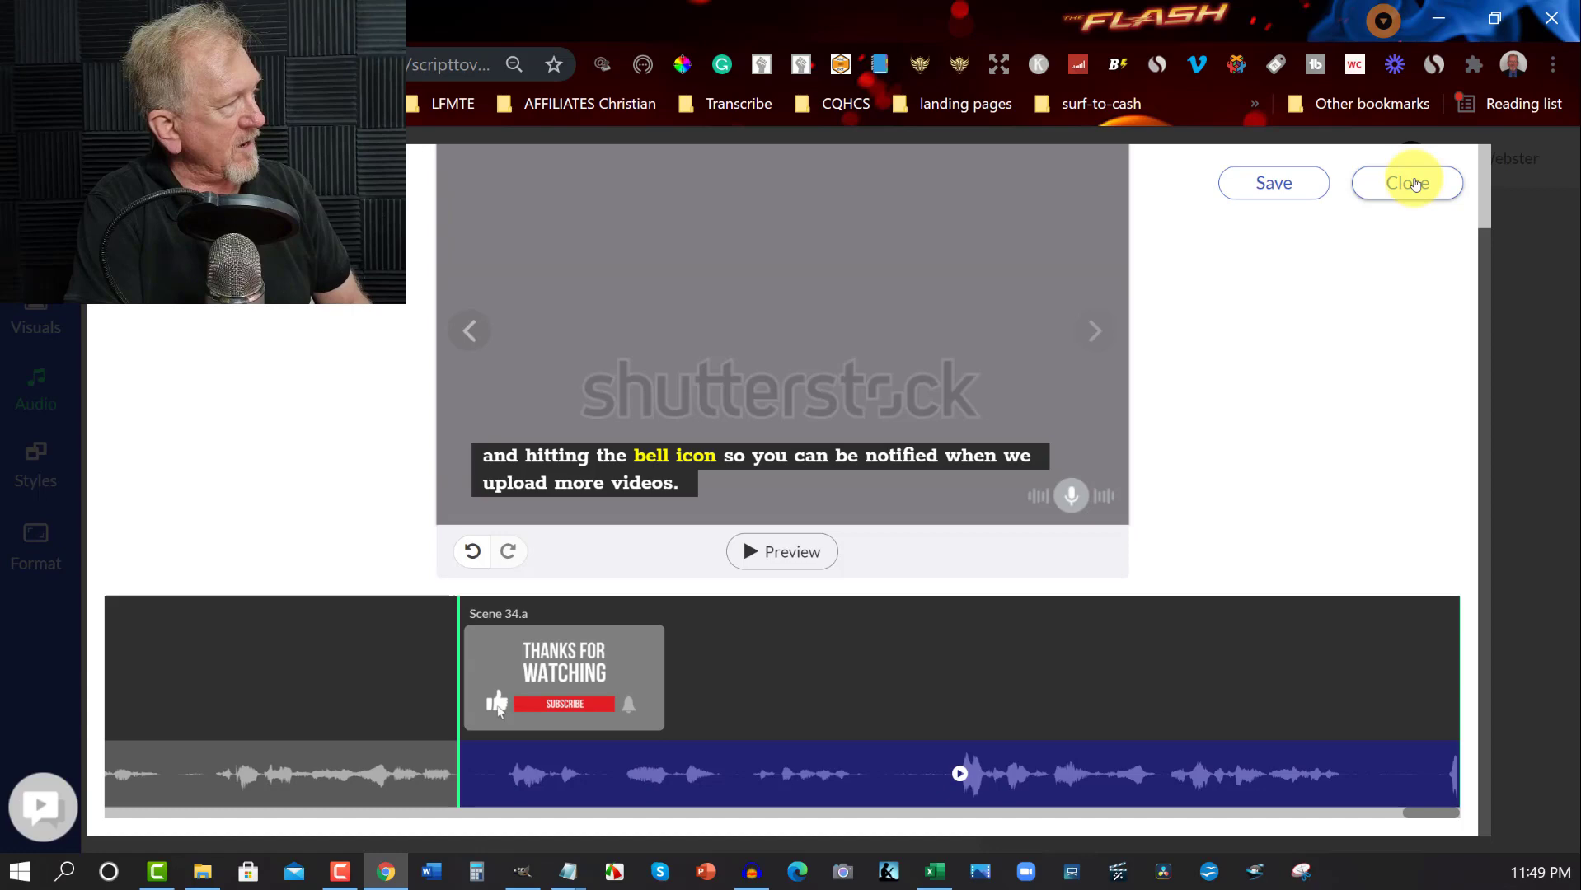
pyautogui.click(1408, 183)
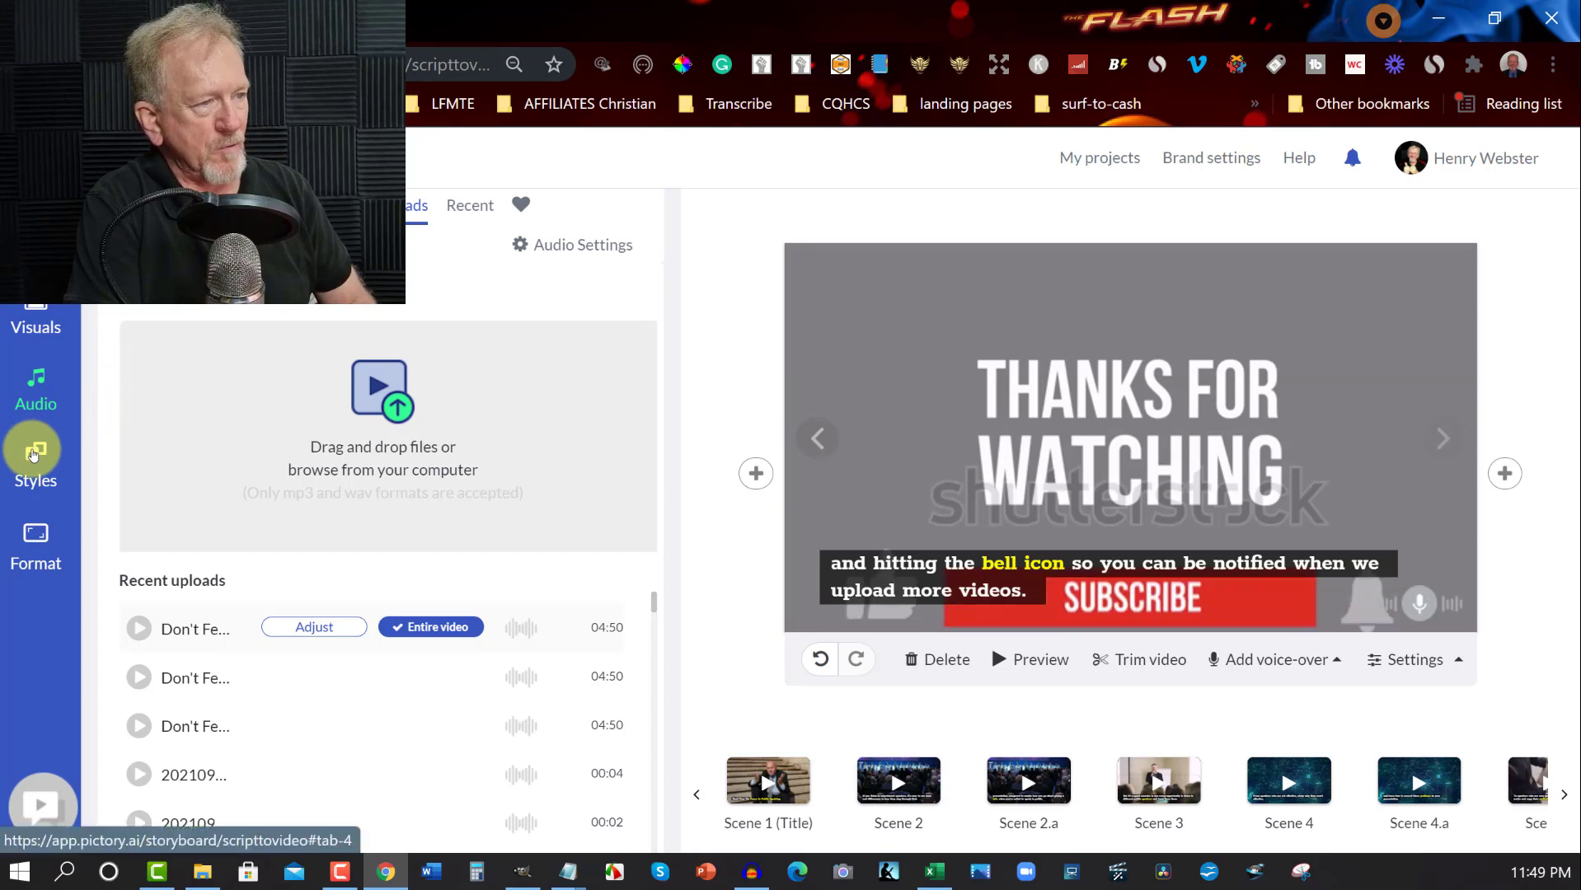
# Step: Browse the Themes list under Styles, then start generating a full video preview
pyautogui.click(34, 464)
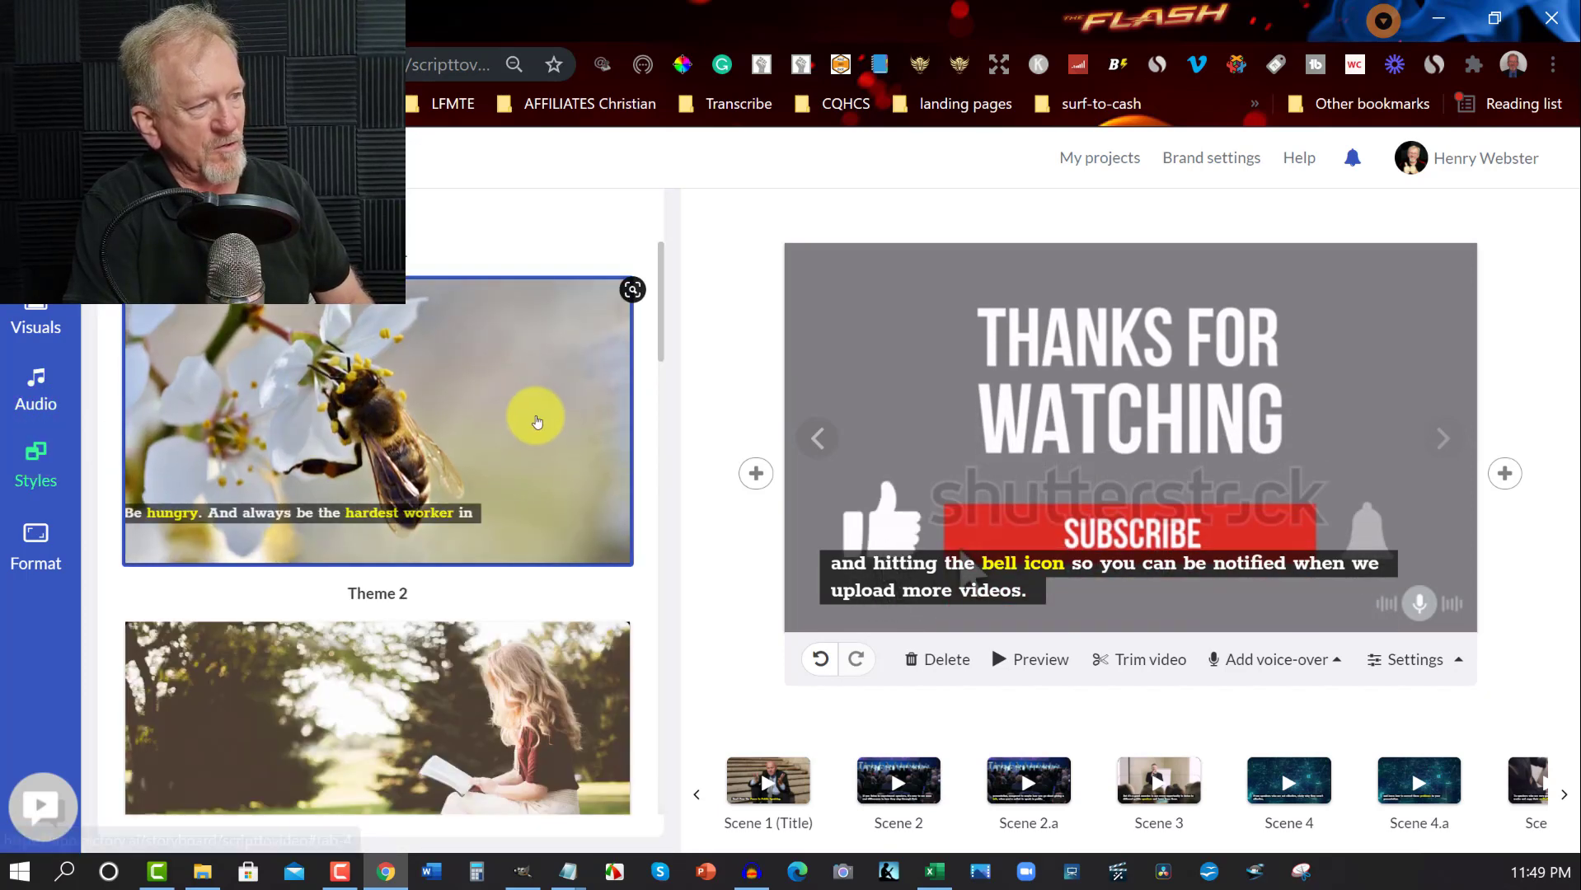
pyautogui.scroll(-3)
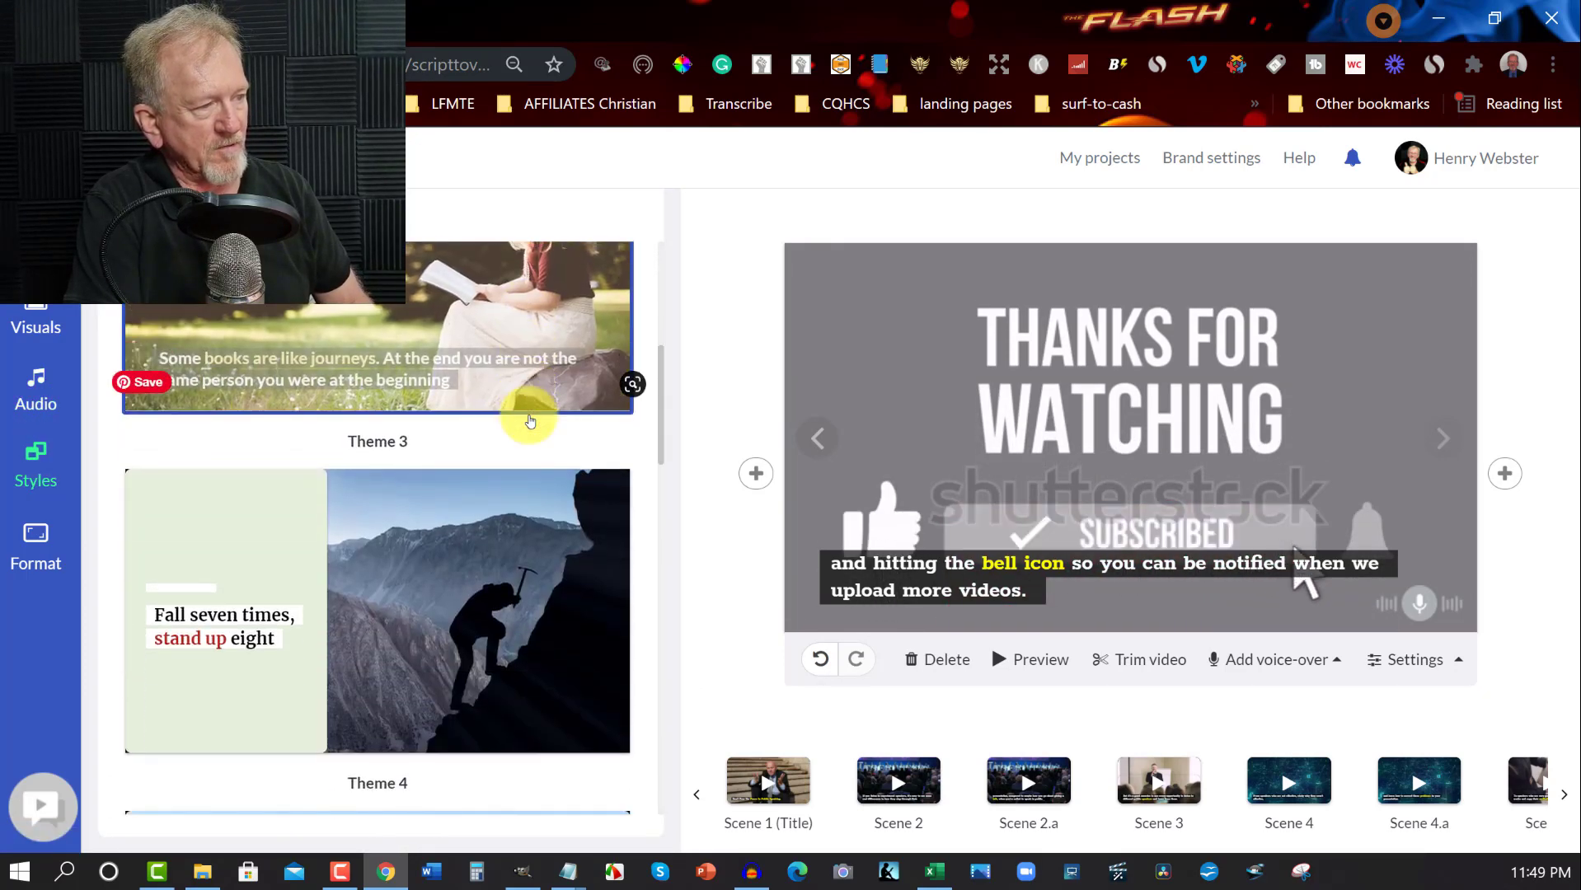
pyautogui.scroll(-3)
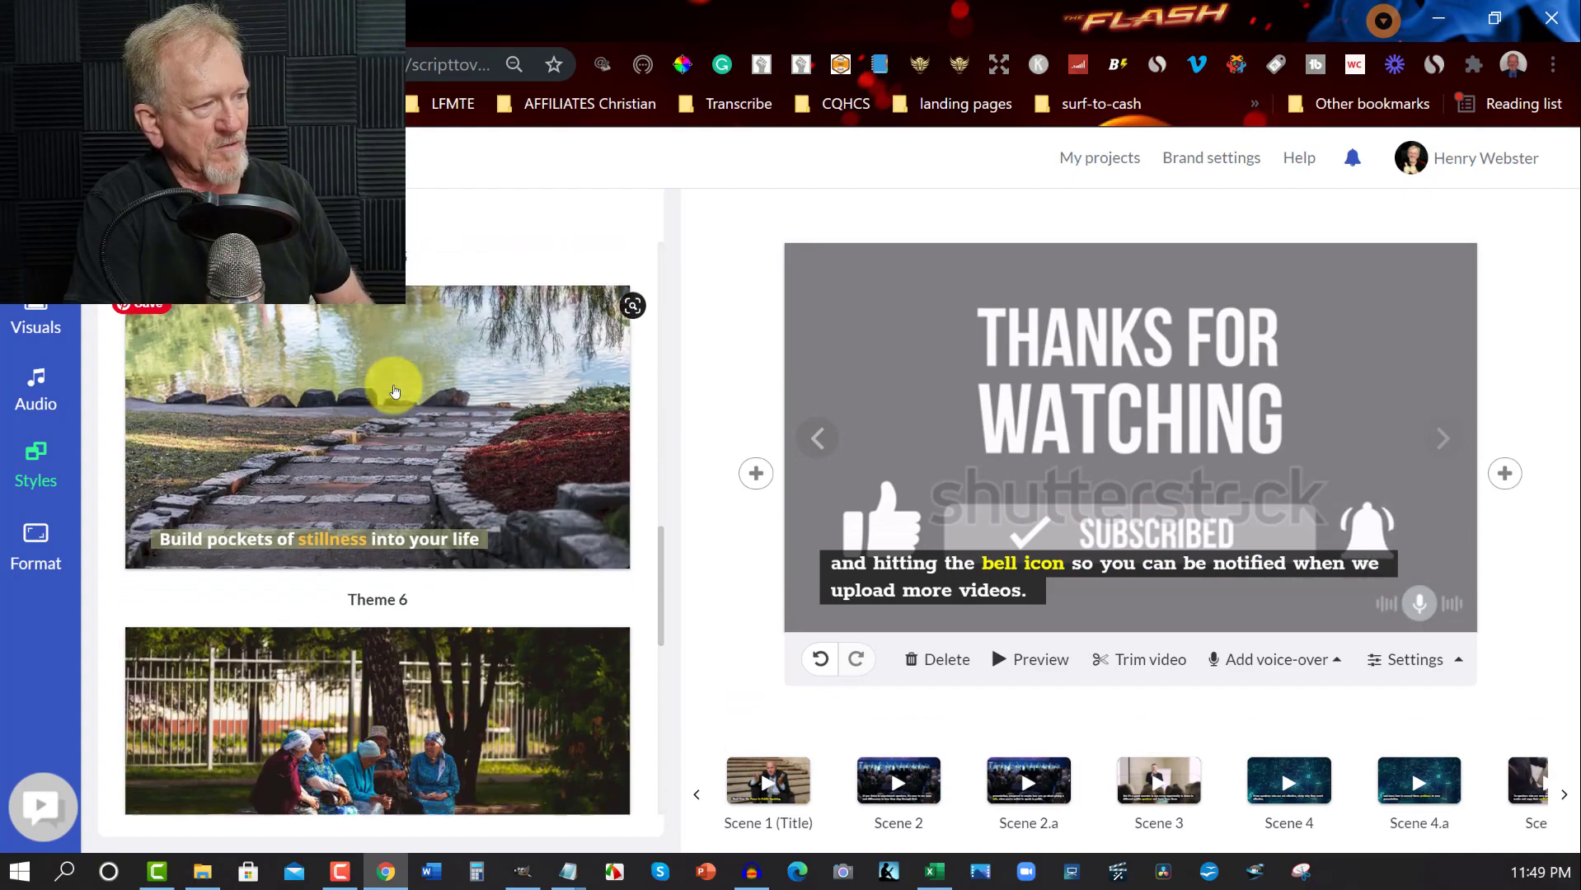
pyautogui.scroll(-3)
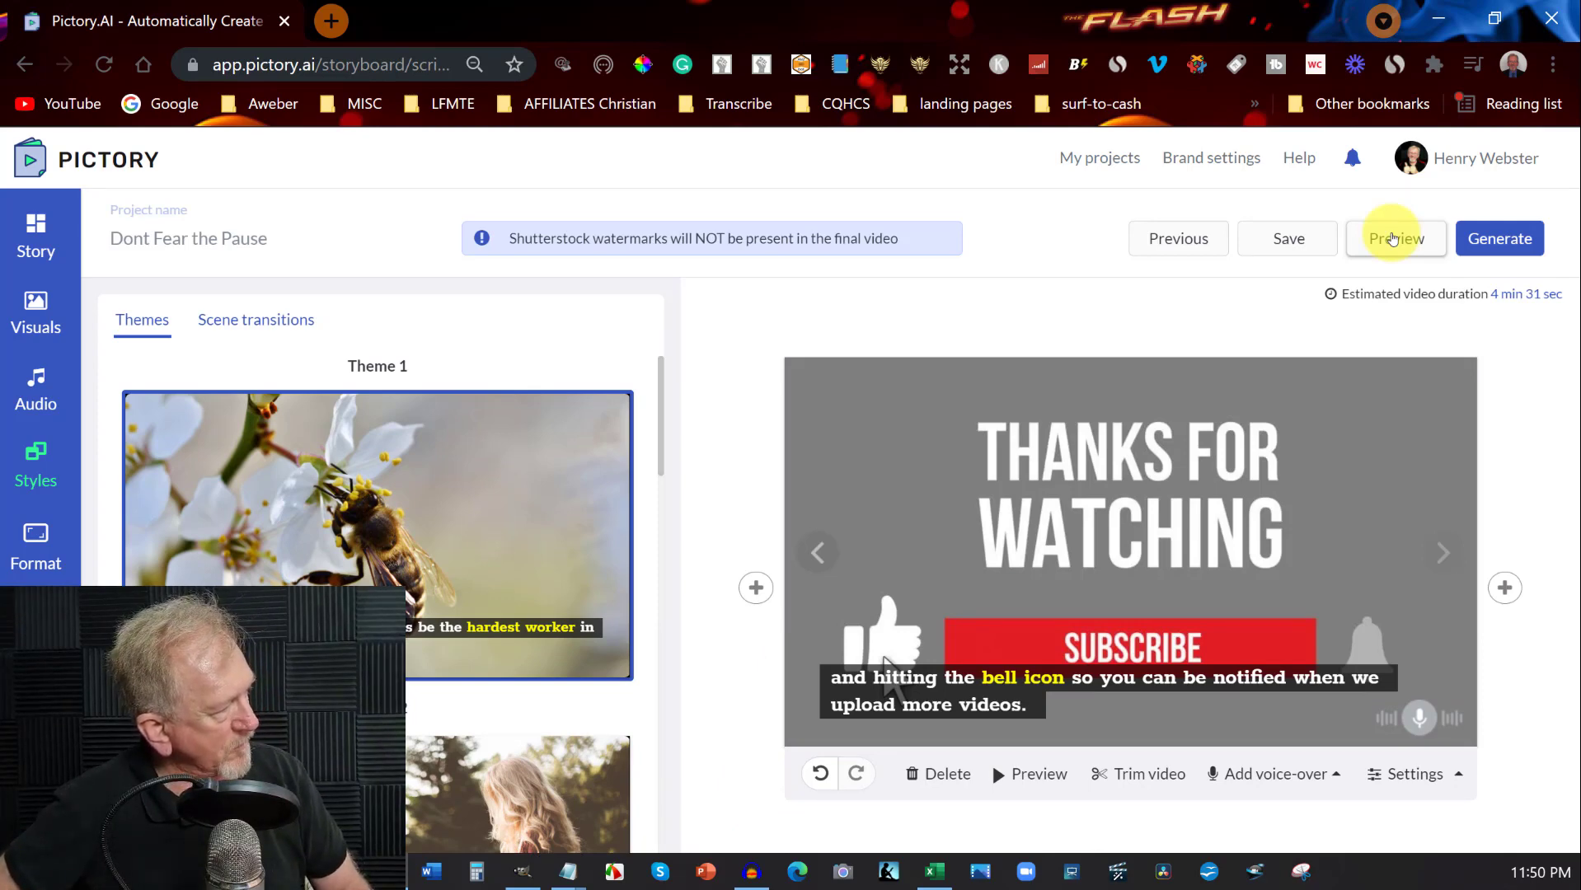
pyautogui.click(1396, 237)
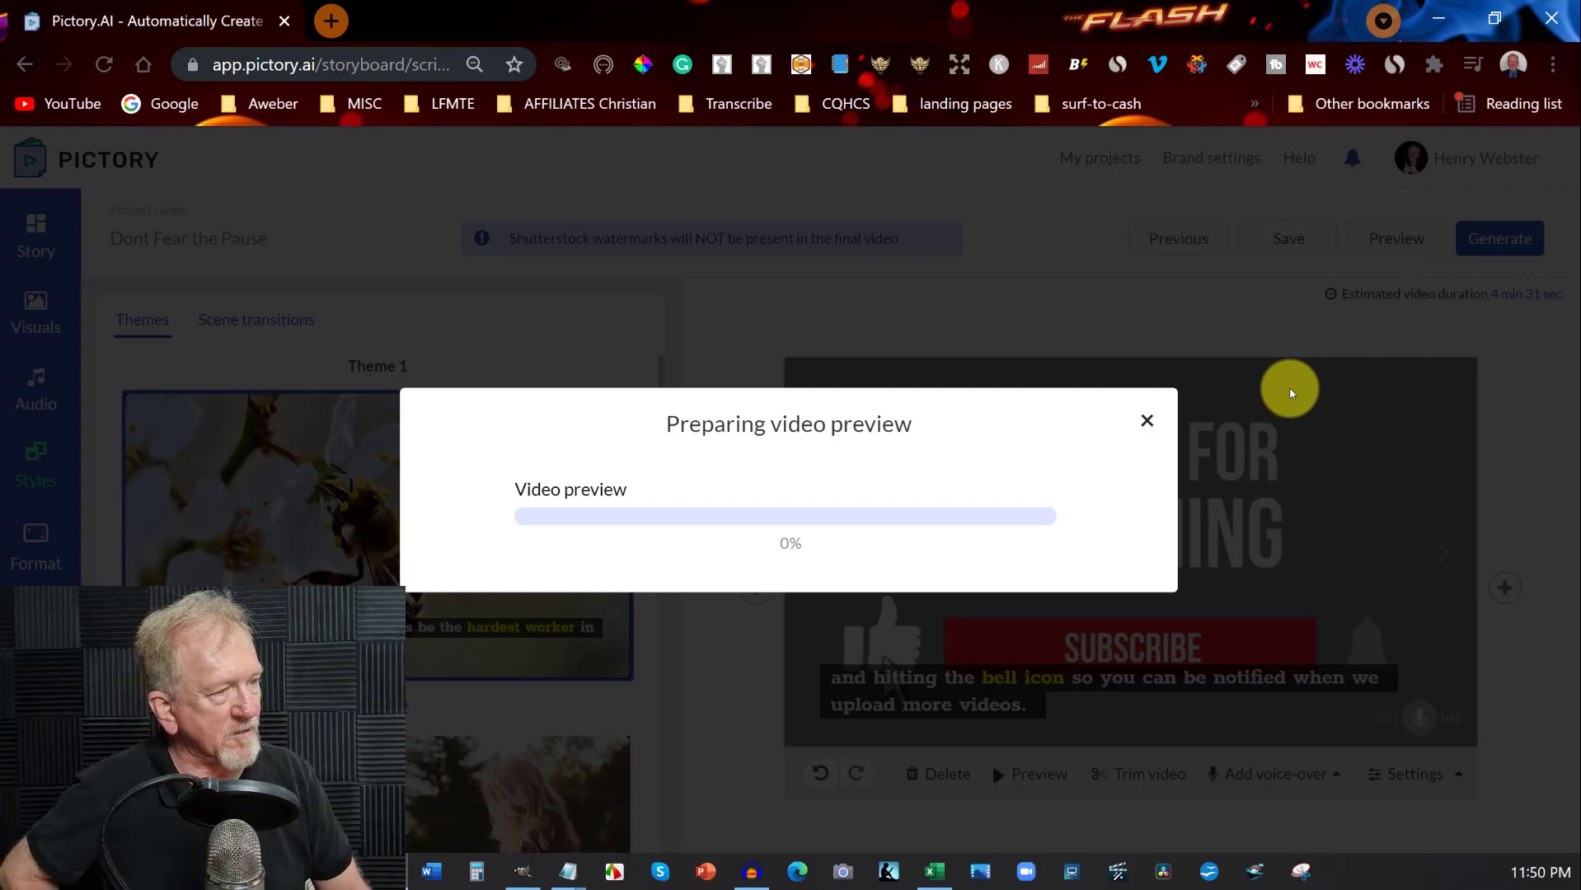